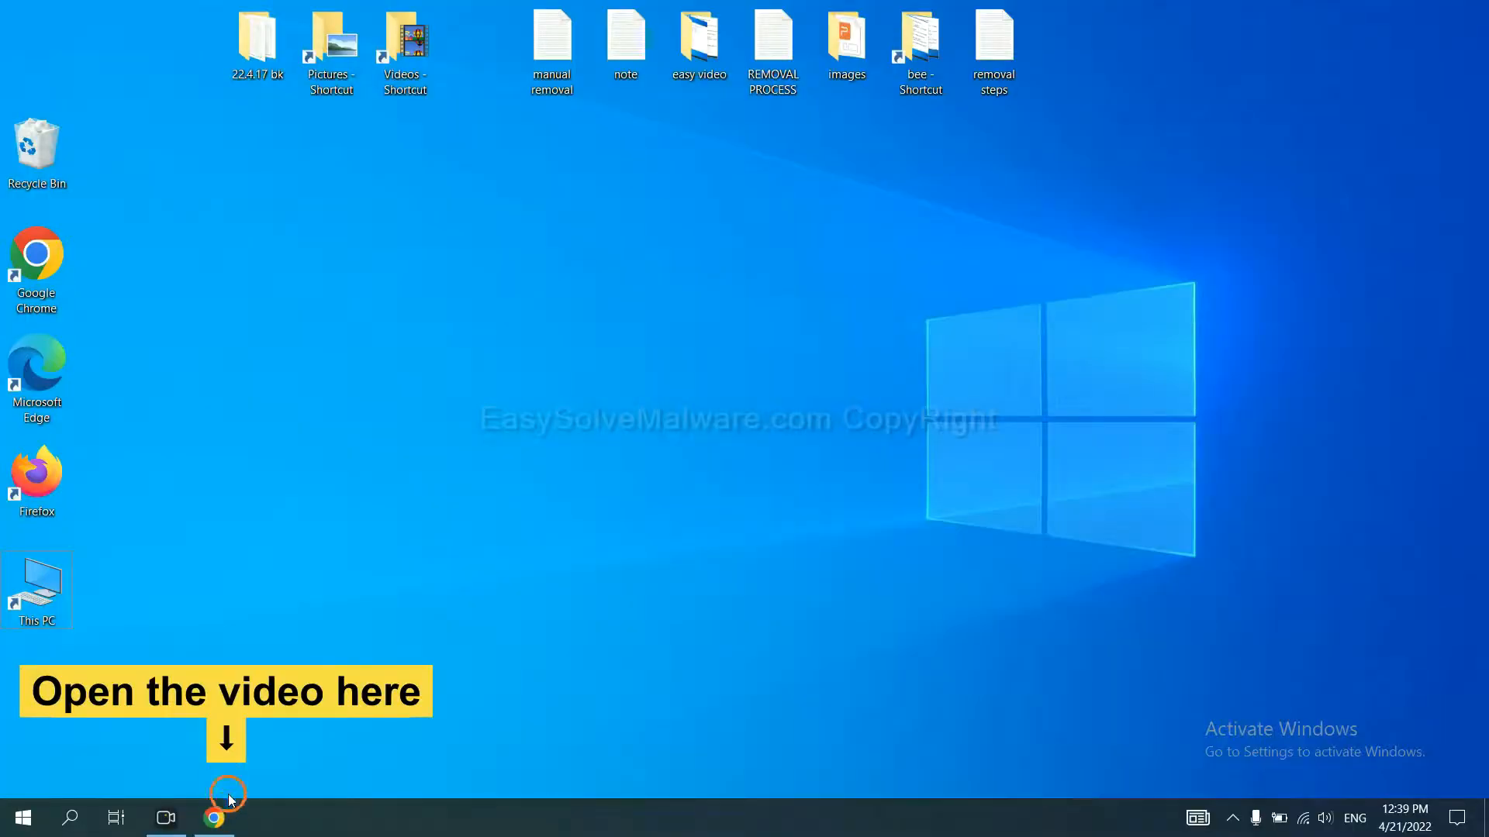
Reach the malware removal guide page linked from the tutorial video's description
{"action": "left_click", "coordinate": [214, 817]}
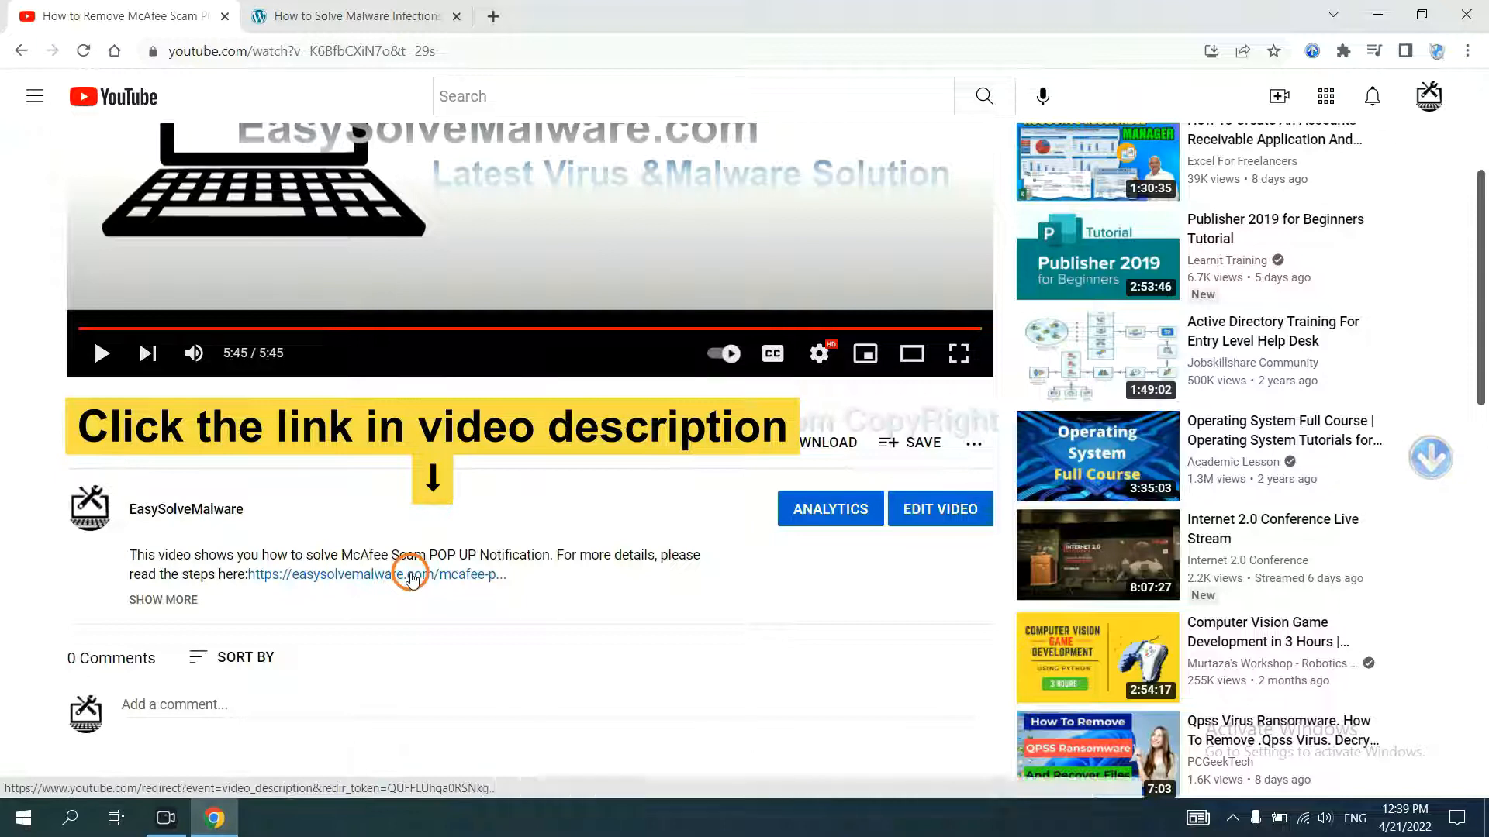
{"action": "left_click", "coordinate": [388, 574]}
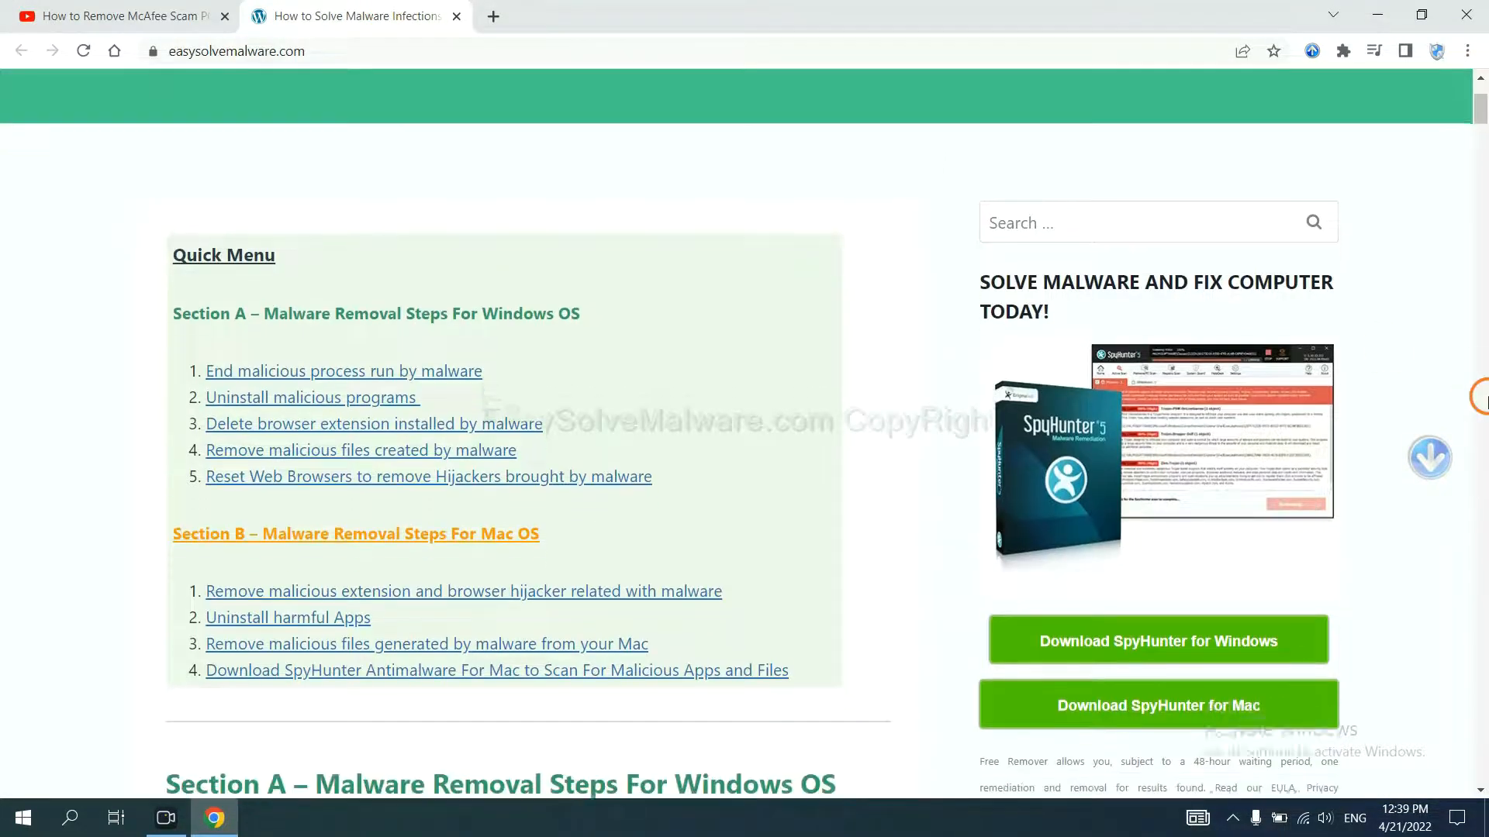
{"action": "scroll", "scroll_direction": "down", "scroll_amount": 3}
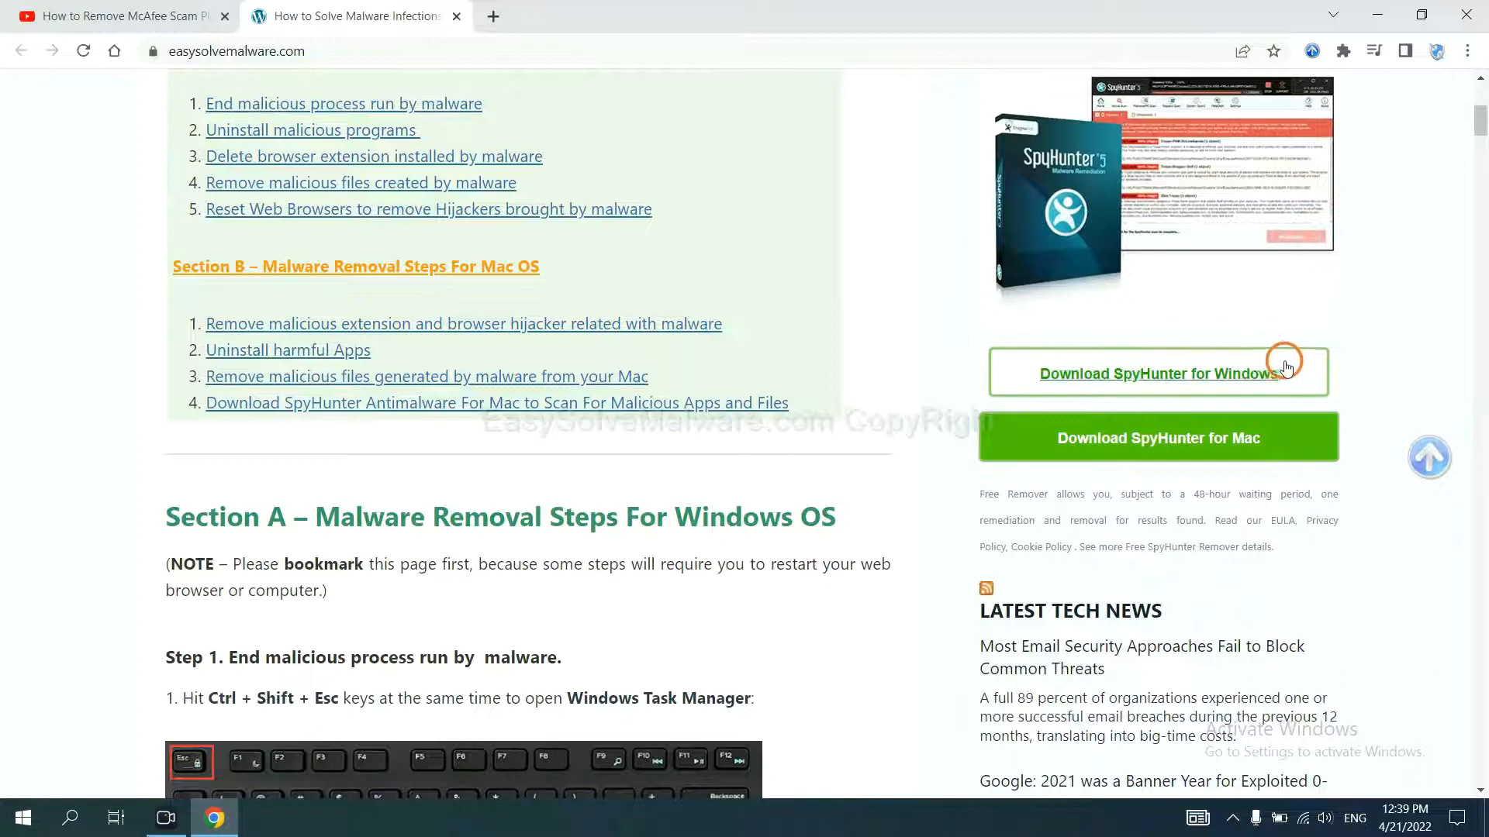
Download the SpyHunter for Windows installer from the guide and launch it
{"action": "left_click", "coordinate": [1157, 374]}
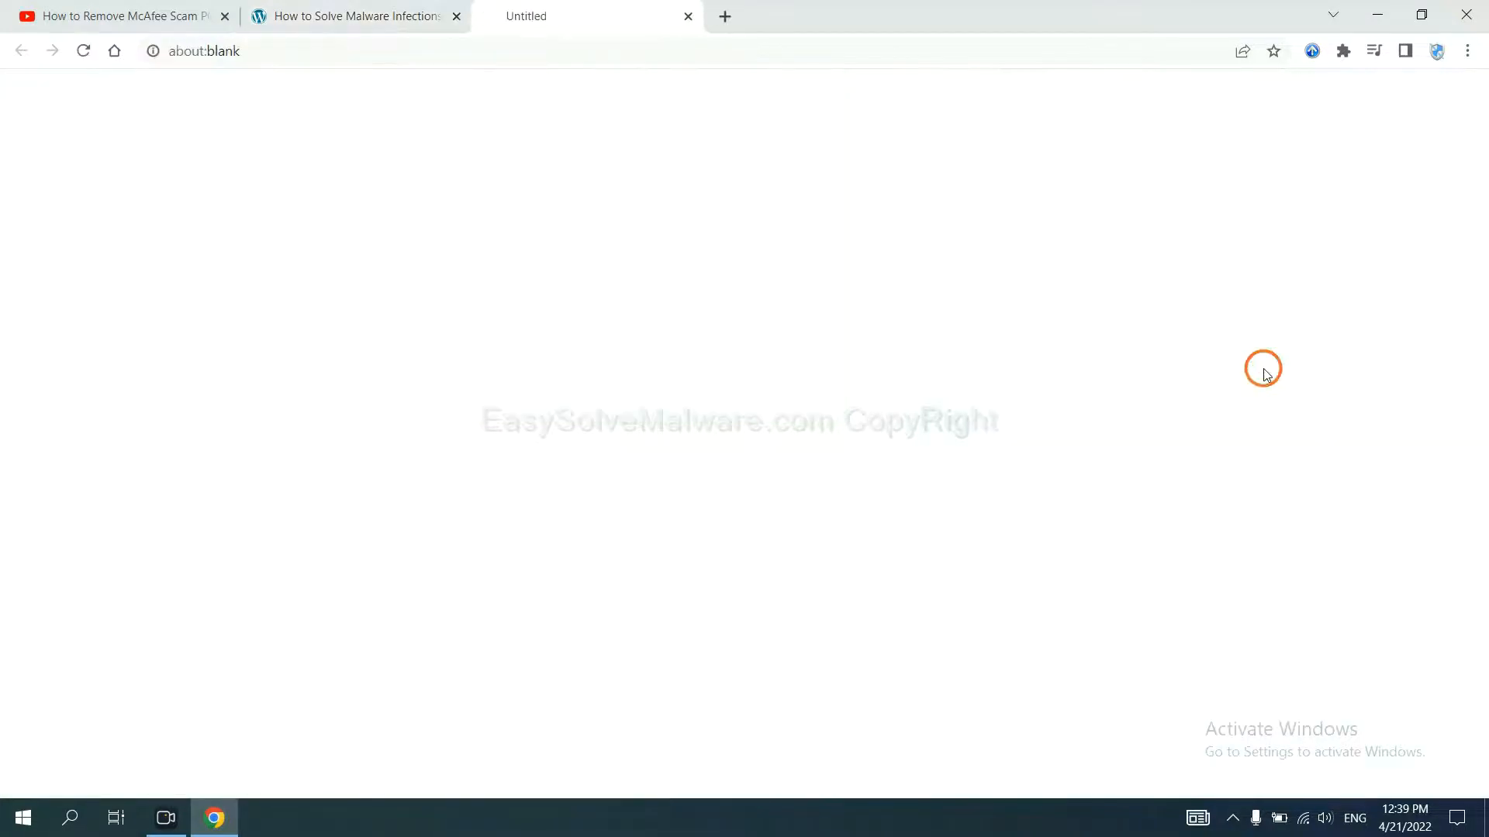
{"action": "left_click", "coordinate": [1147, 374]}
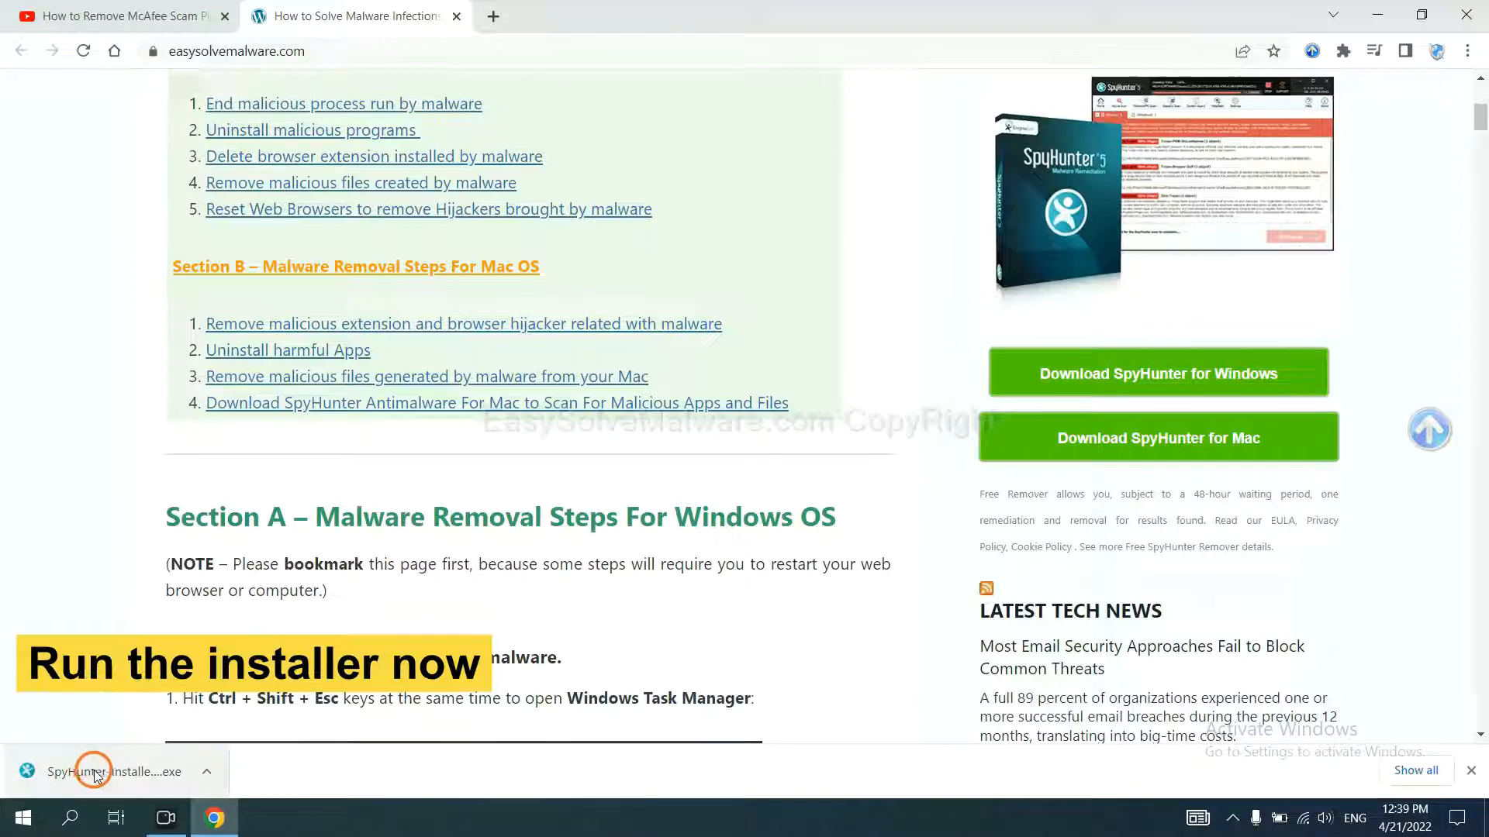
{"action": "left_click", "coordinate": [90, 771]}
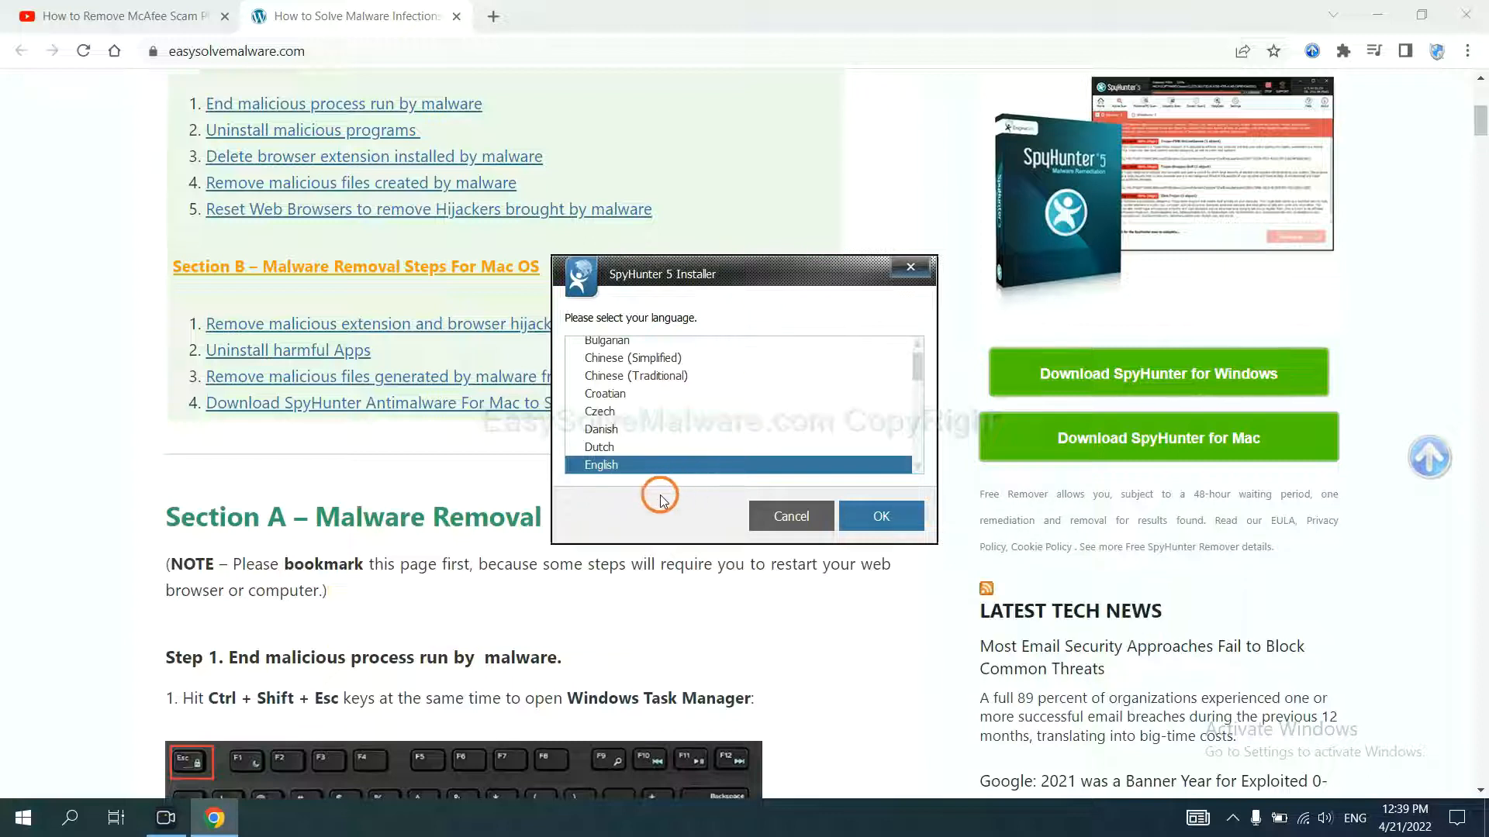
Install SpyHunter 5 with English as language after accepting the EULA and Privacy Policy
{"action": "left_click", "coordinate": [879, 514]}
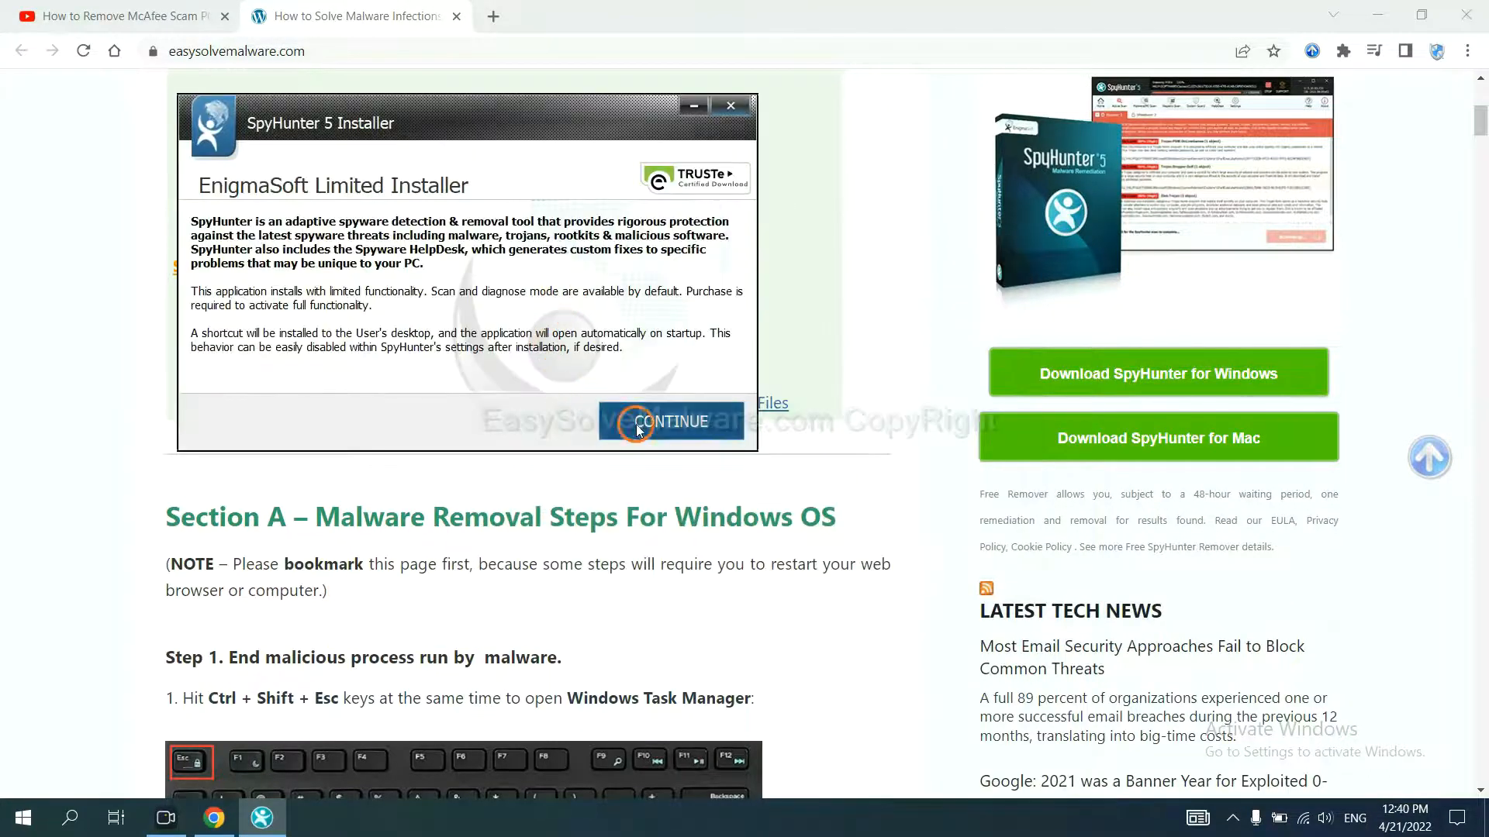
{"action": "left_click", "coordinate": [670, 422]}
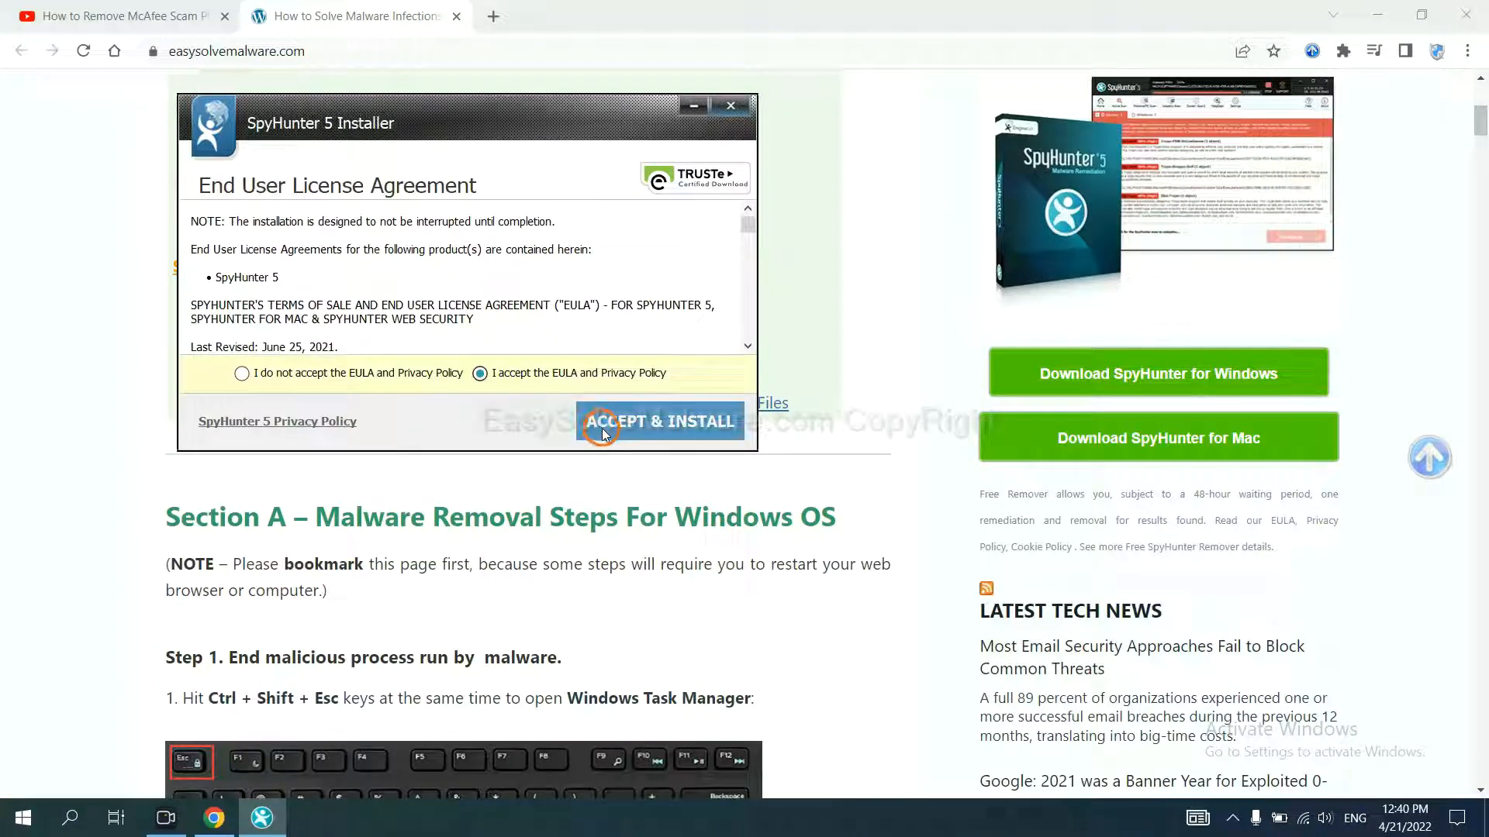
{"action": "left_click", "coordinate": [660, 420]}
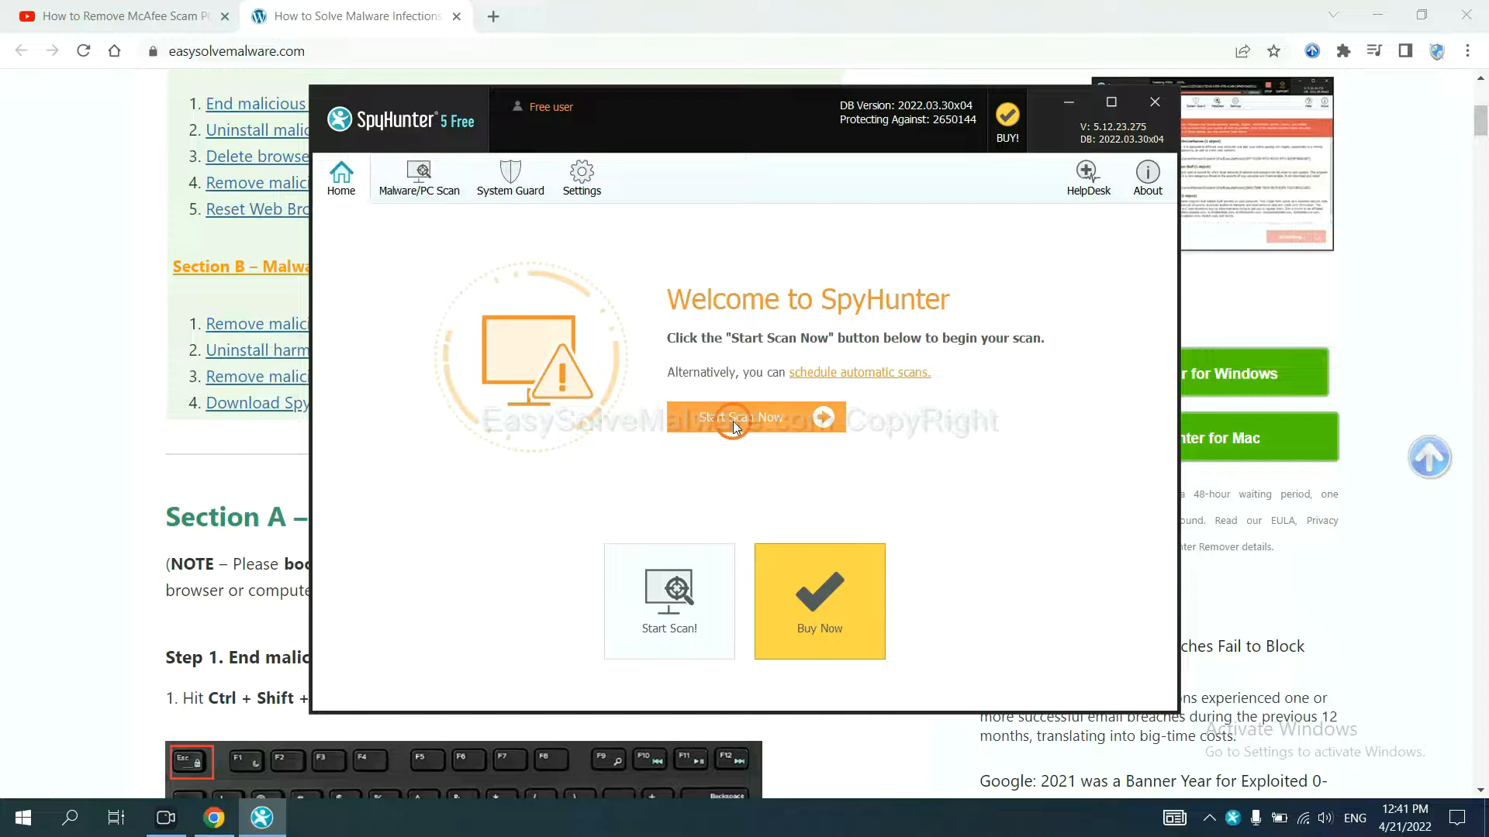
Run a SpyHunter 5 malware scan from the Home screen until the Registration Required notice
{"action": "left_click", "coordinate": [742, 417]}
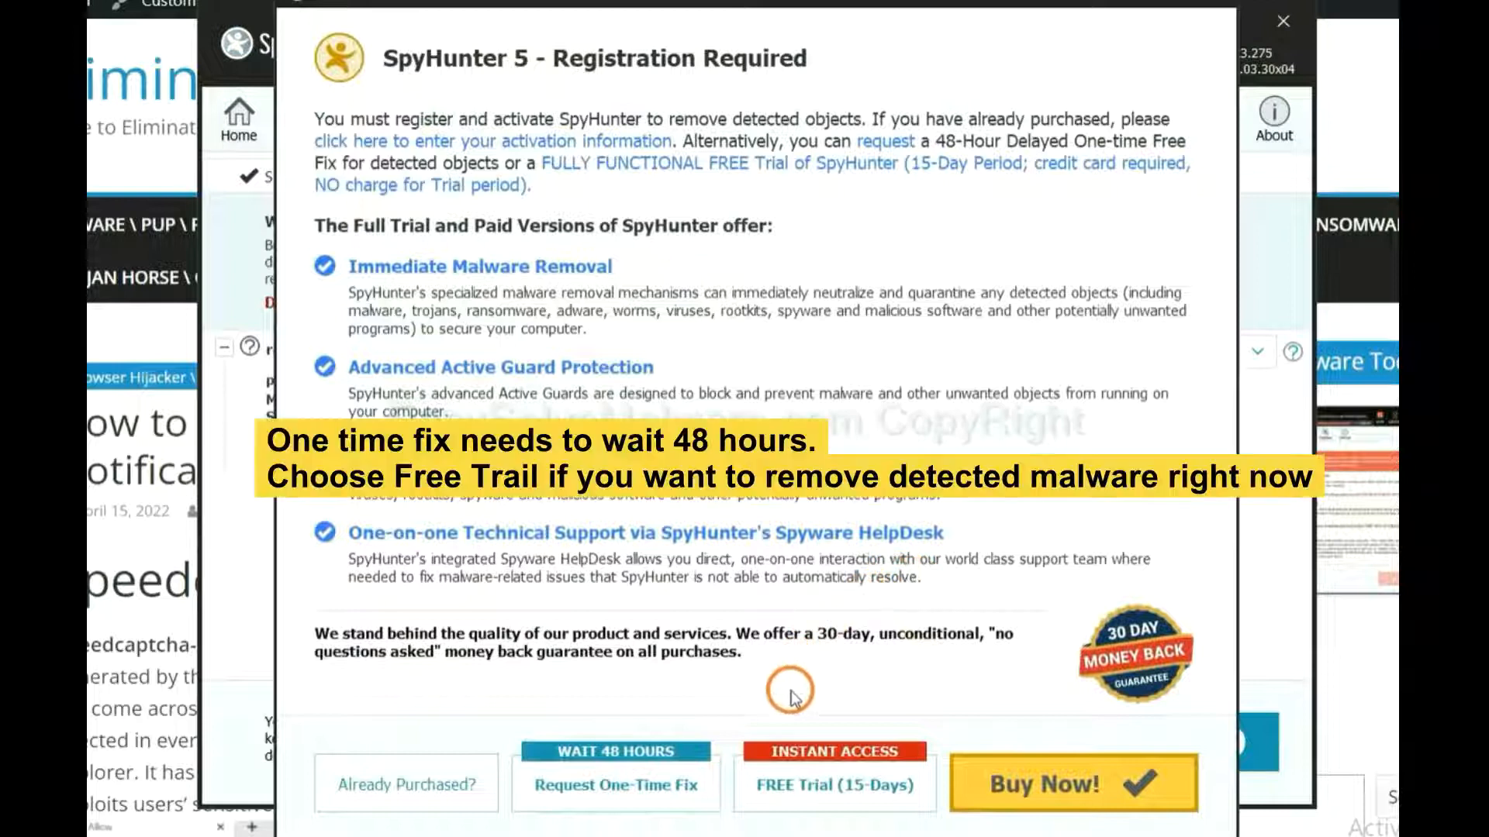
{"action": "mouse_move", "coordinate": [805, 685]}
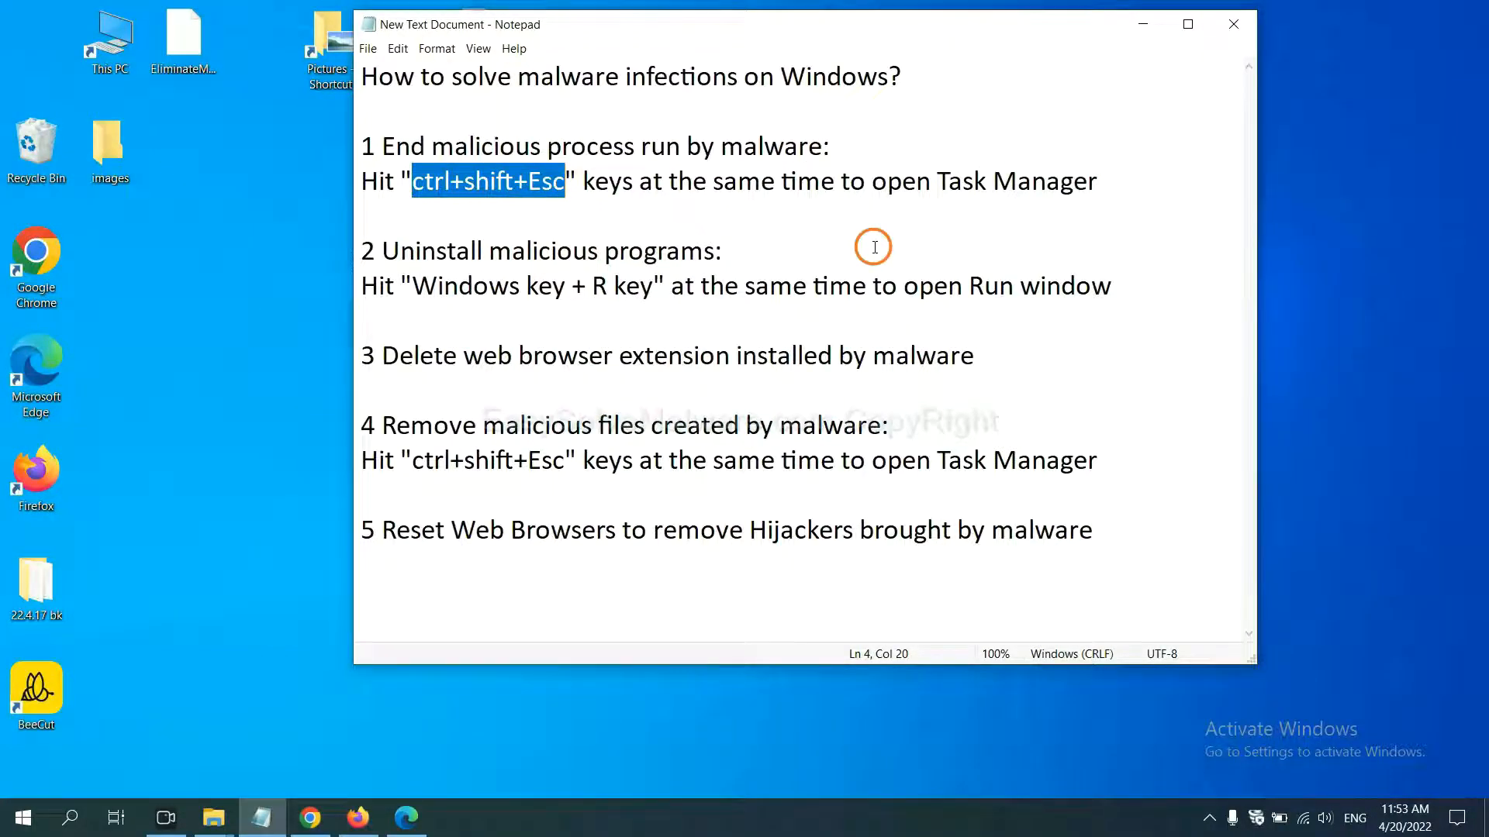
Highlight 'ctrl+shift+Esc' in step 1 of the guide and bring up Task Manager
{"action": "left_click", "coordinate": [527, 181]}
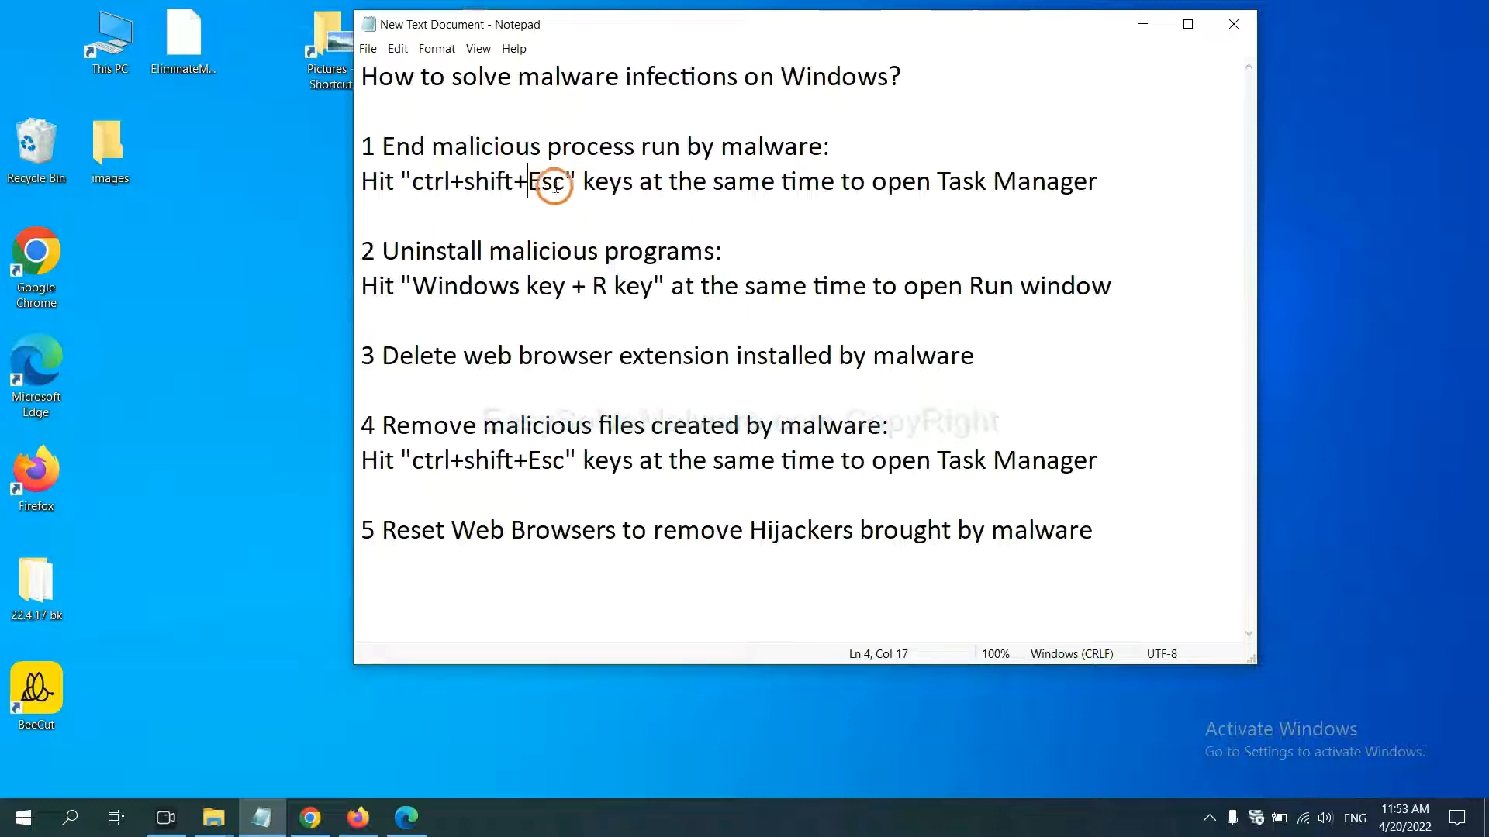
{"action": "left_click_drag", "start_coordinate": [553, 181], "coordinate": [403, 181]}
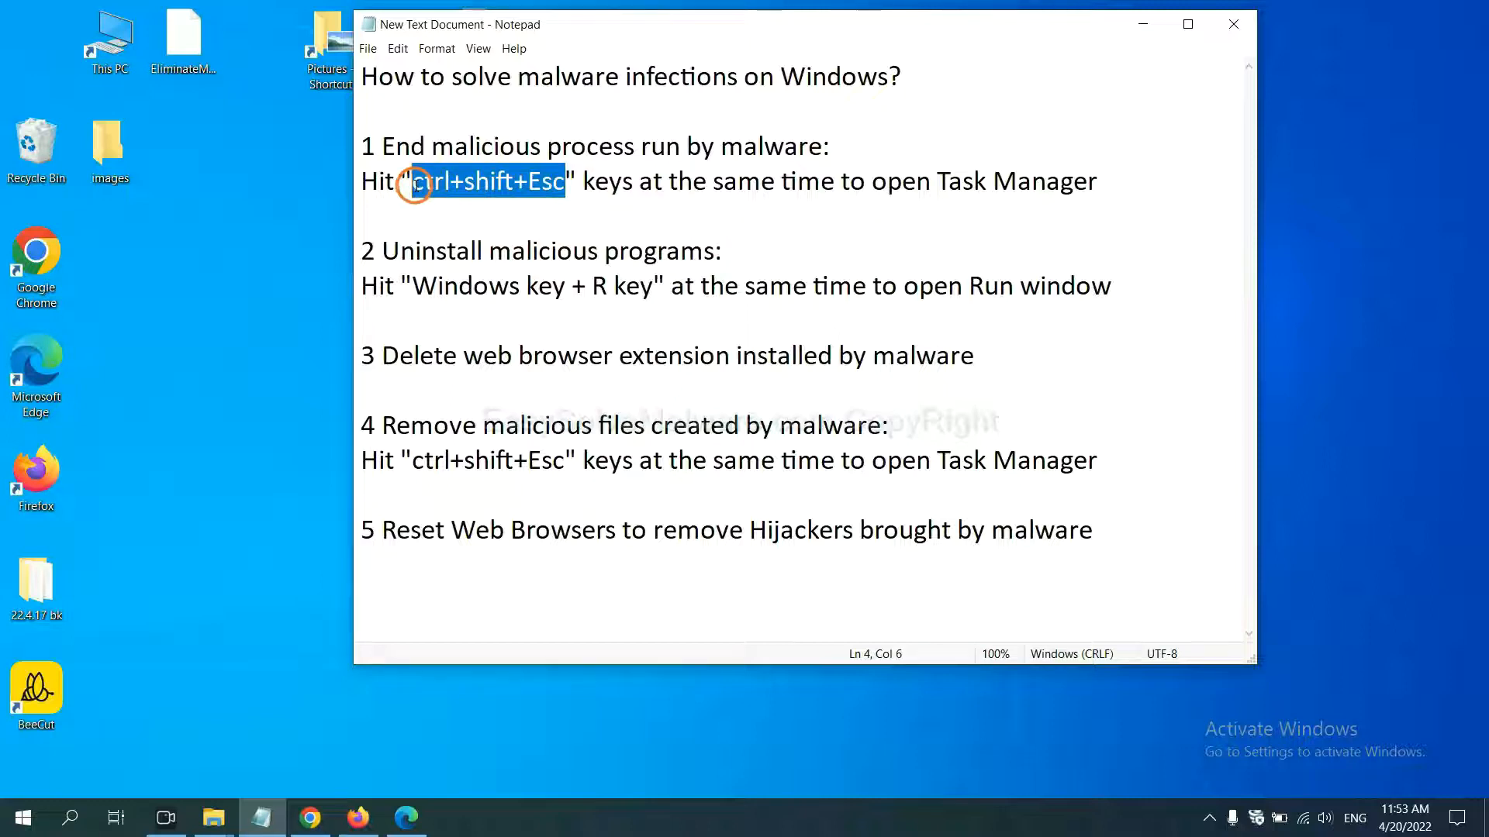
{"action": "key", "text": "ctrl+shift+esc"}
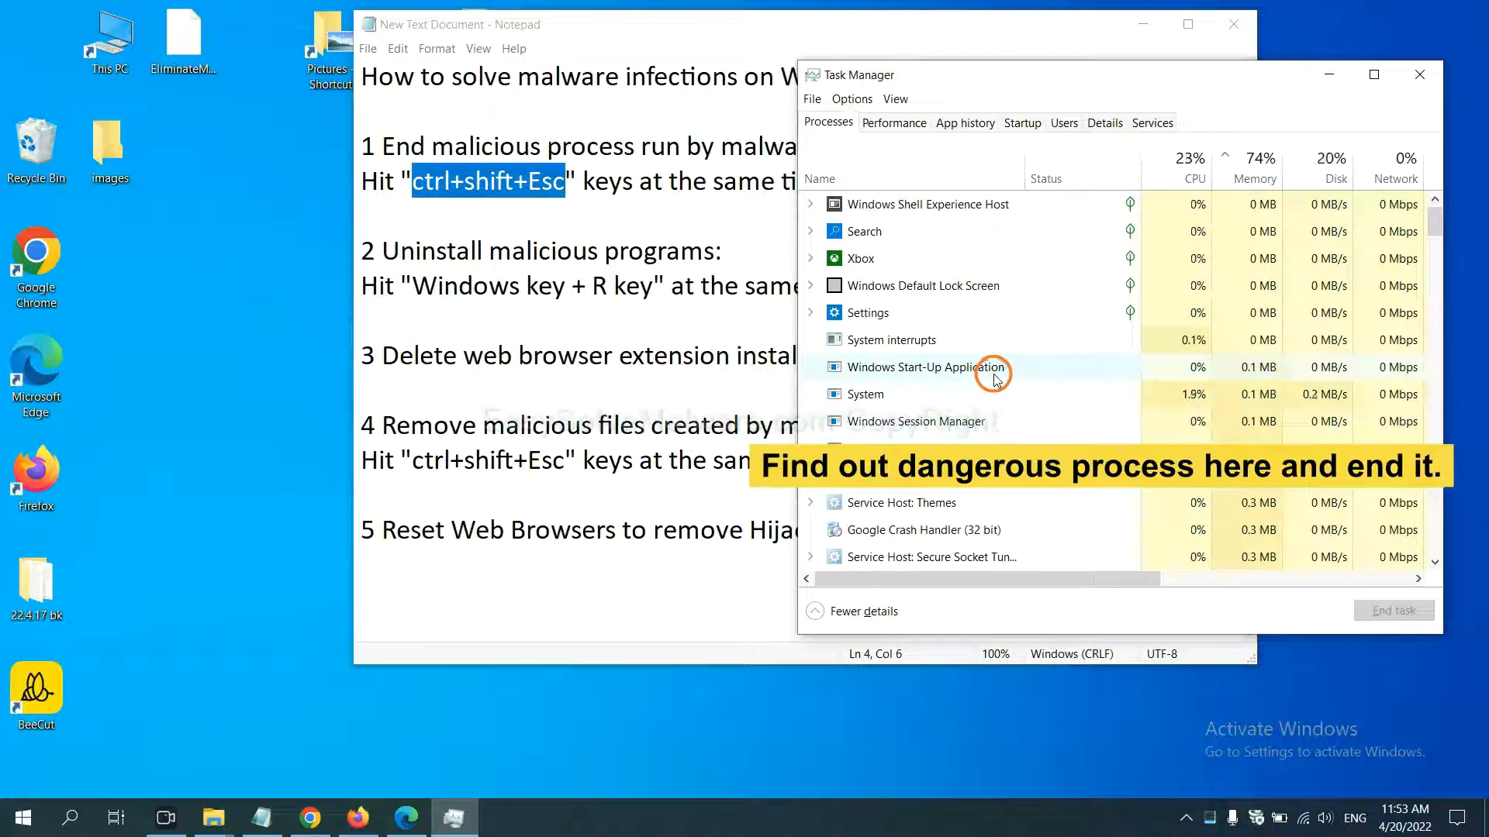
{"action": "mouse_move", "coordinate": [993, 391]}
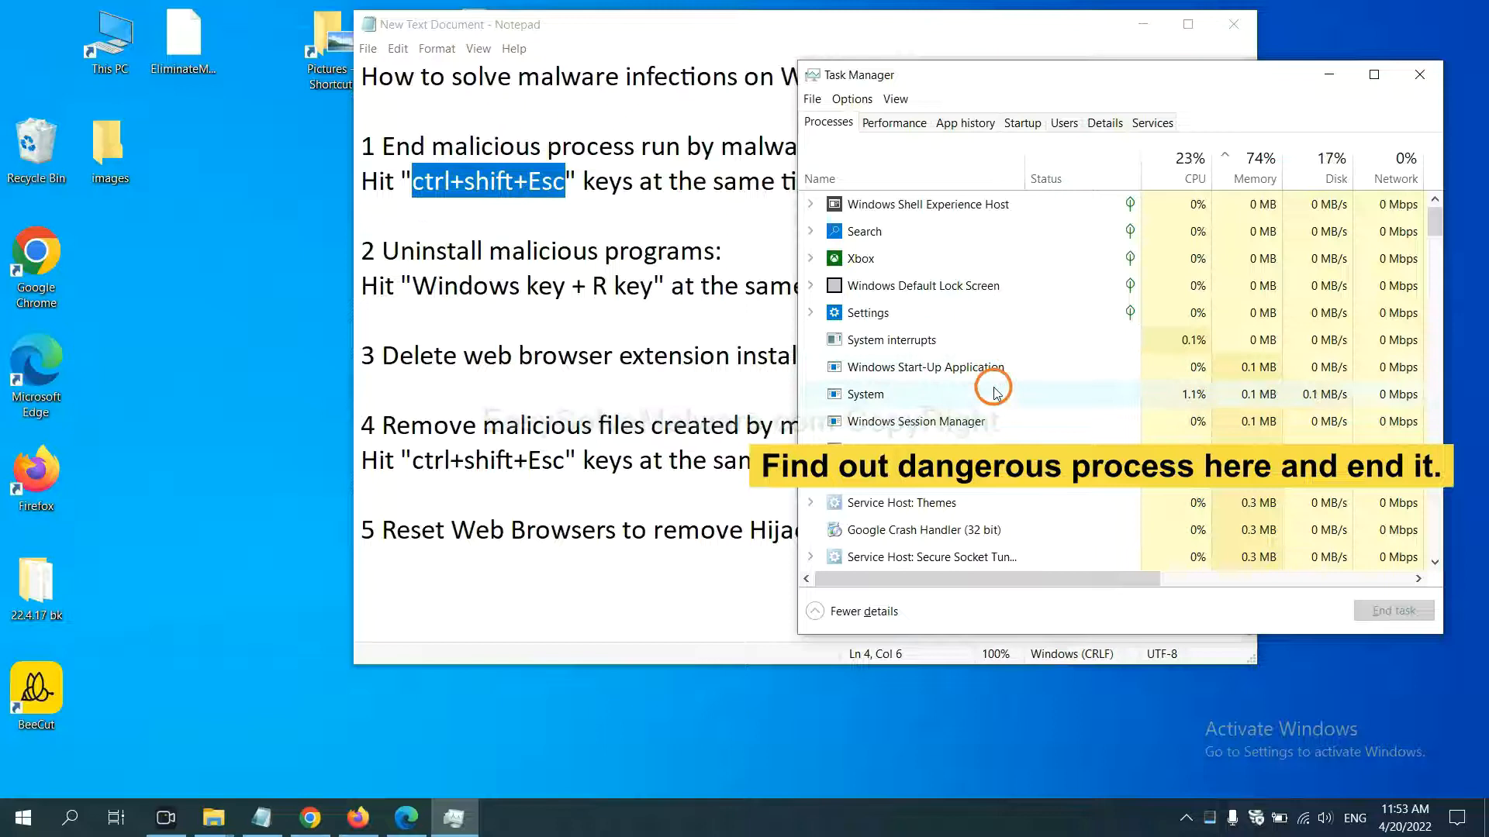
End the suspicious process selected in Task Manager's Processes list
{"action": "left_click", "coordinate": [864, 393]}
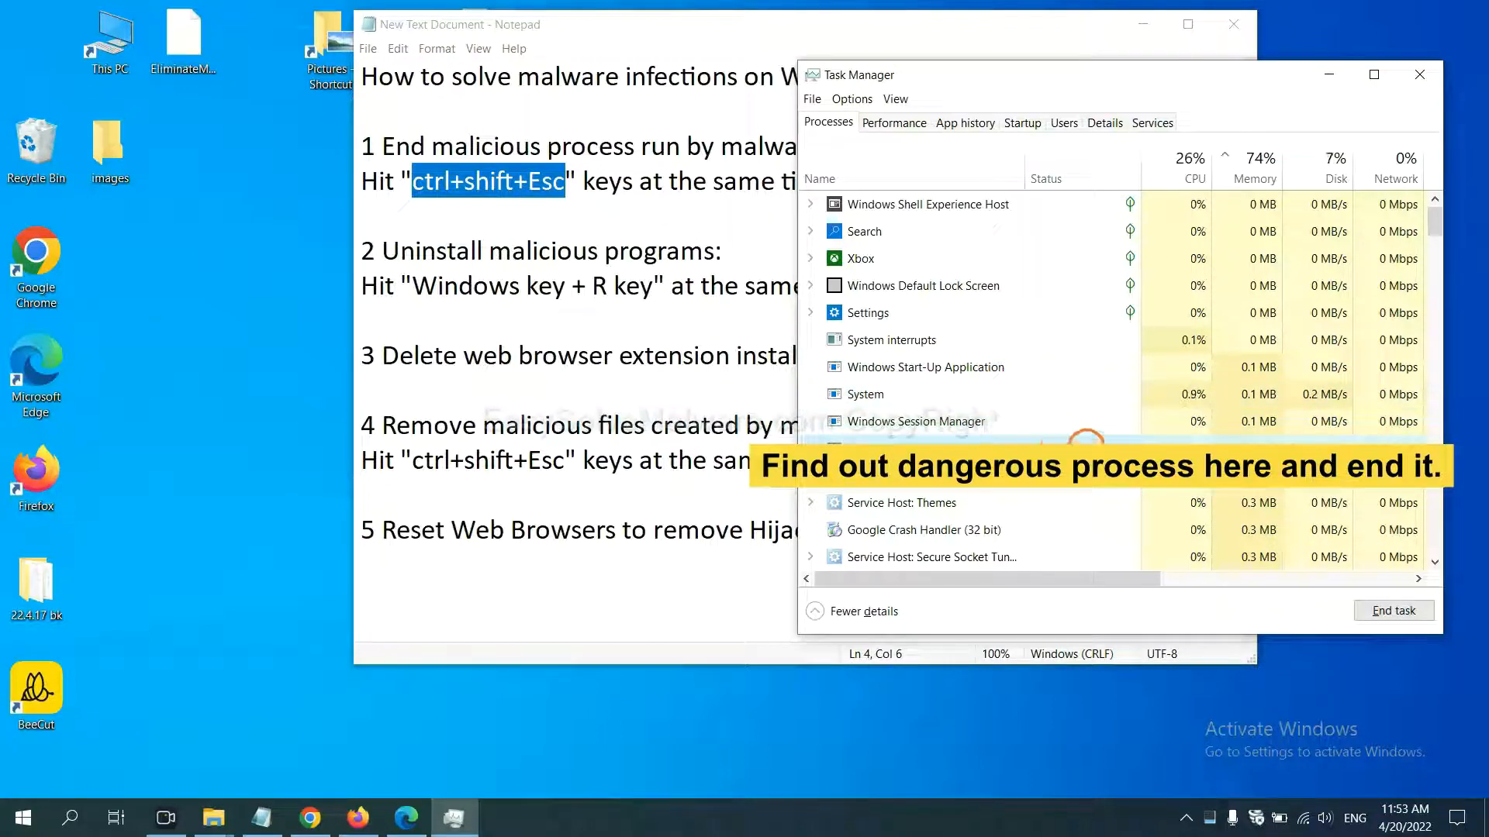
{"action": "left_click", "coordinate": [916, 448]}
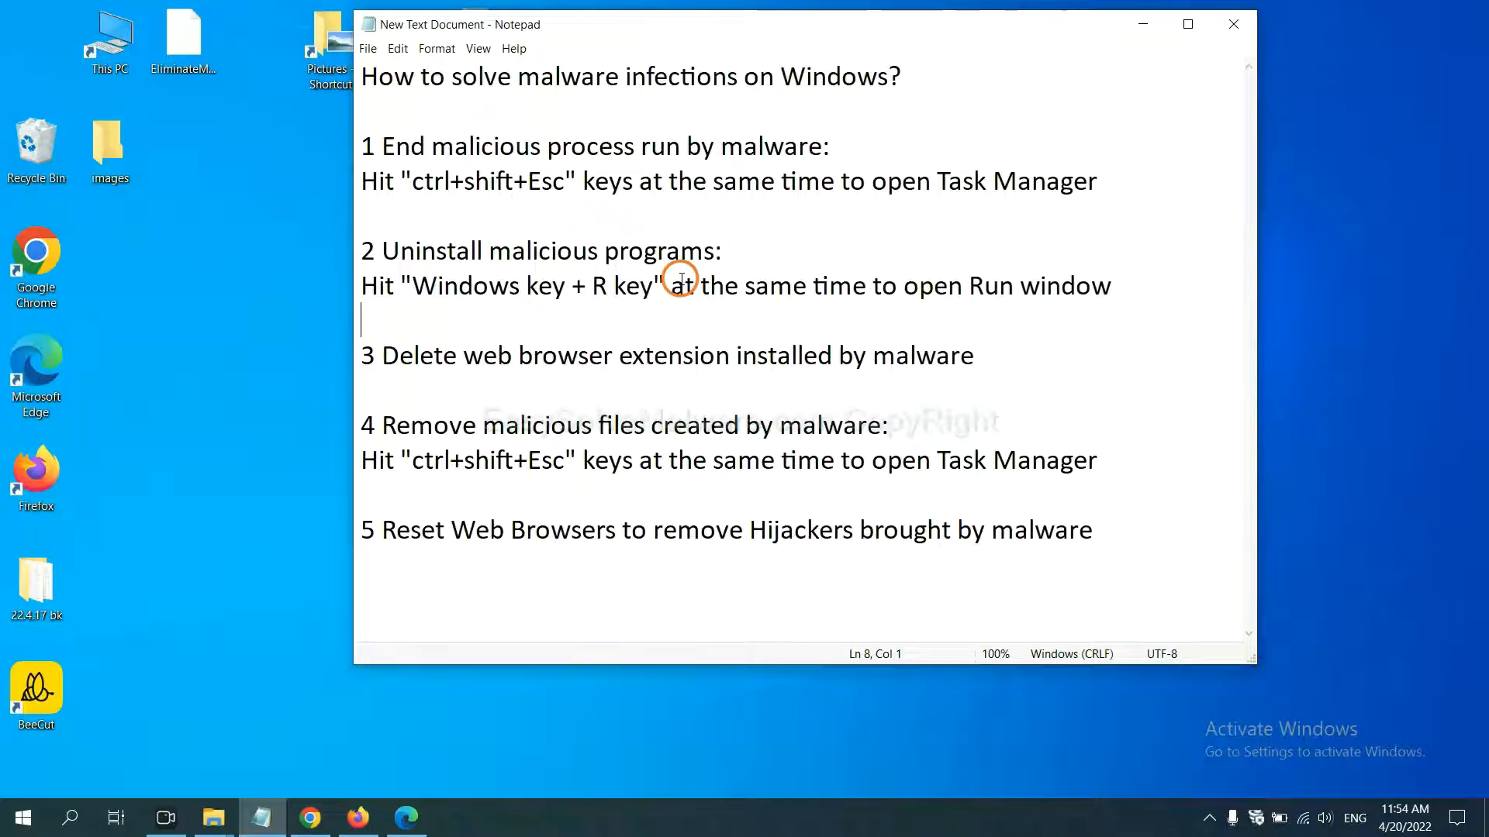
Highlight 'Windows key + R key' in step 2 and launch Control Panel via the Run box
{"action": "double_click", "coordinate": [442, 285]}
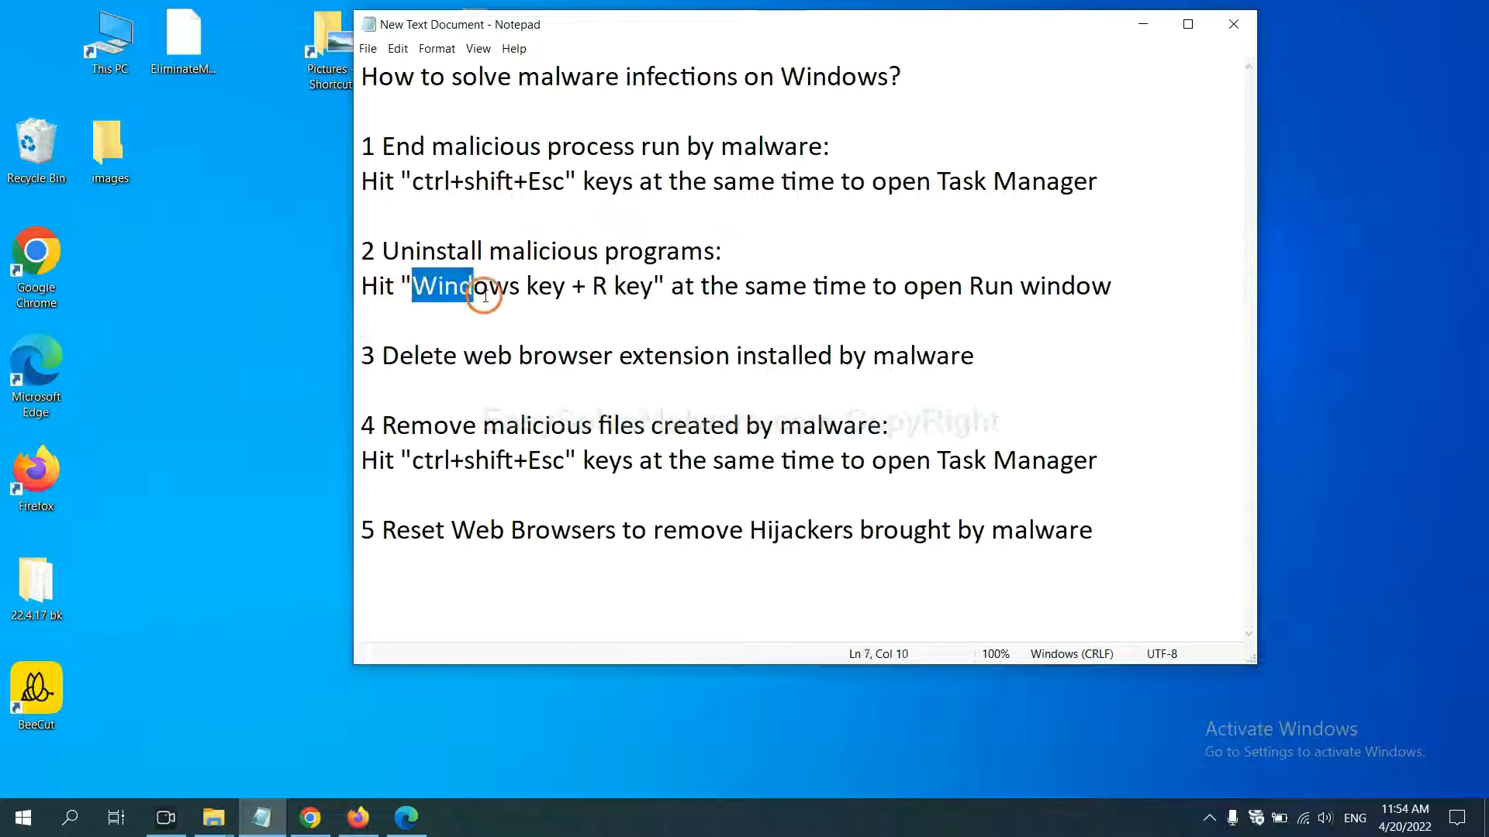
{"action": "left_click_drag", "start_coordinate": [442, 286], "coordinate": [655, 286]}
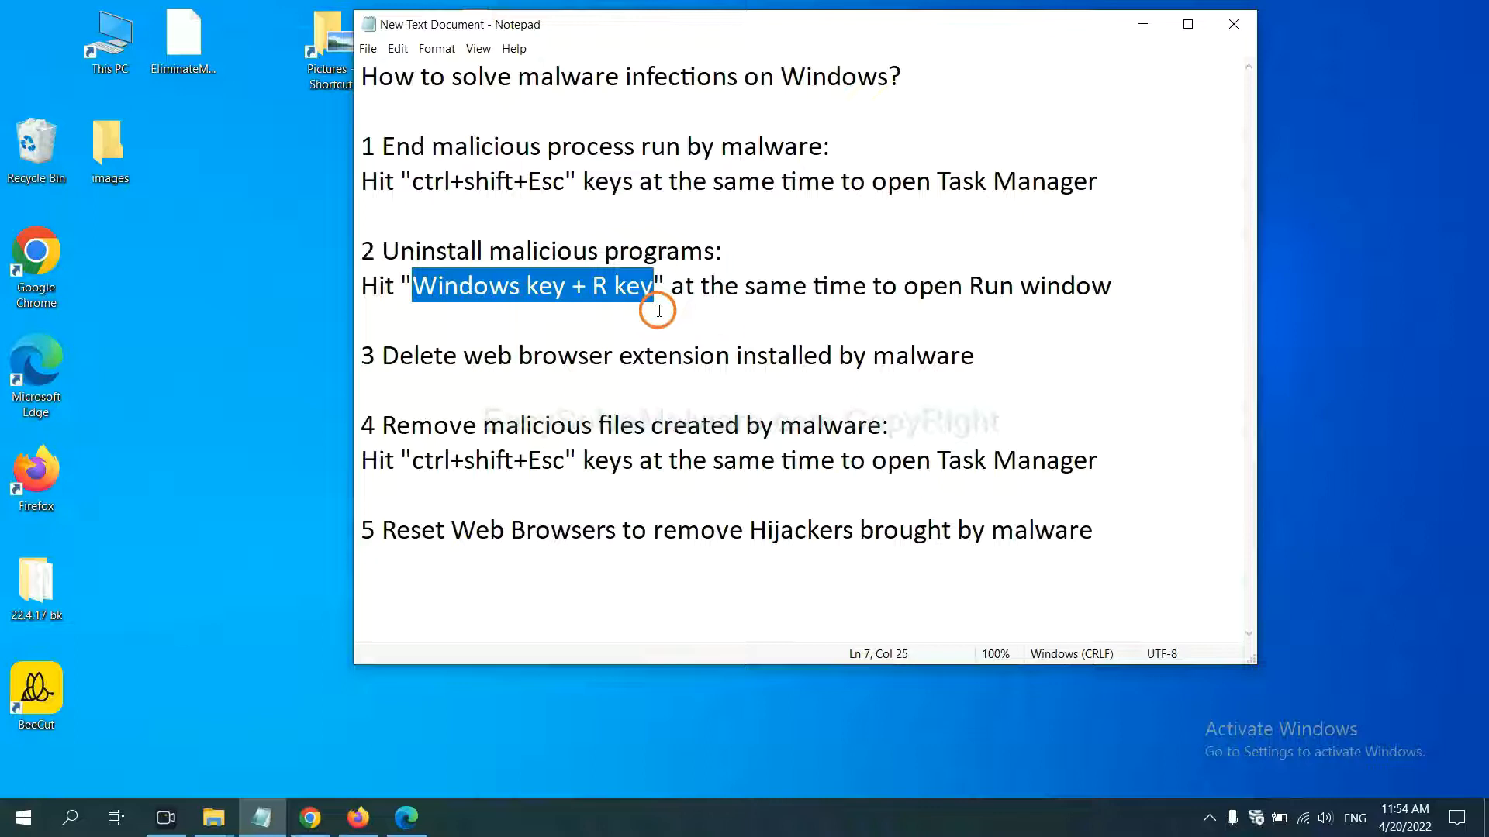
{"action": "key", "text": "win+r"}
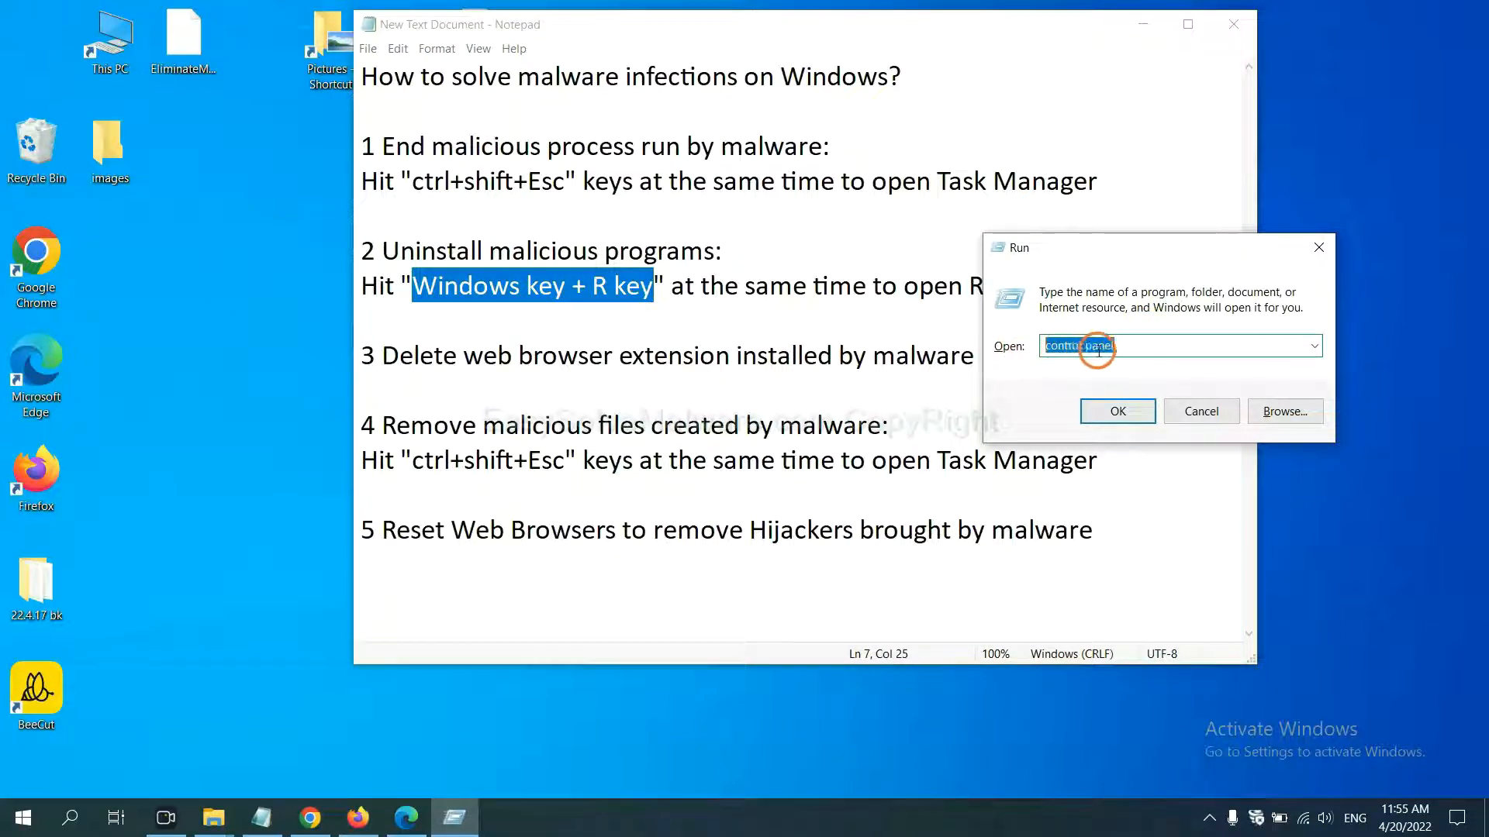
{"action": "left_click", "coordinate": [1117, 411]}
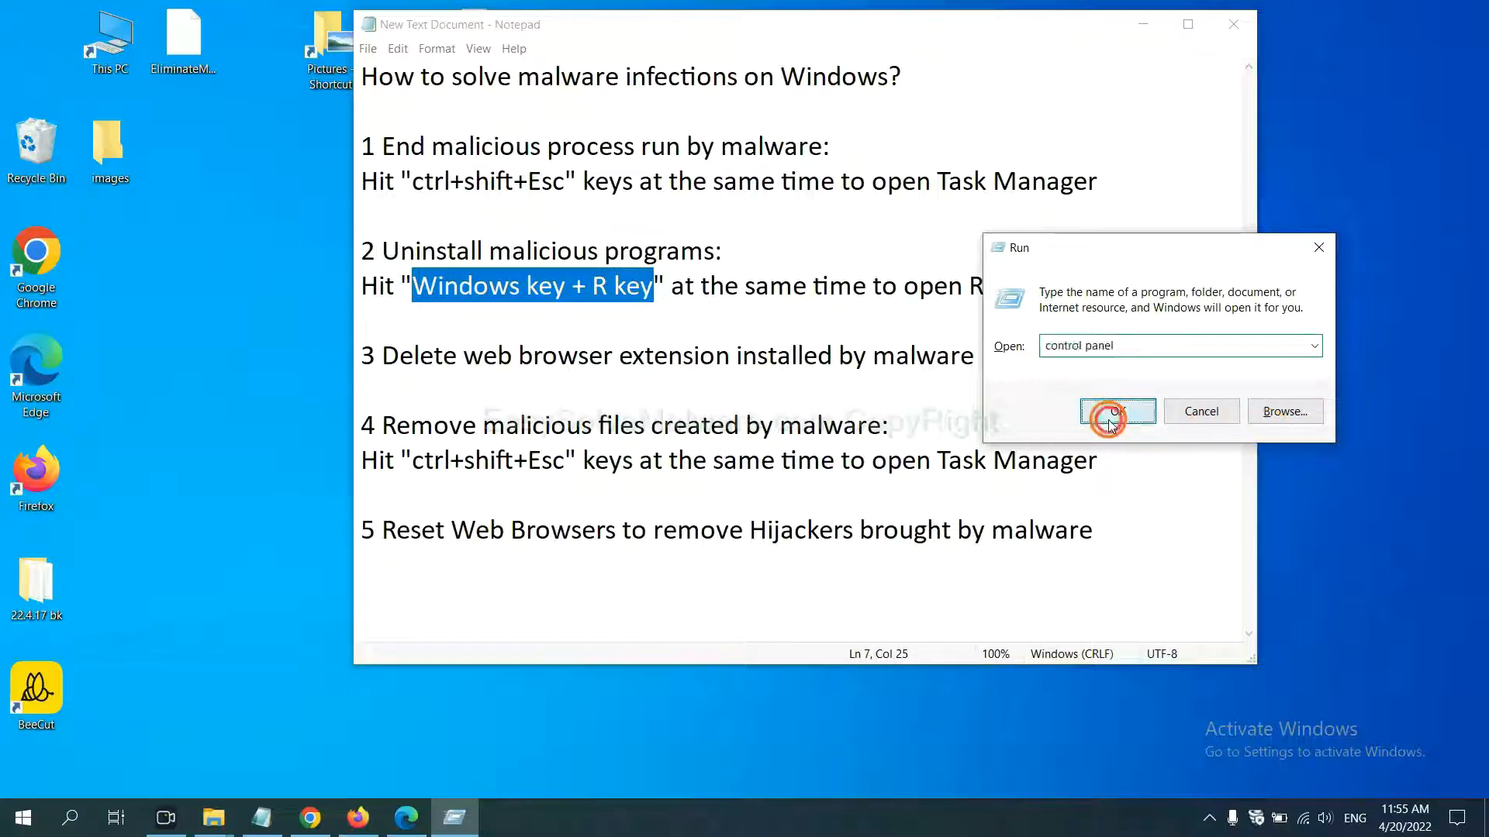
{"action": "left_click", "coordinate": [1115, 411]}
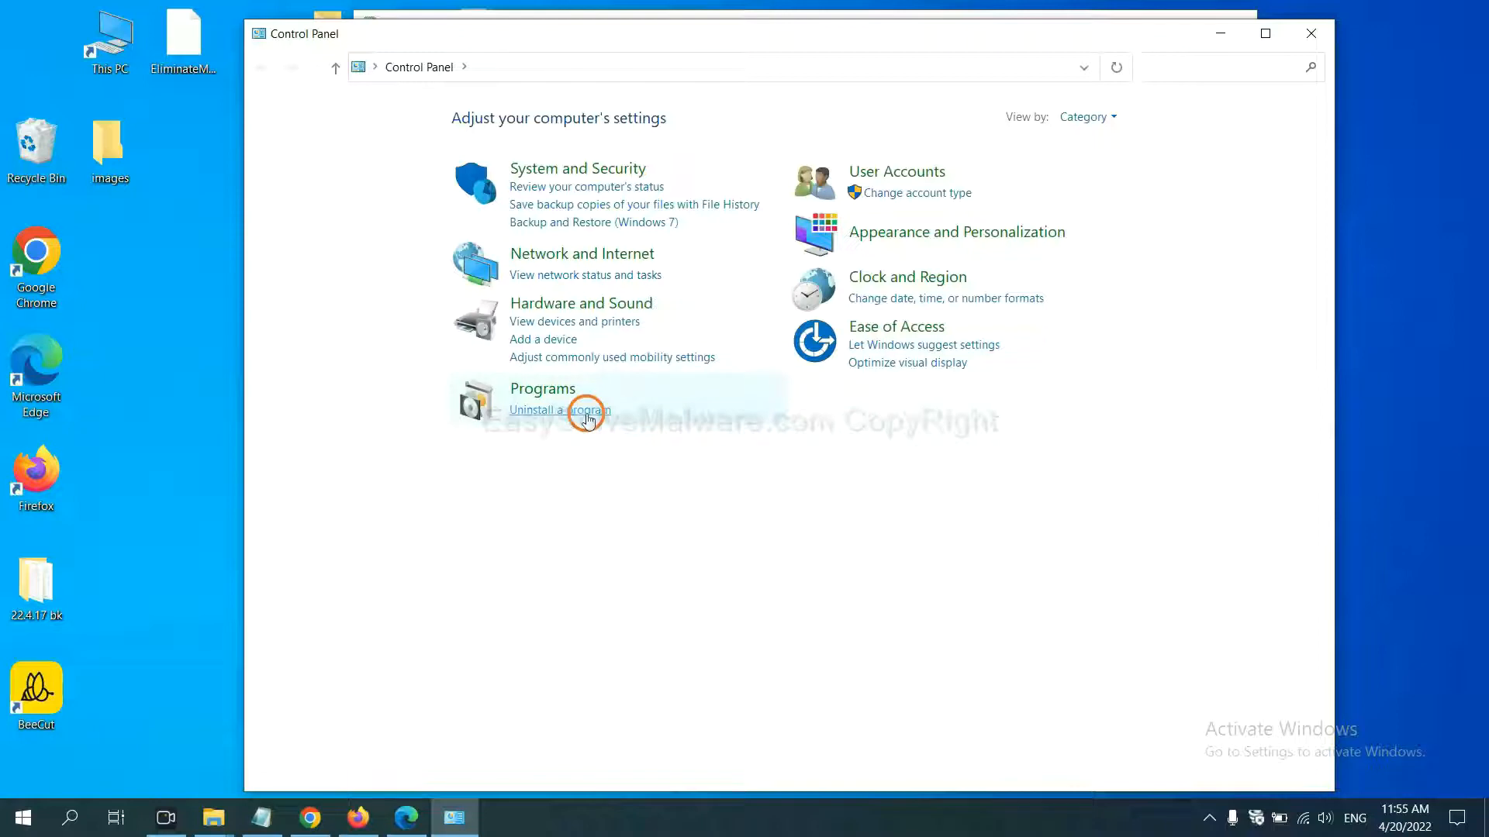
Show the Programs and Features list of installed programs for uninstalling
{"action": "left_click", "coordinate": [560, 410]}
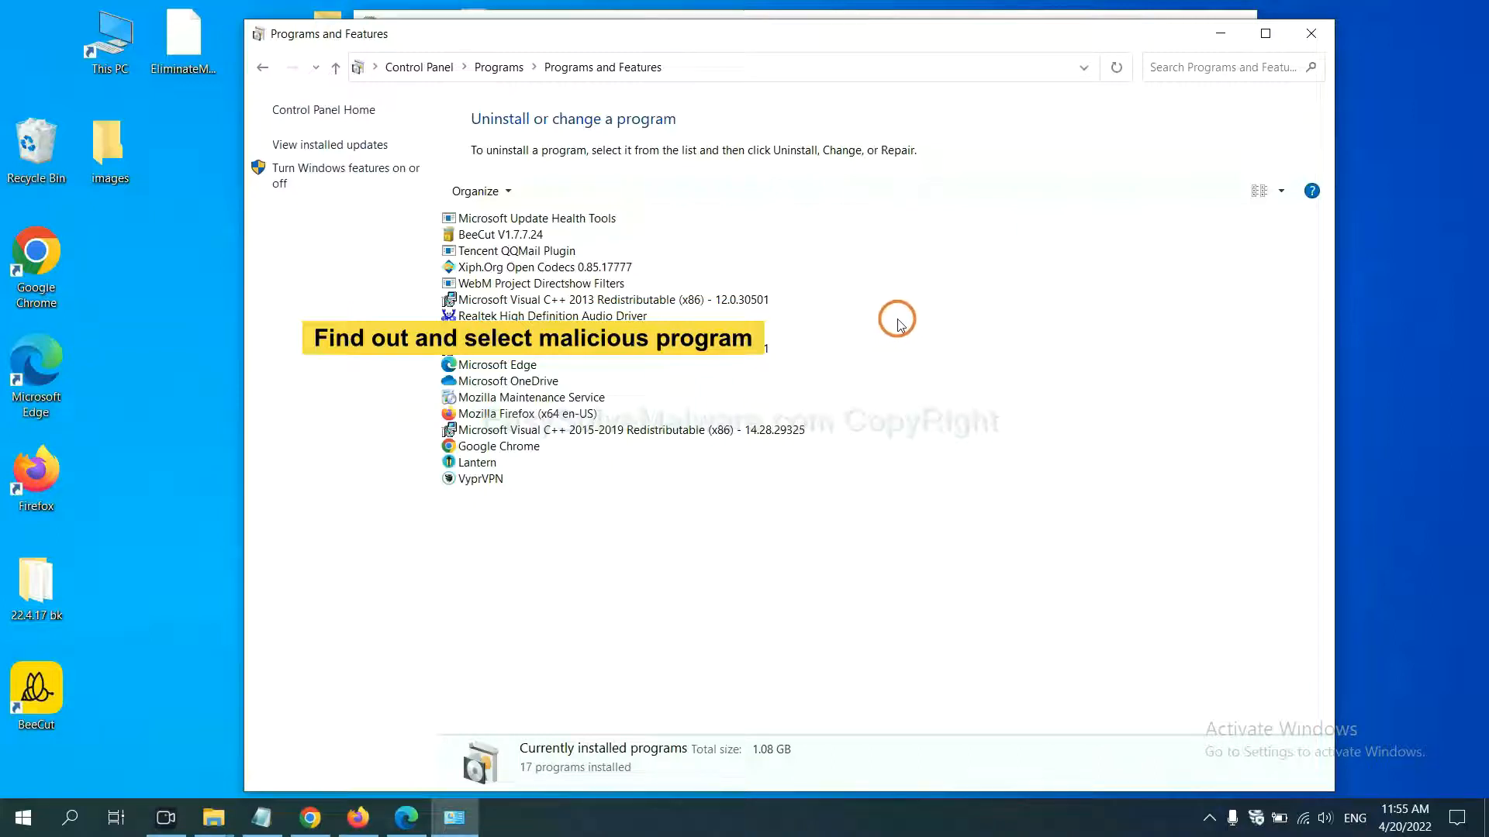
{"action": "mouse_move", "coordinate": [903, 320]}
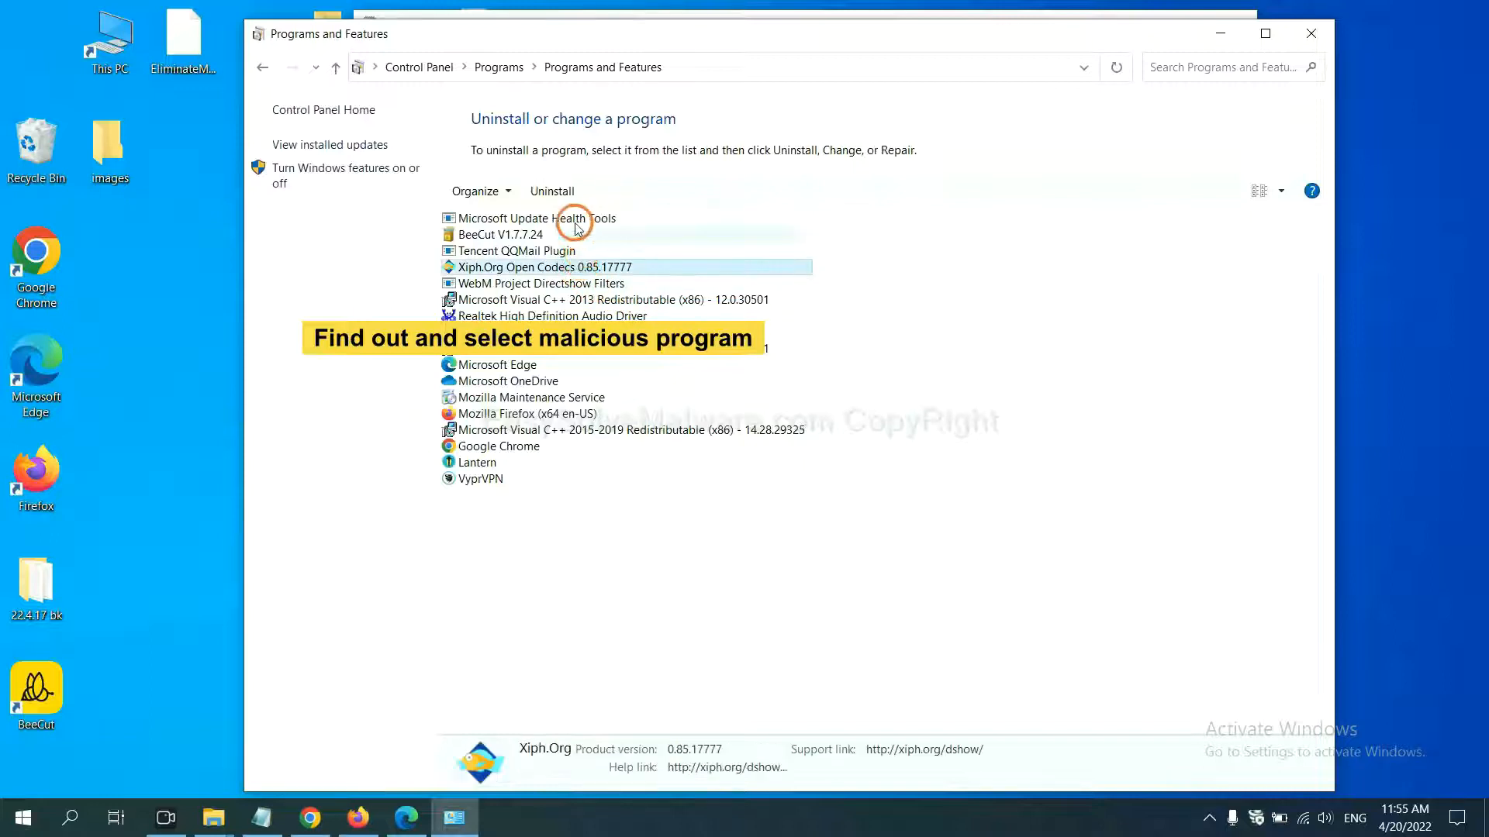
{"action": "mouse_move", "coordinate": [552, 191]}
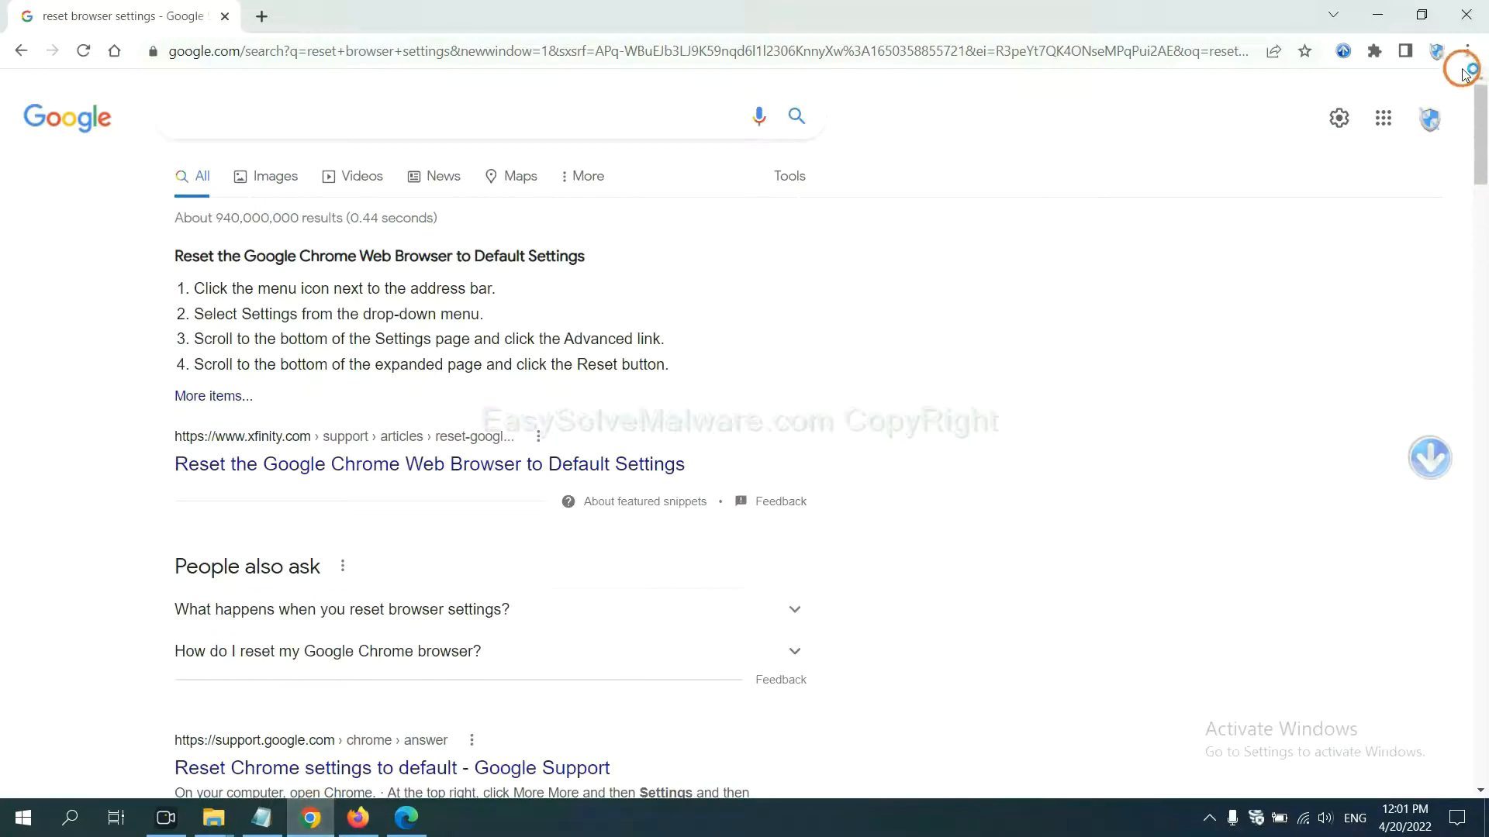
Reach Chrome's extensions page listing the Scroll To Top extension
{"action": "left_click", "coordinate": [1462, 51]}
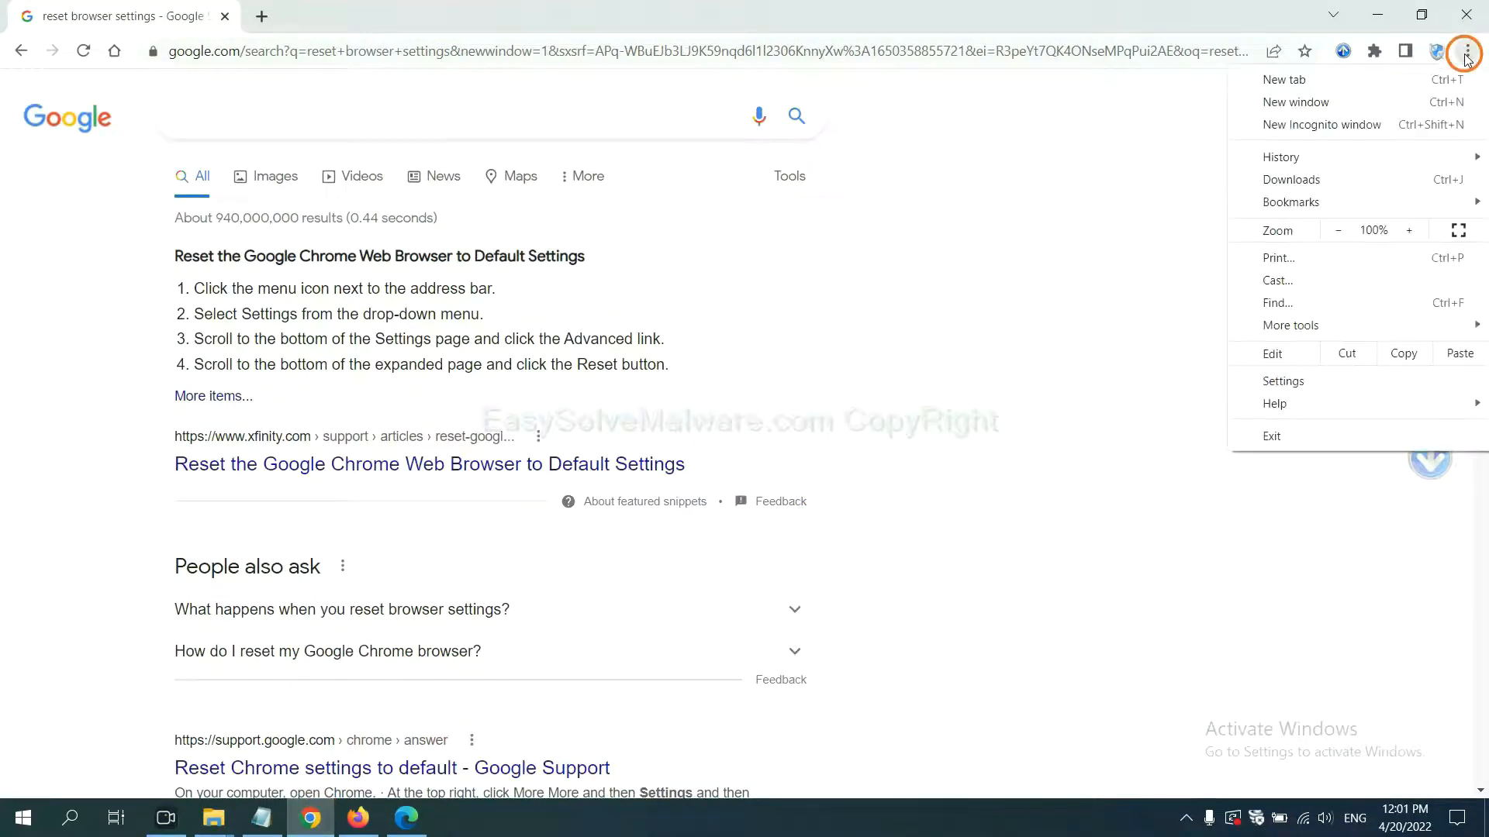
{"action": "mouse_move", "coordinate": [1289, 324]}
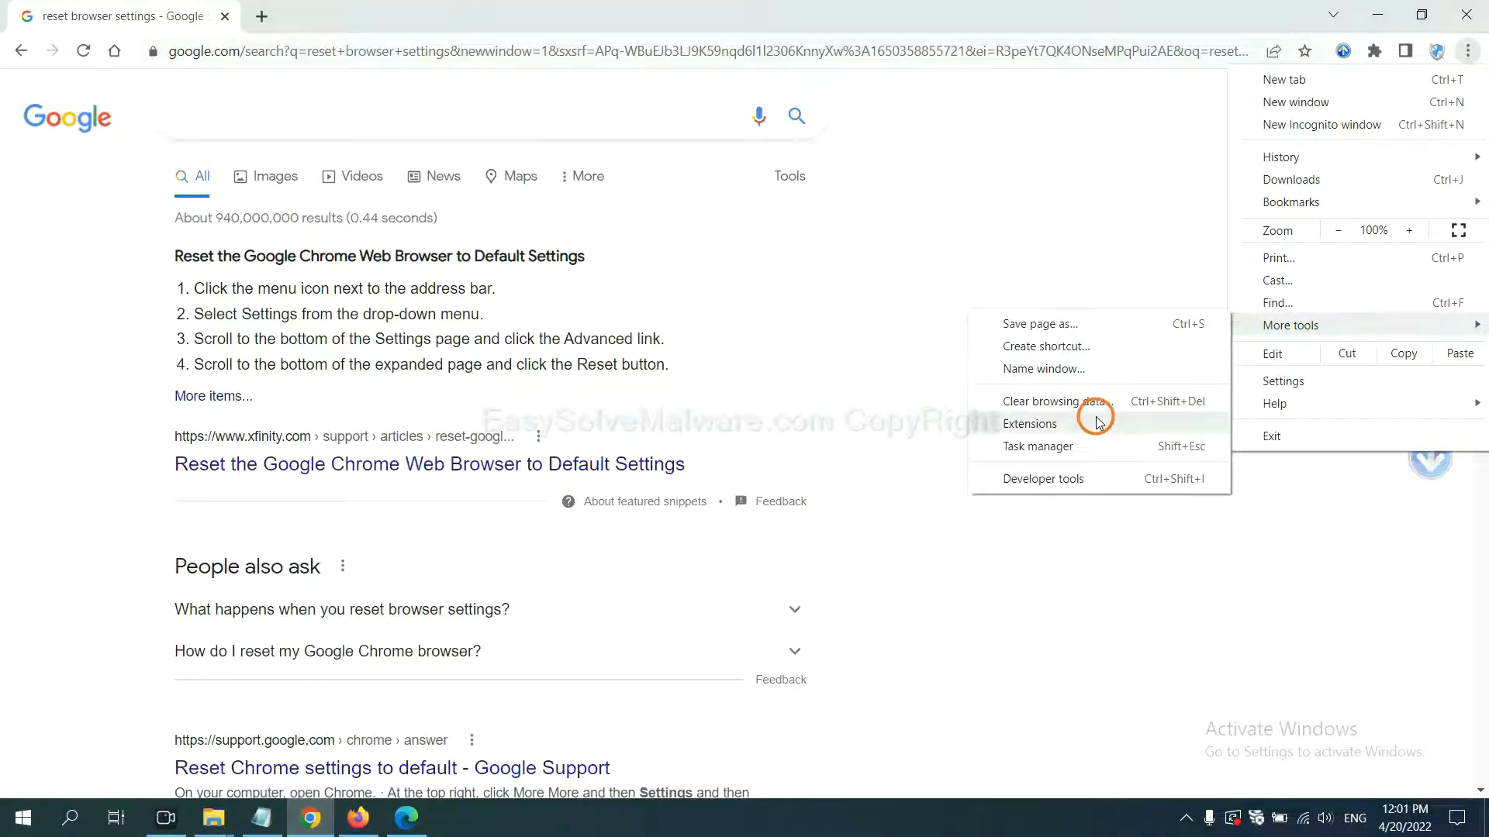
{"action": "left_click", "coordinate": [1029, 424]}
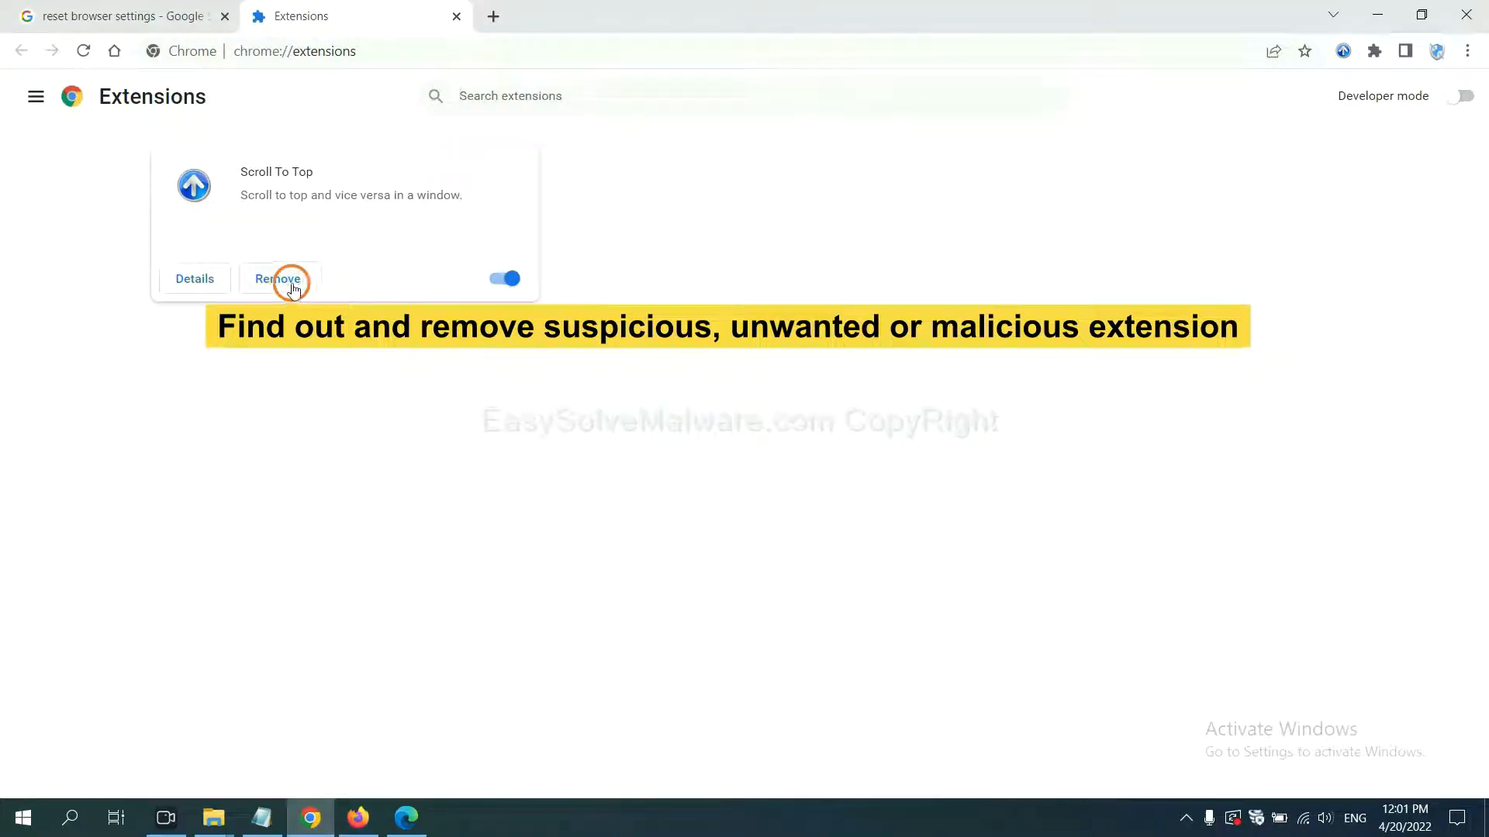
Remove Scroll To Top in Chrome, then reach Firefox's add-ons and themes manager
{"action": "left_click", "coordinate": [358, 817]}
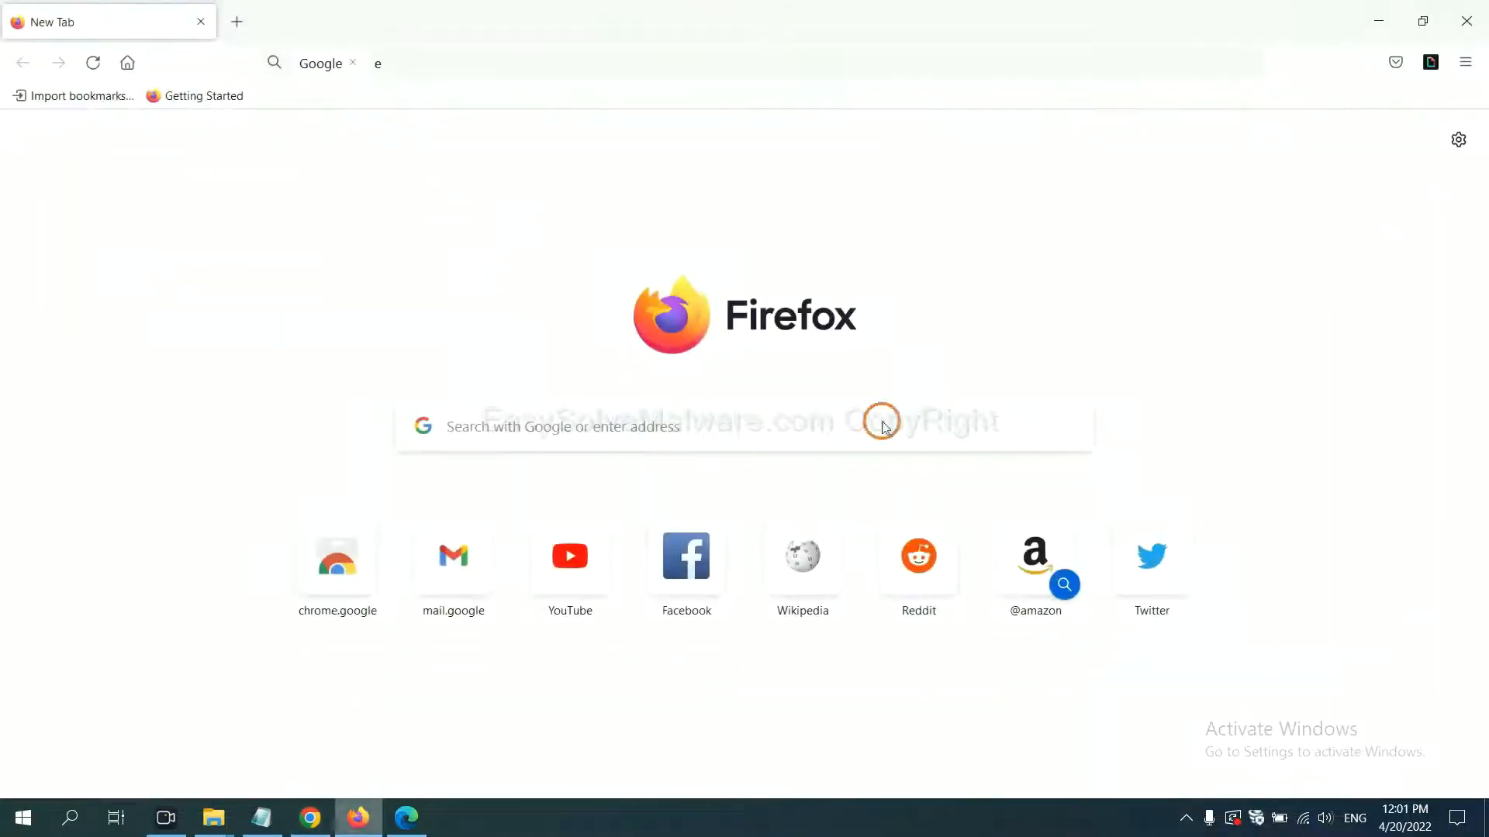
{"action": "left_click", "coordinate": [1466, 62]}
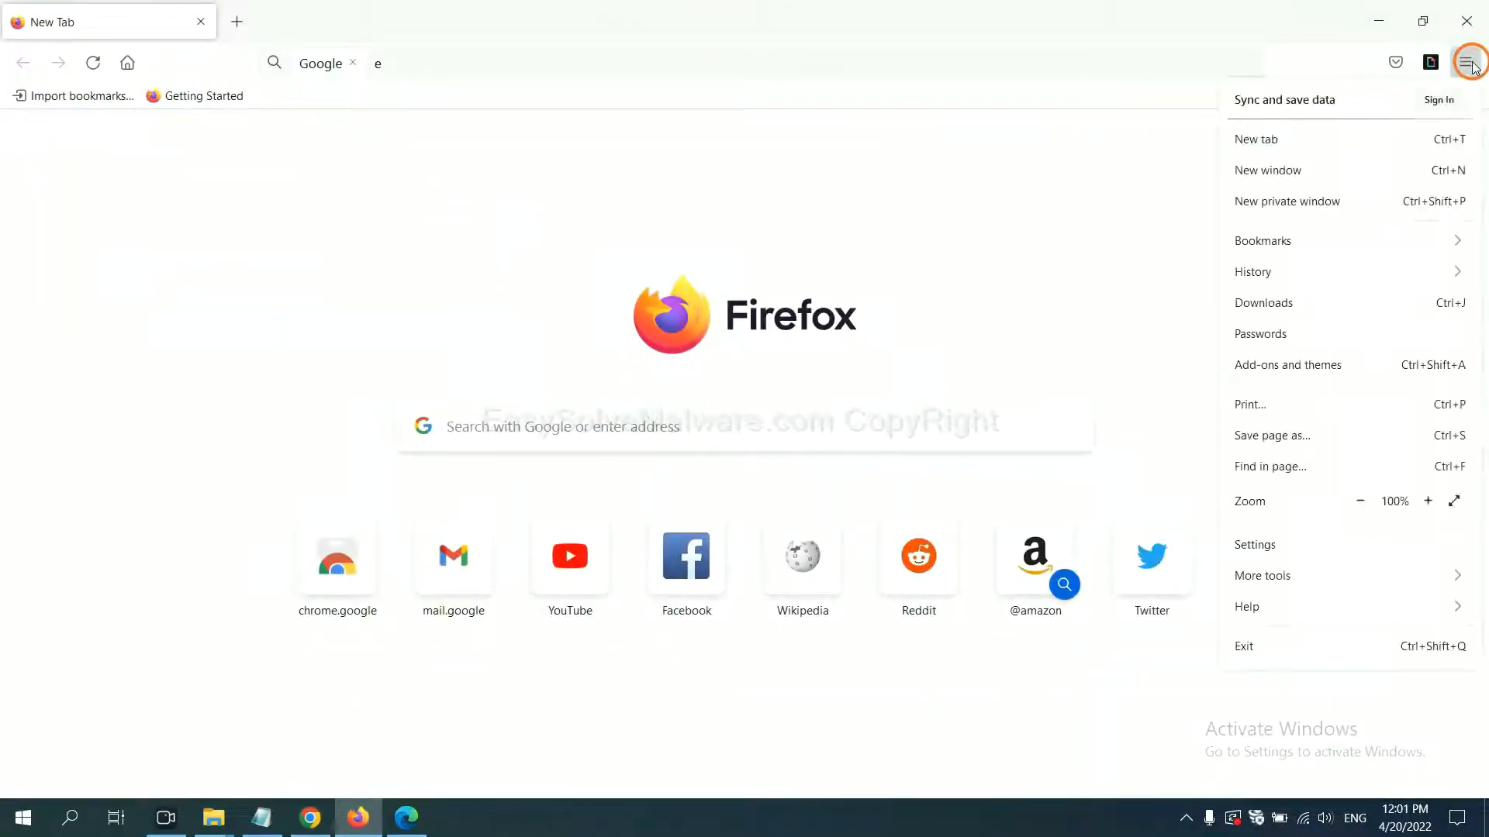
{"action": "mouse_move", "coordinate": [1339, 256]}
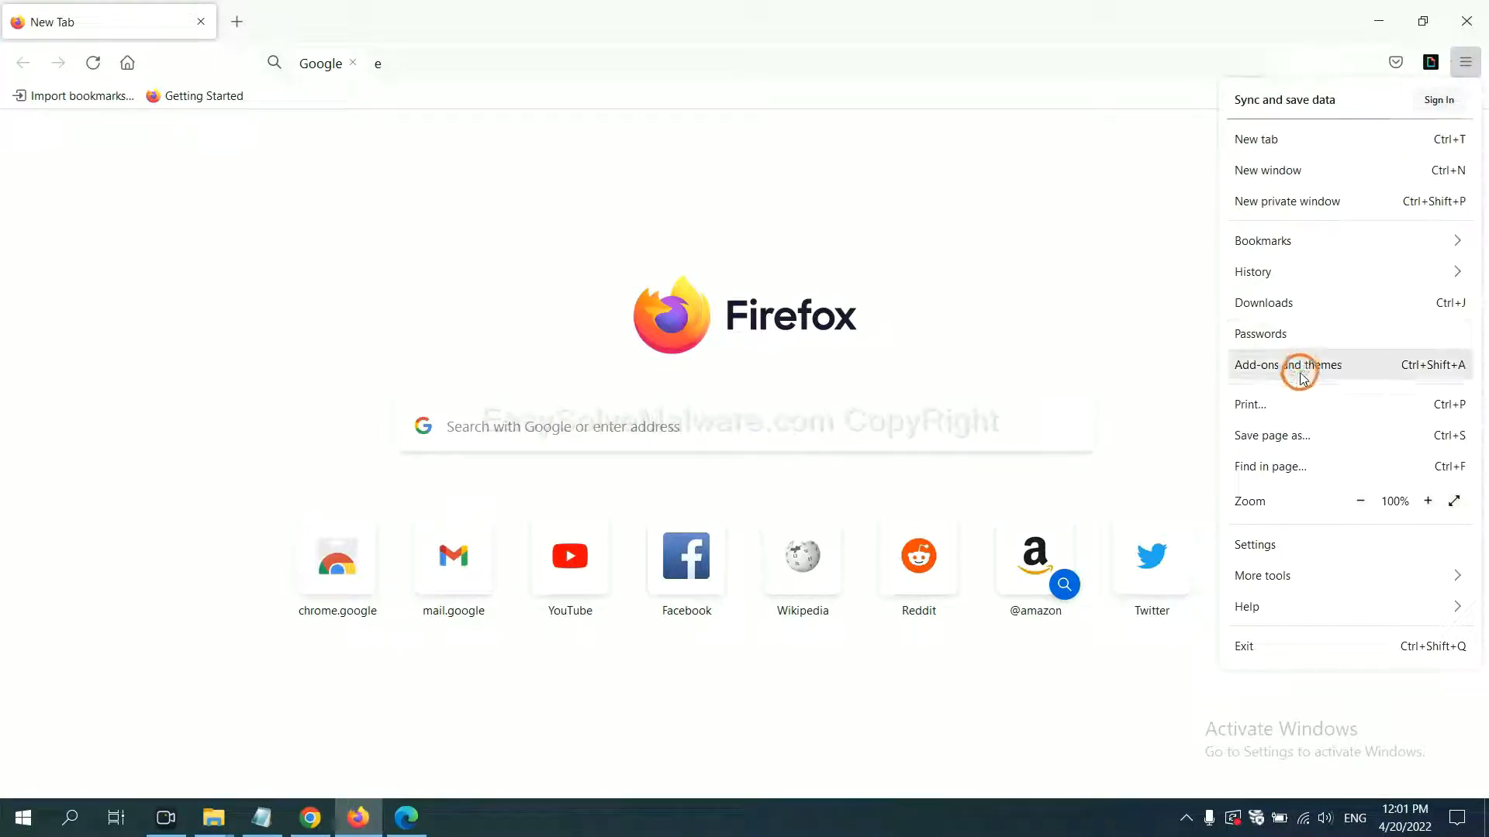
{"action": "left_click", "coordinate": [1287, 364]}
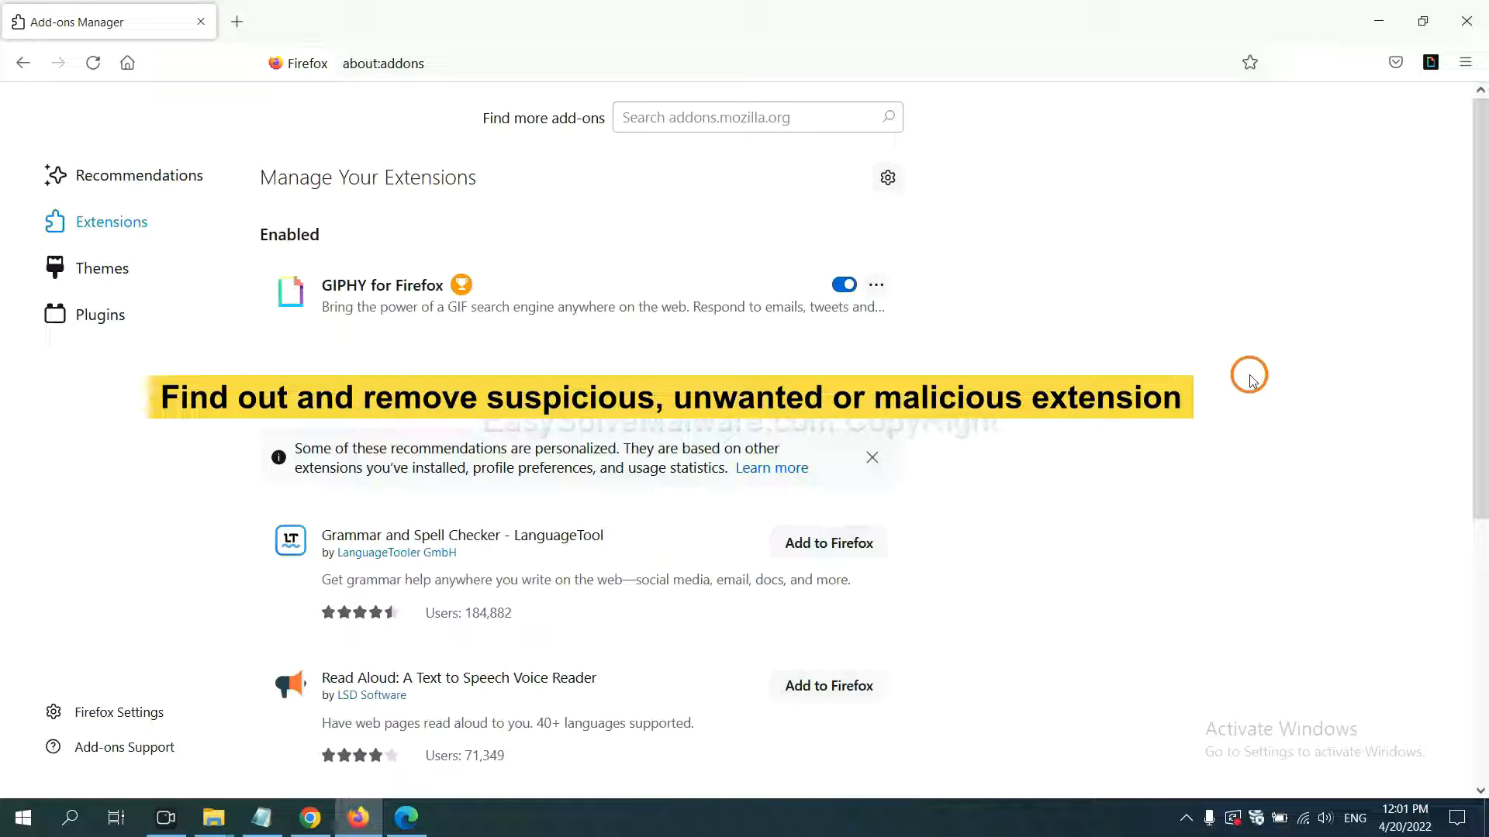
Remove the GIPHY for Firefox extension from the add-ons manager
{"action": "left_click", "coordinate": [874, 284]}
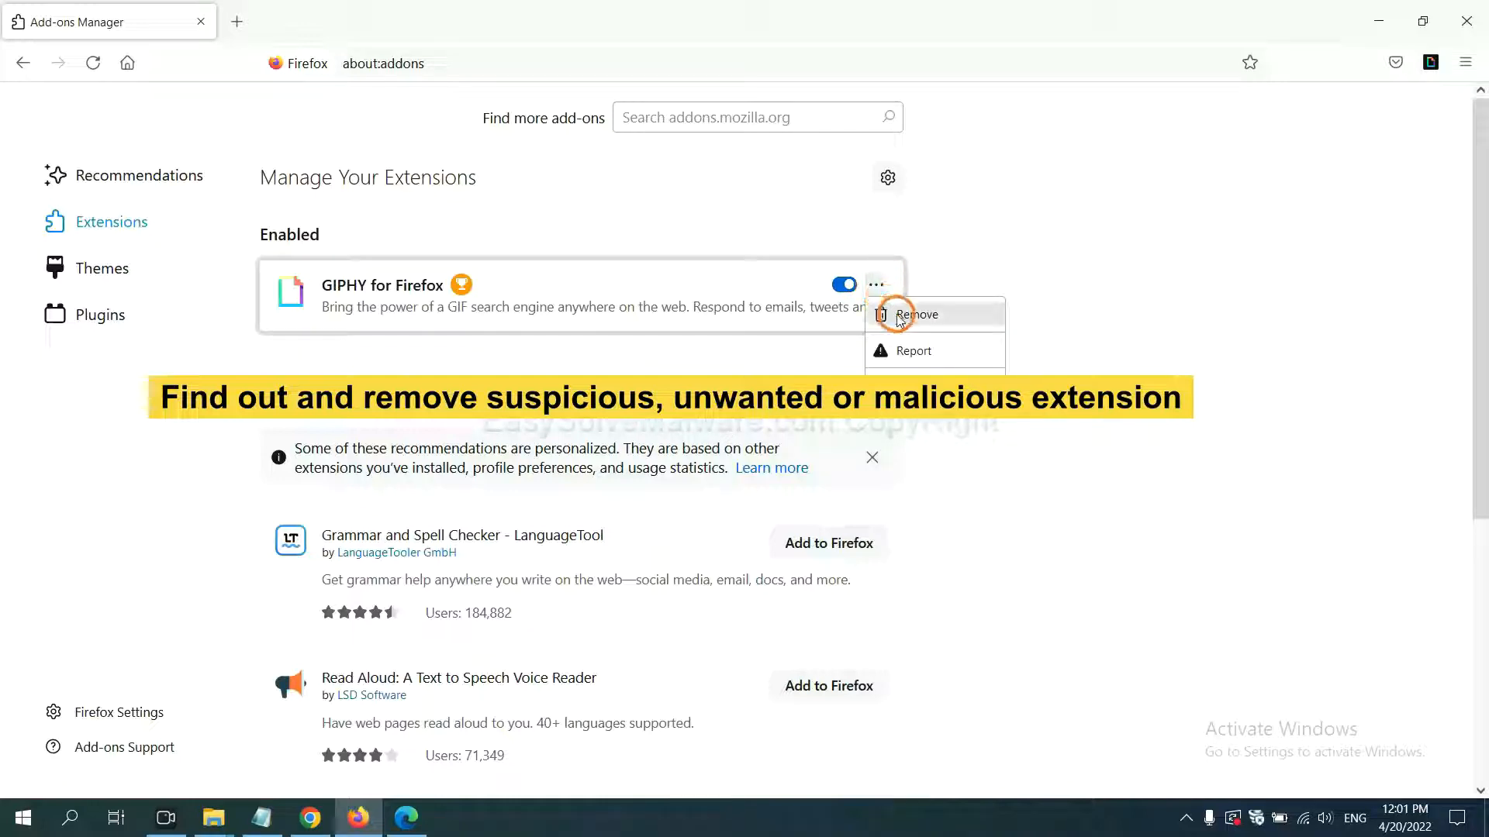
{"action": "left_click", "coordinate": [915, 315]}
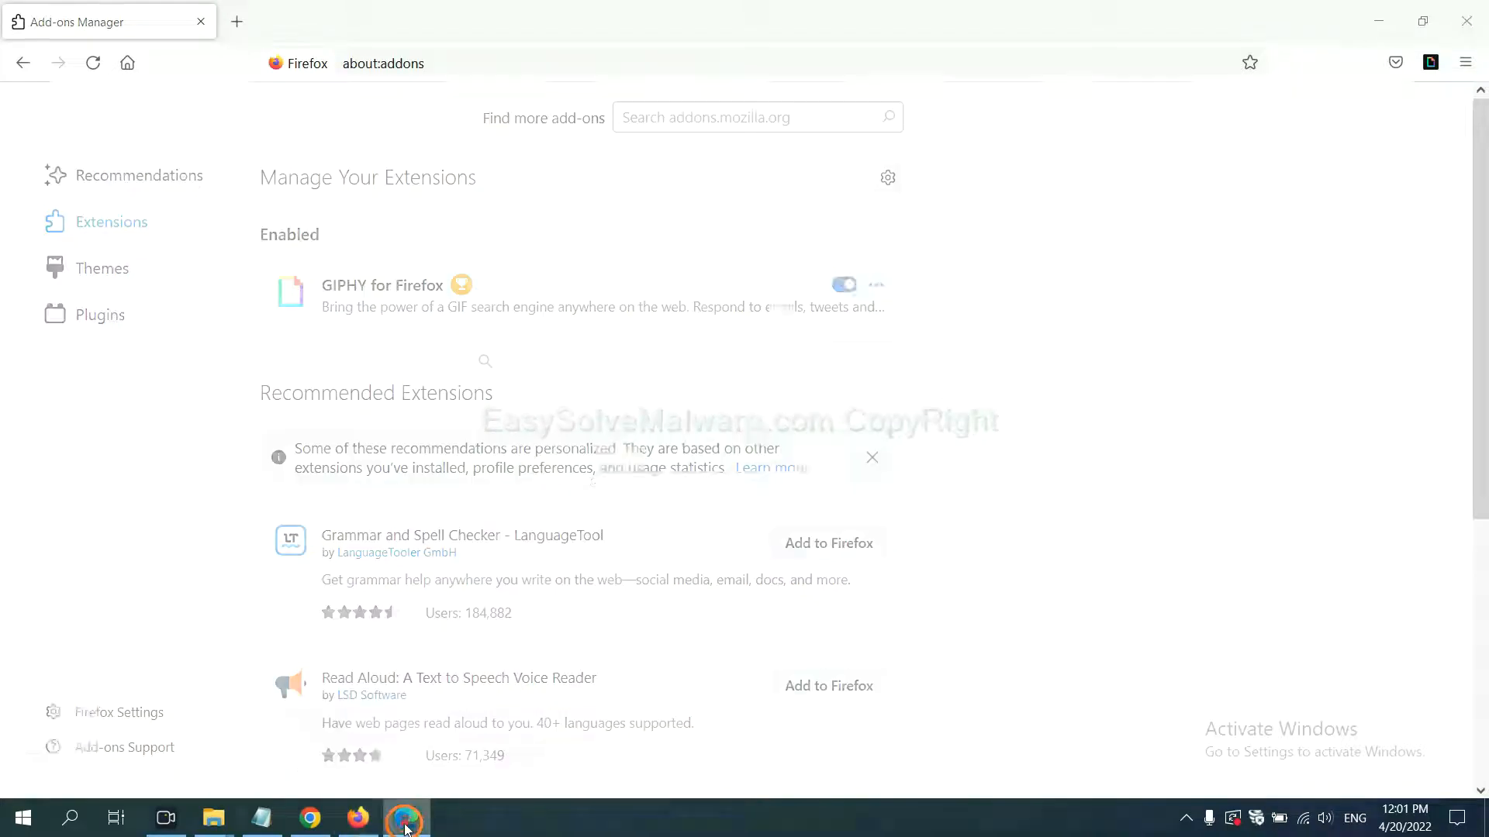
Remove the ArcVpn Free Fast VPN Proxy extension from Microsoft Edge's extension management page
{"action": "left_click", "coordinate": [405, 817]}
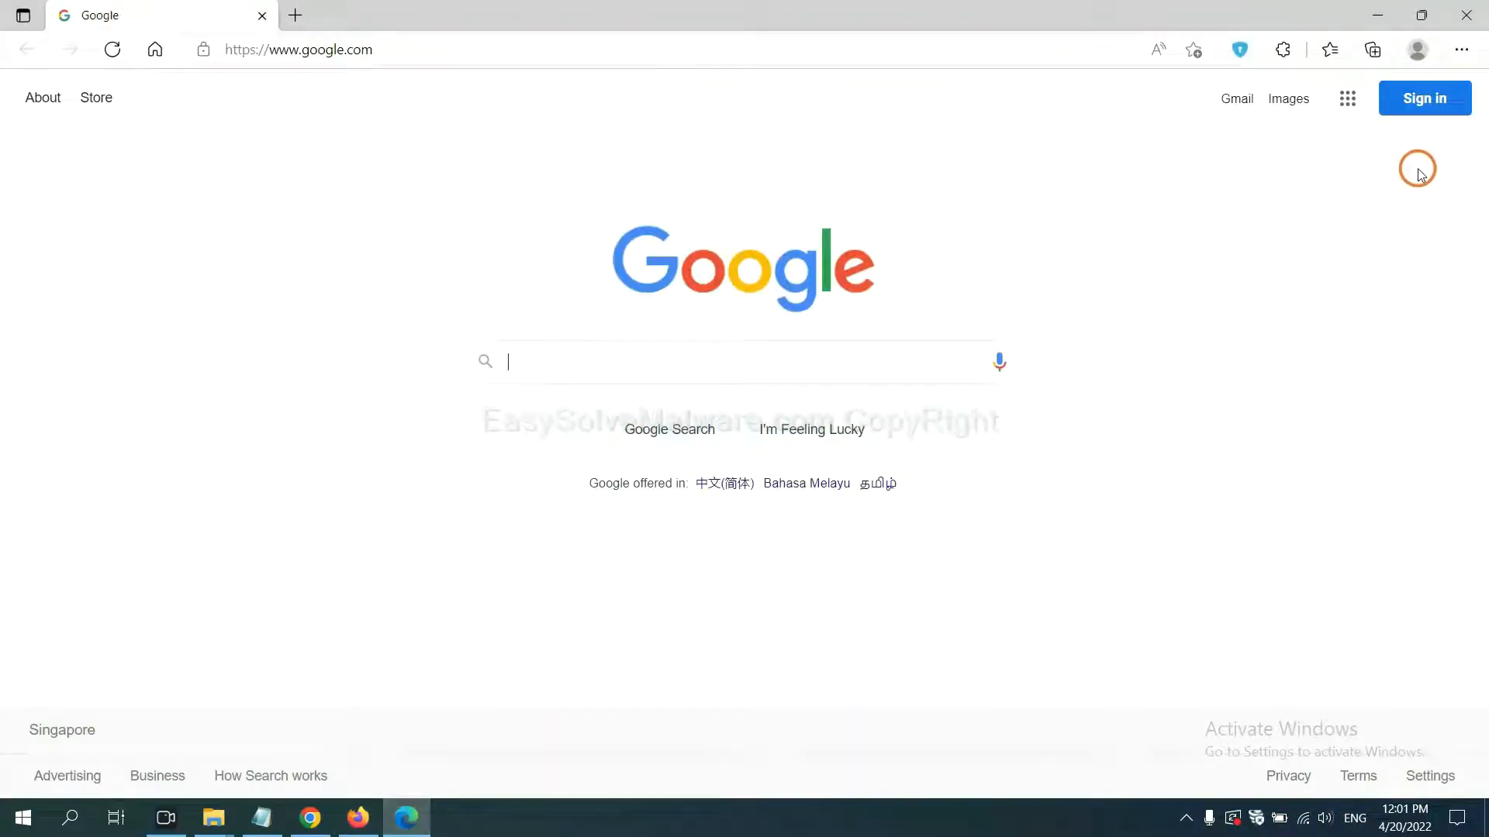
{"action": "left_click", "coordinate": [1460, 49]}
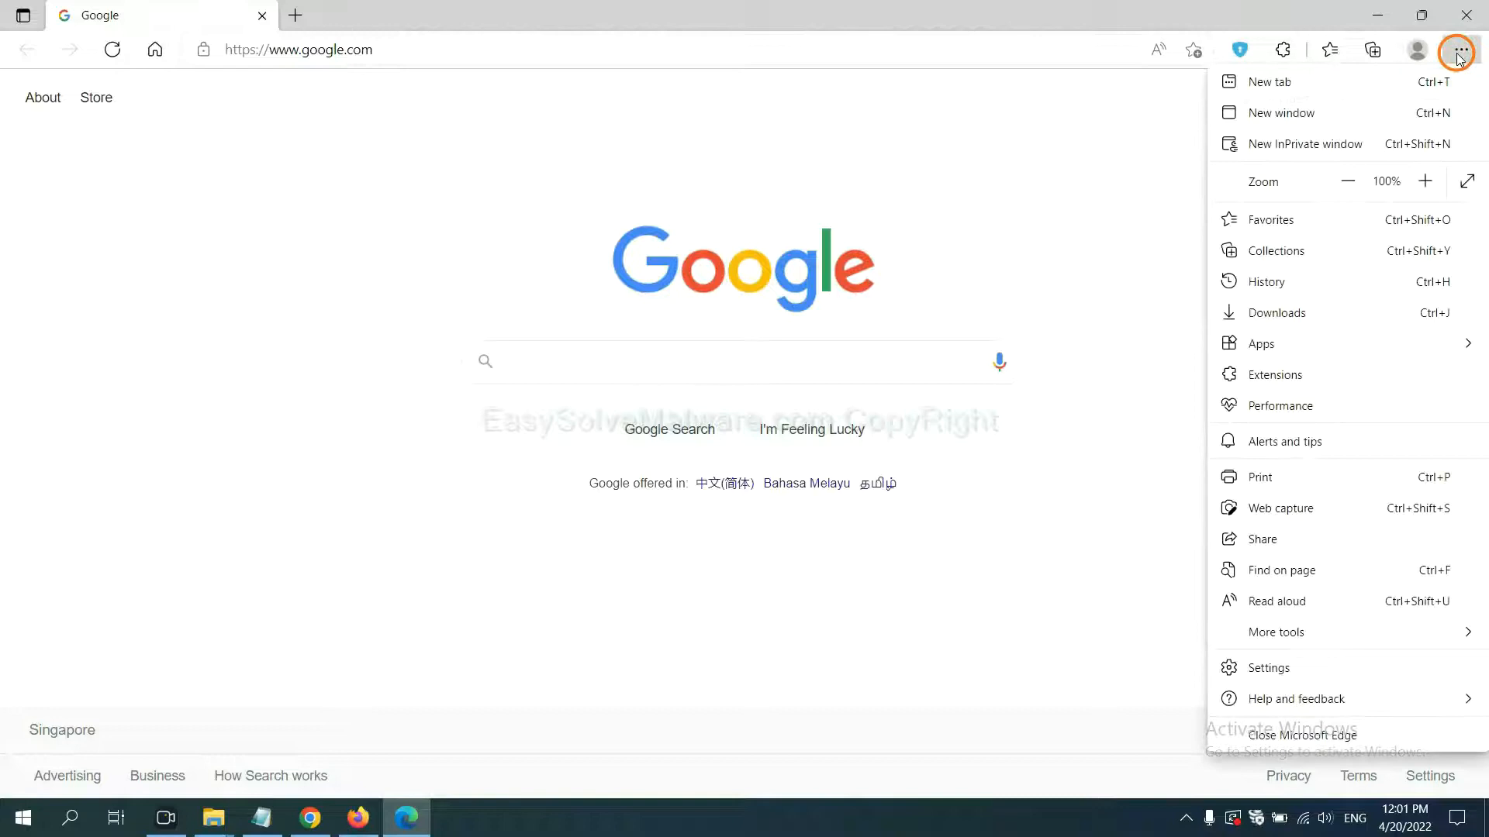
{"action": "mouse_move", "coordinate": [1276, 374]}
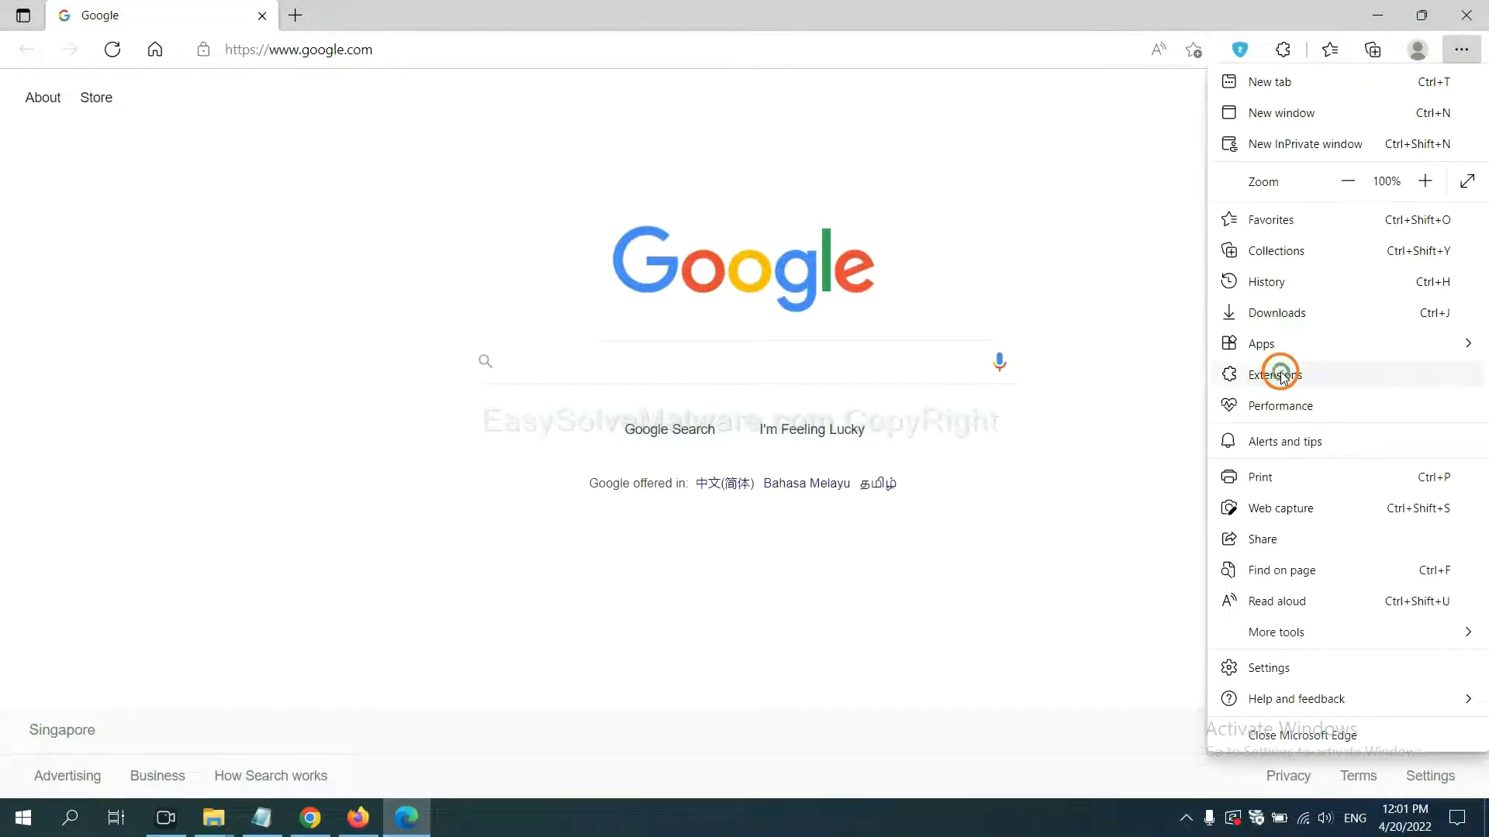
{"action": "left_click", "coordinate": [1275, 374]}
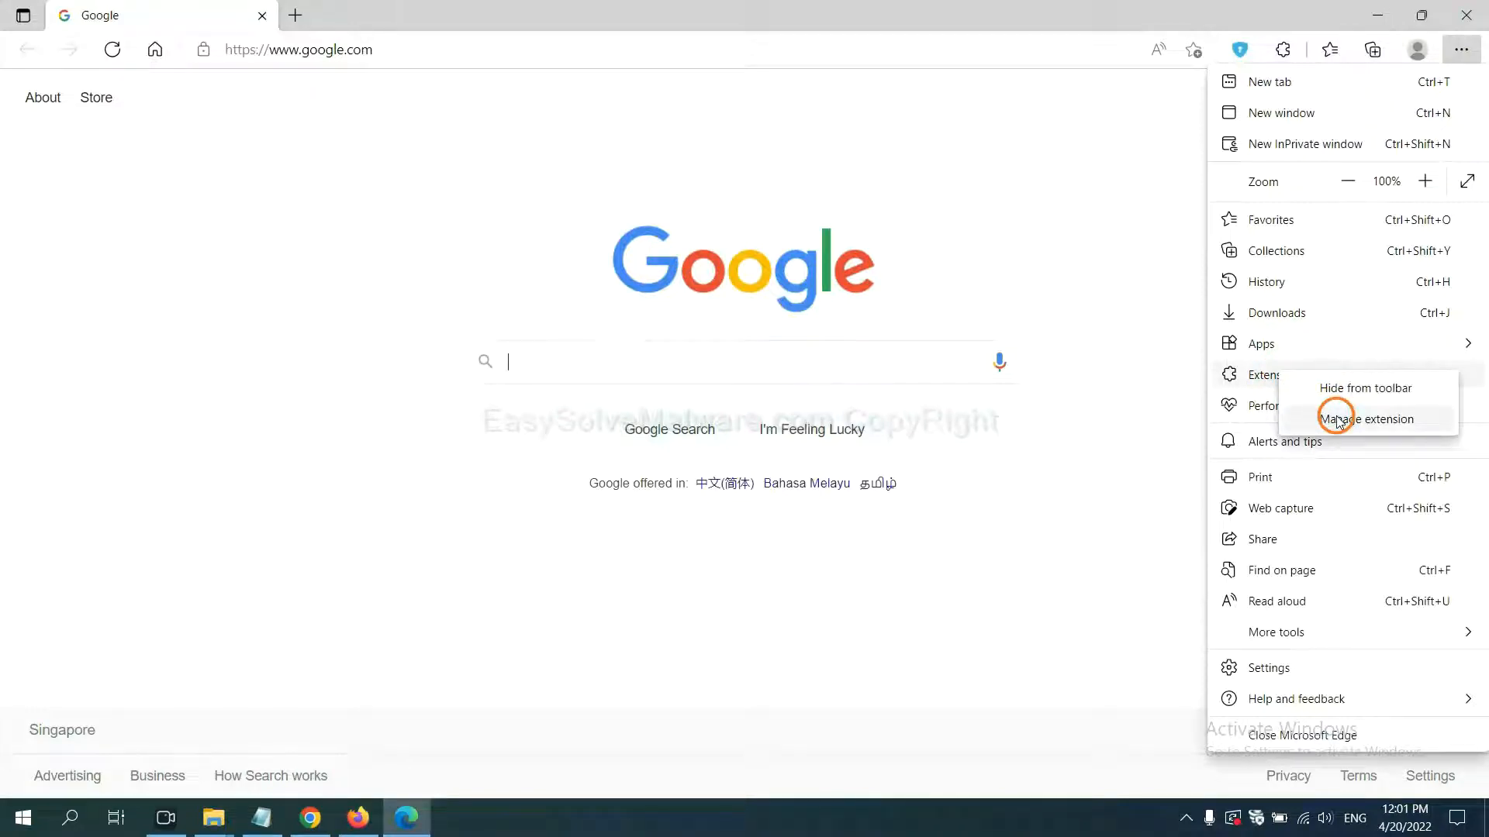
{"action": "left_click", "coordinate": [1364, 419]}
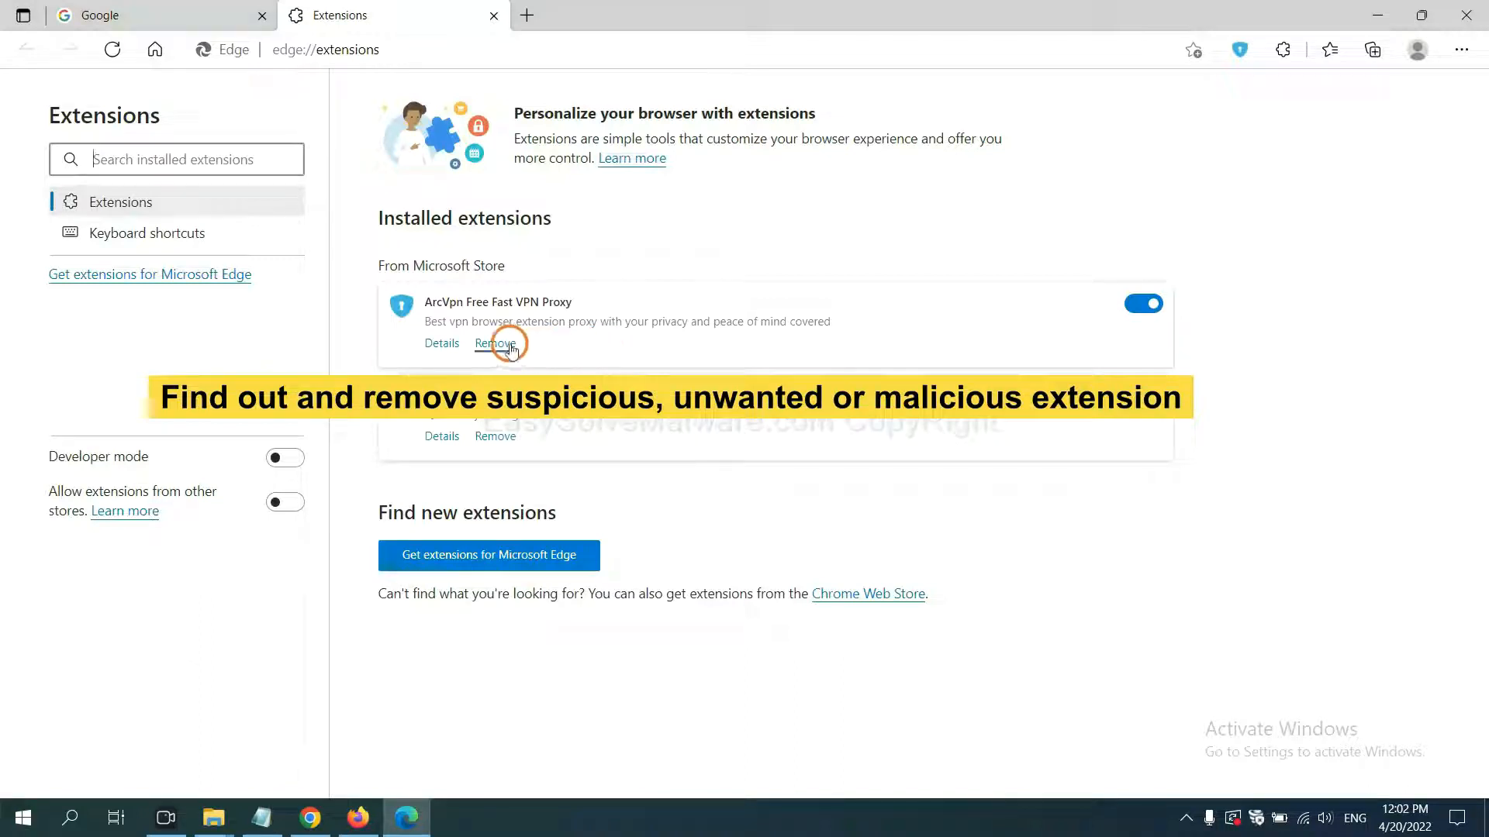
{"action": "left_click", "coordinate": [493, 343]}
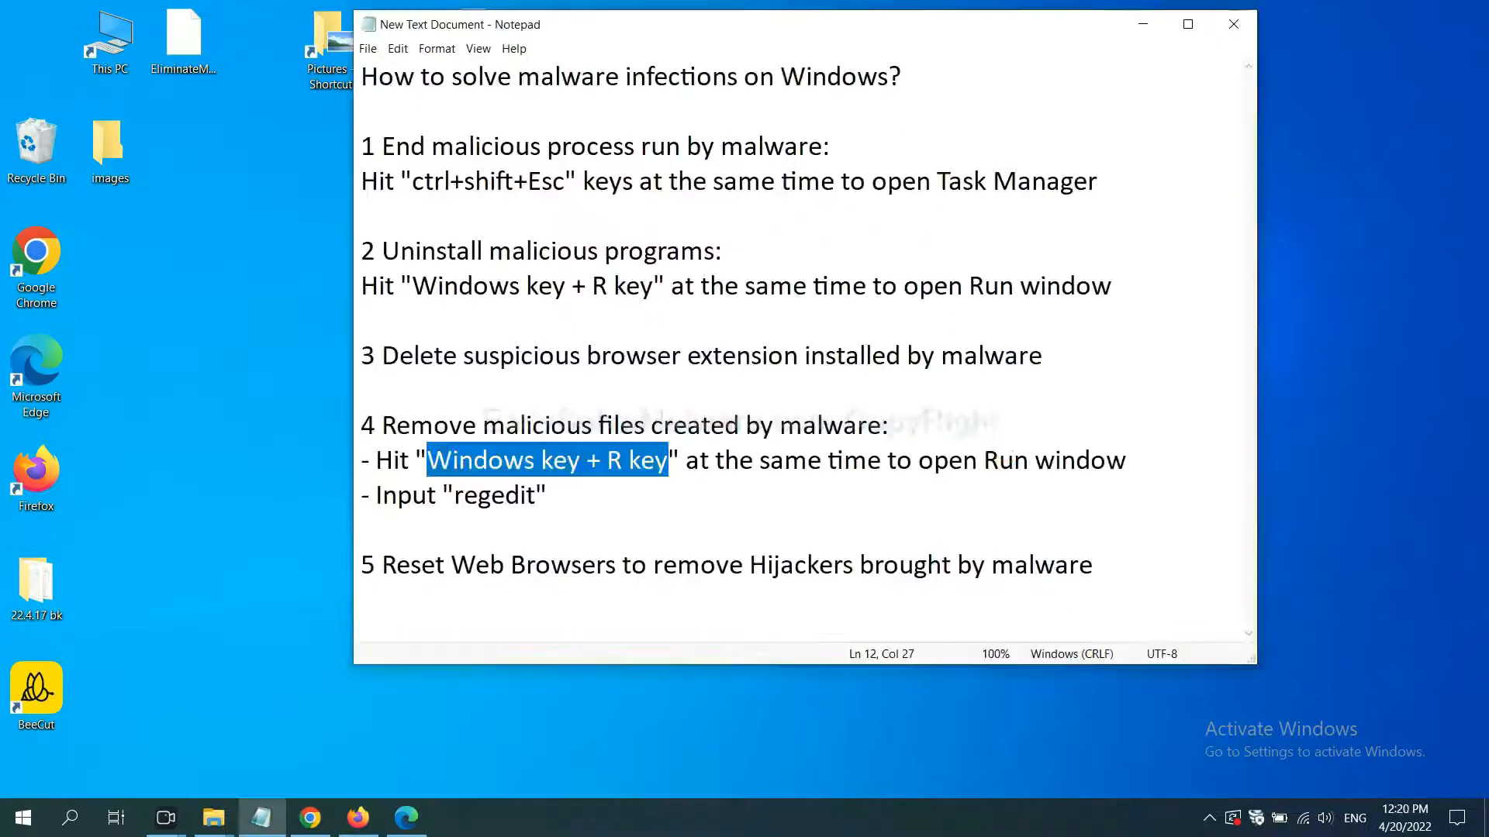
Read step 4 of the guide and bring up the Run box with regedit entered
{"action": "left_click", "coordinate": [656, 471]}
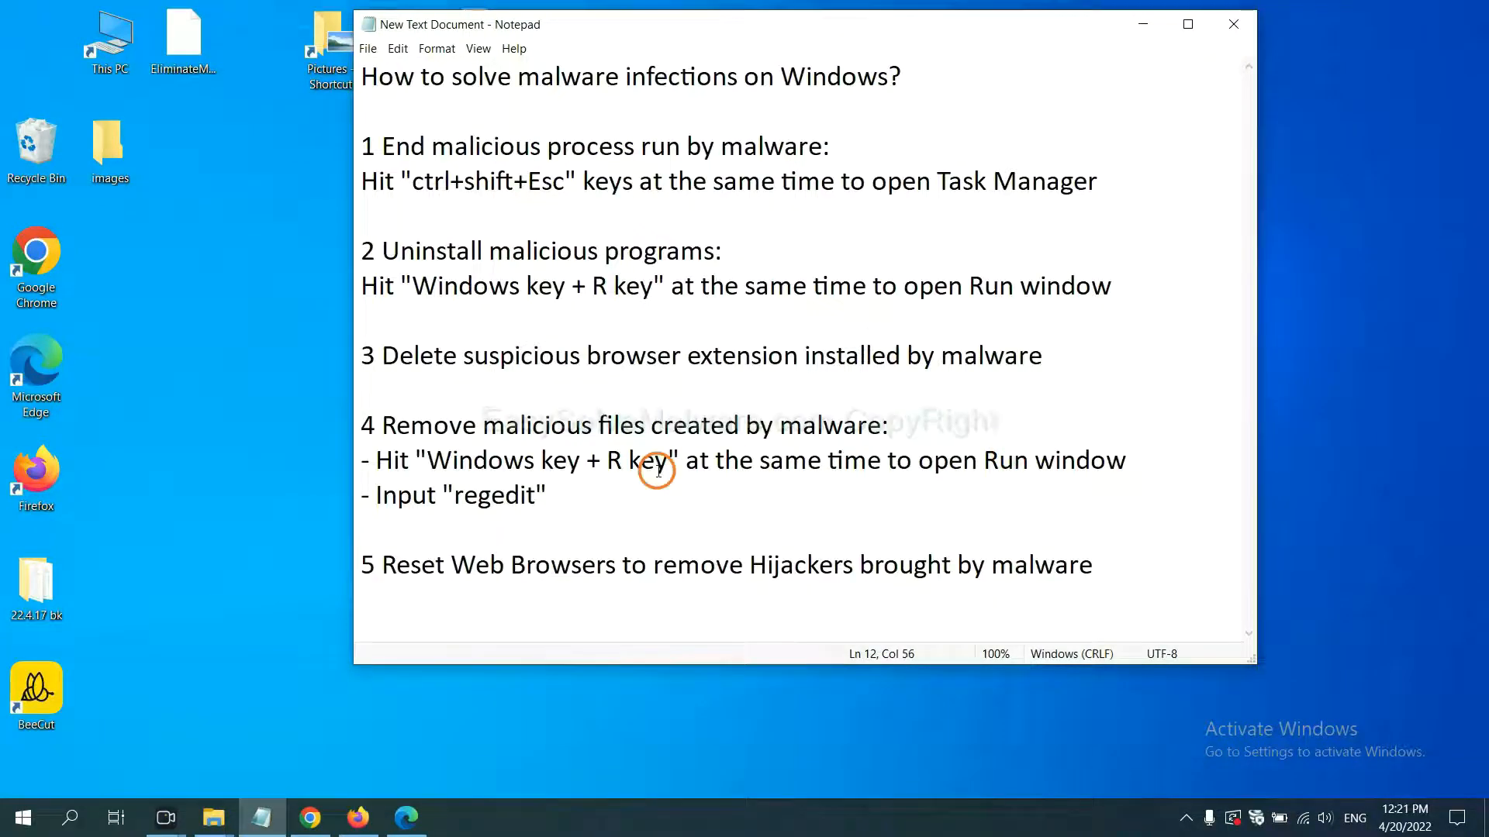
{"action": "mouse_move", "coordinate": [645, 425]}
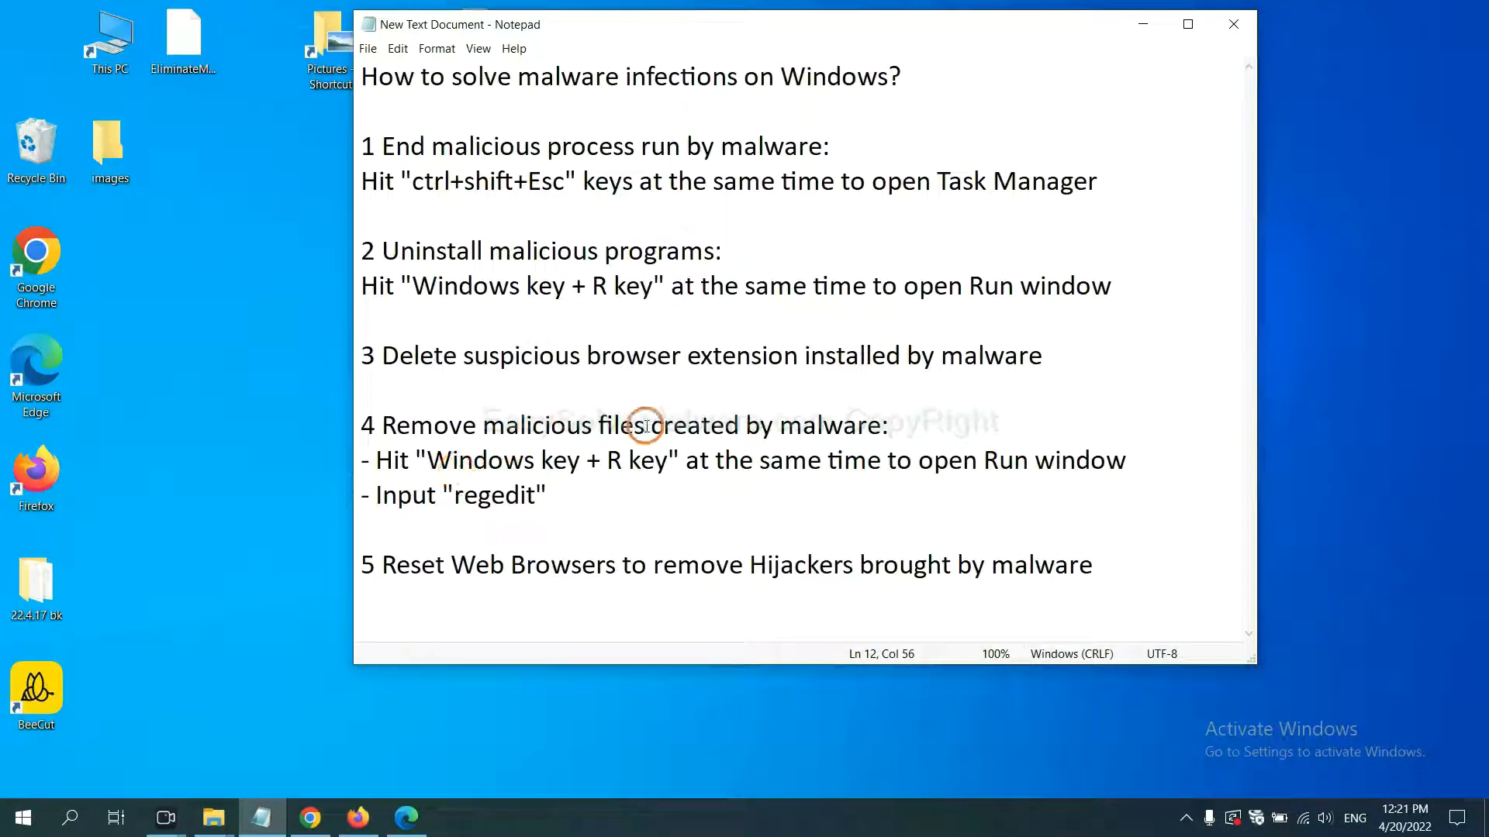
{"action": "left_click", "coordinate": [1015, 460]}
{"action": "type", "text": "regedit"}
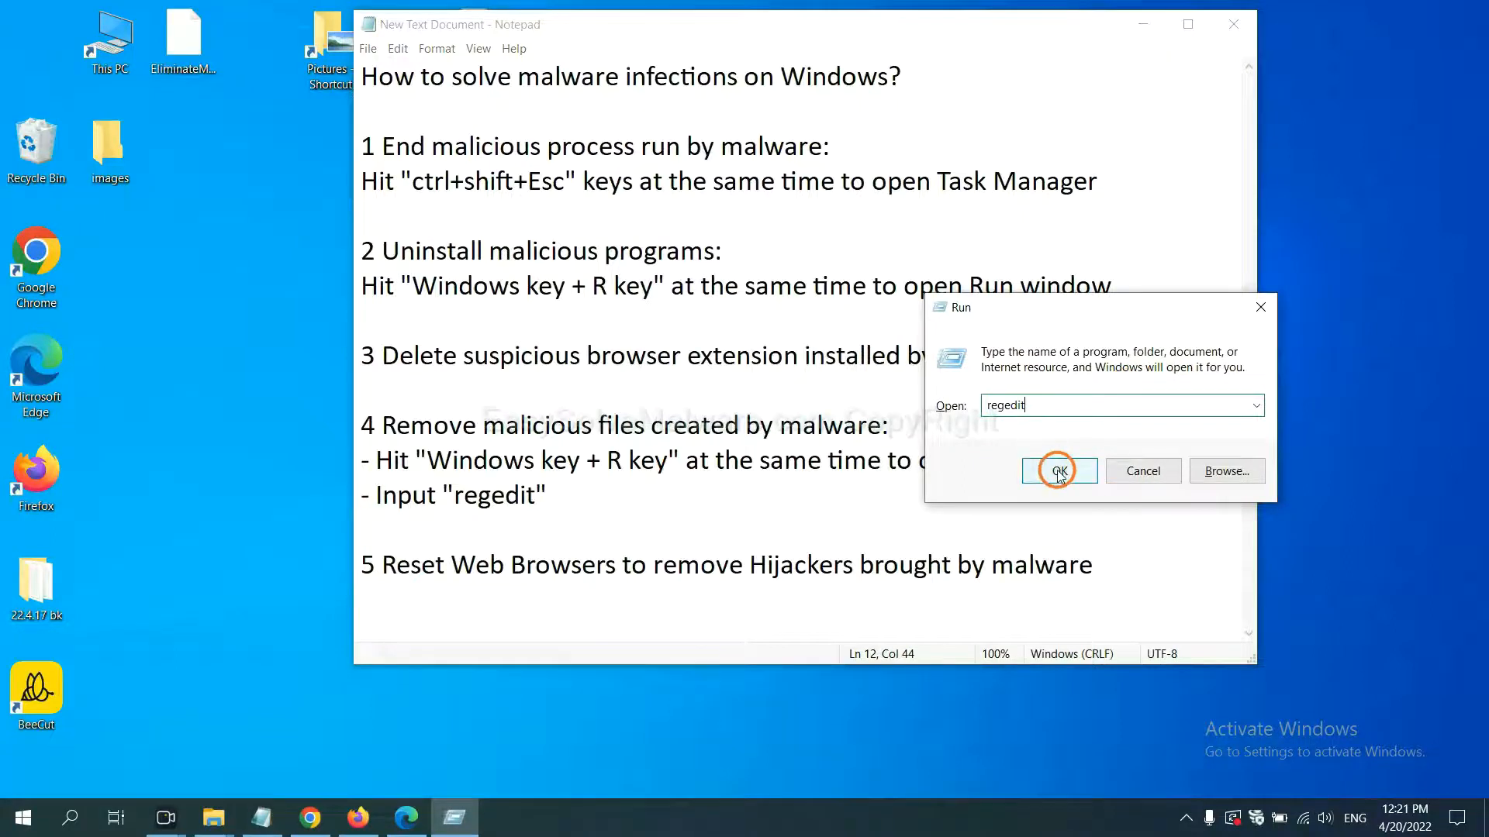
Launch Registry Editor and start a Find for the malware's name across the registry
{"action": "left_click", "coordinate": [1058, 472]}
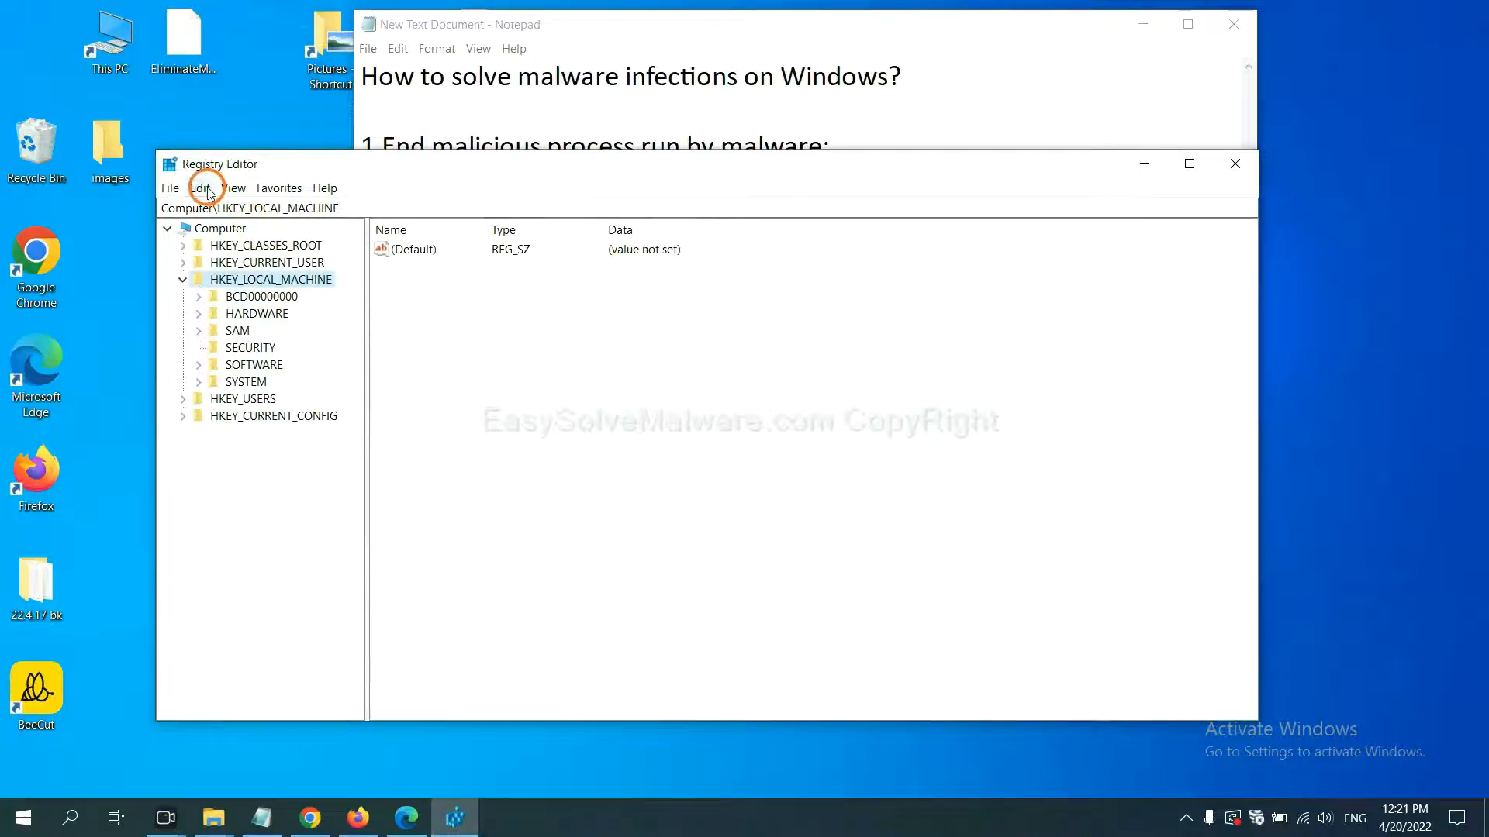
{"action": "left_click", "coordinate": [200, 188]}
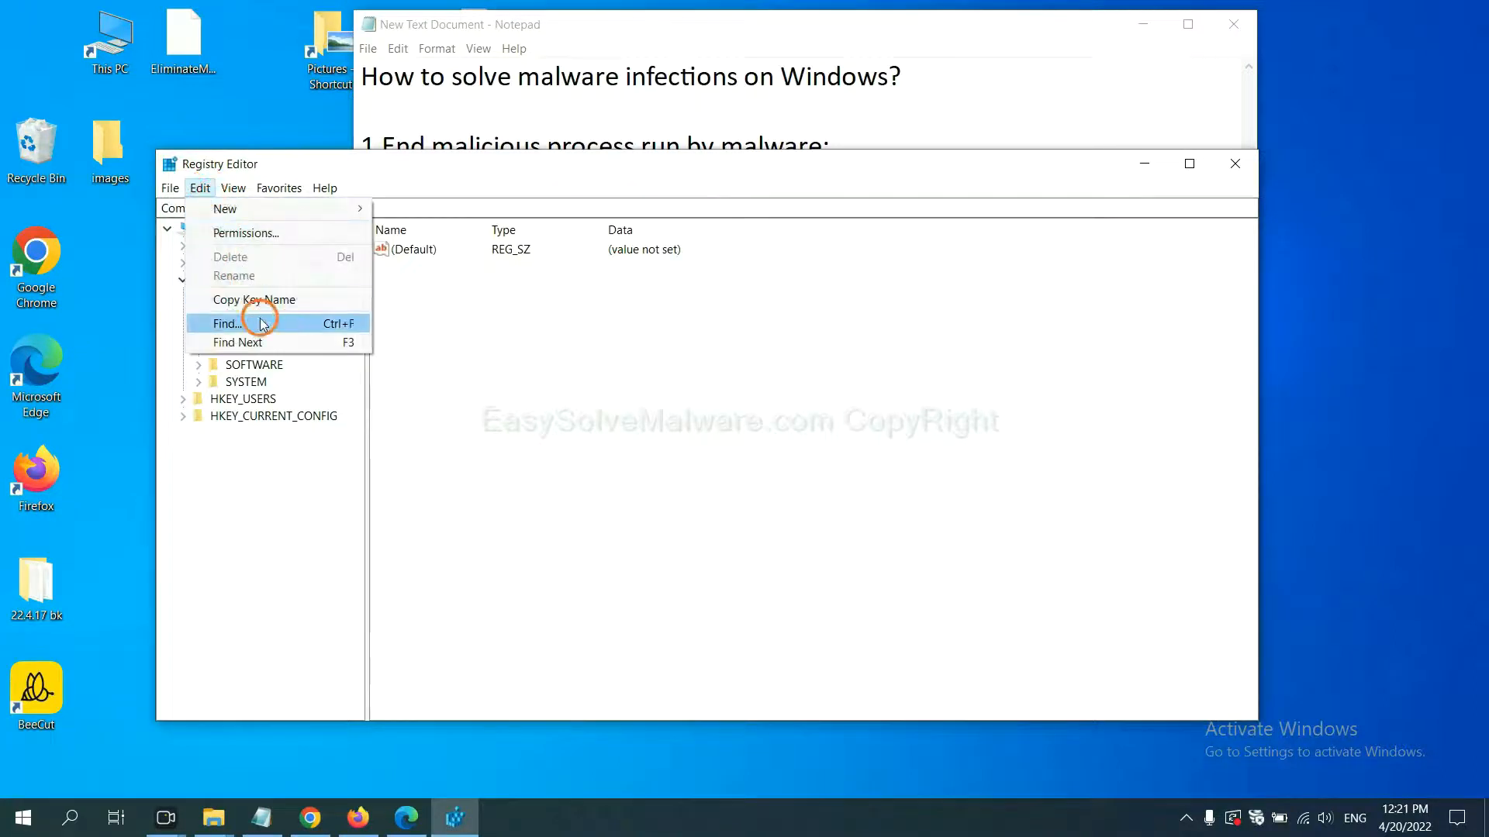
{"action": "left_click", "coordinate": [227, 322]}
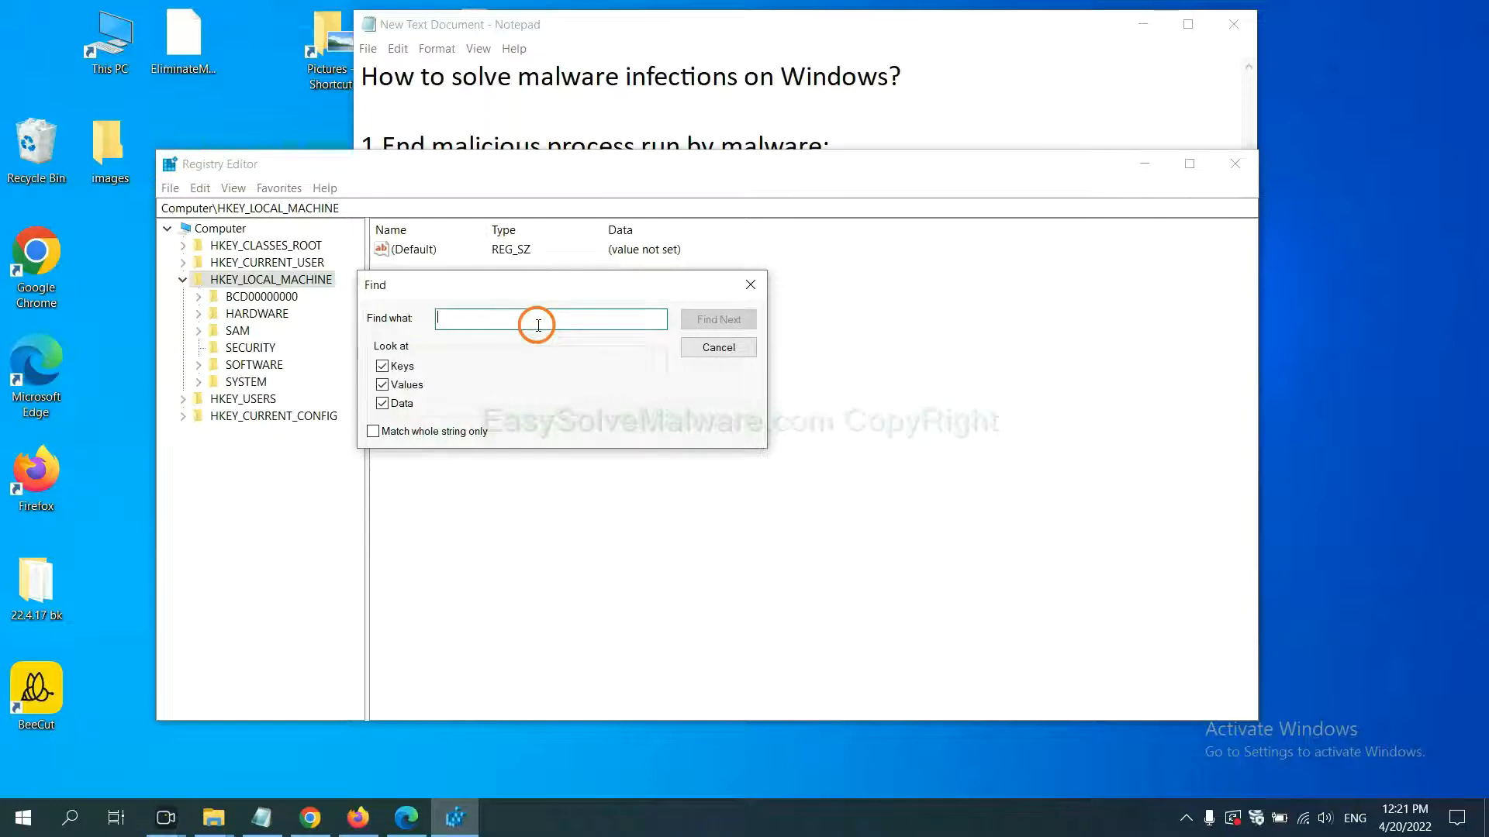
{"action": "type", "text": "Input the name of malware"}
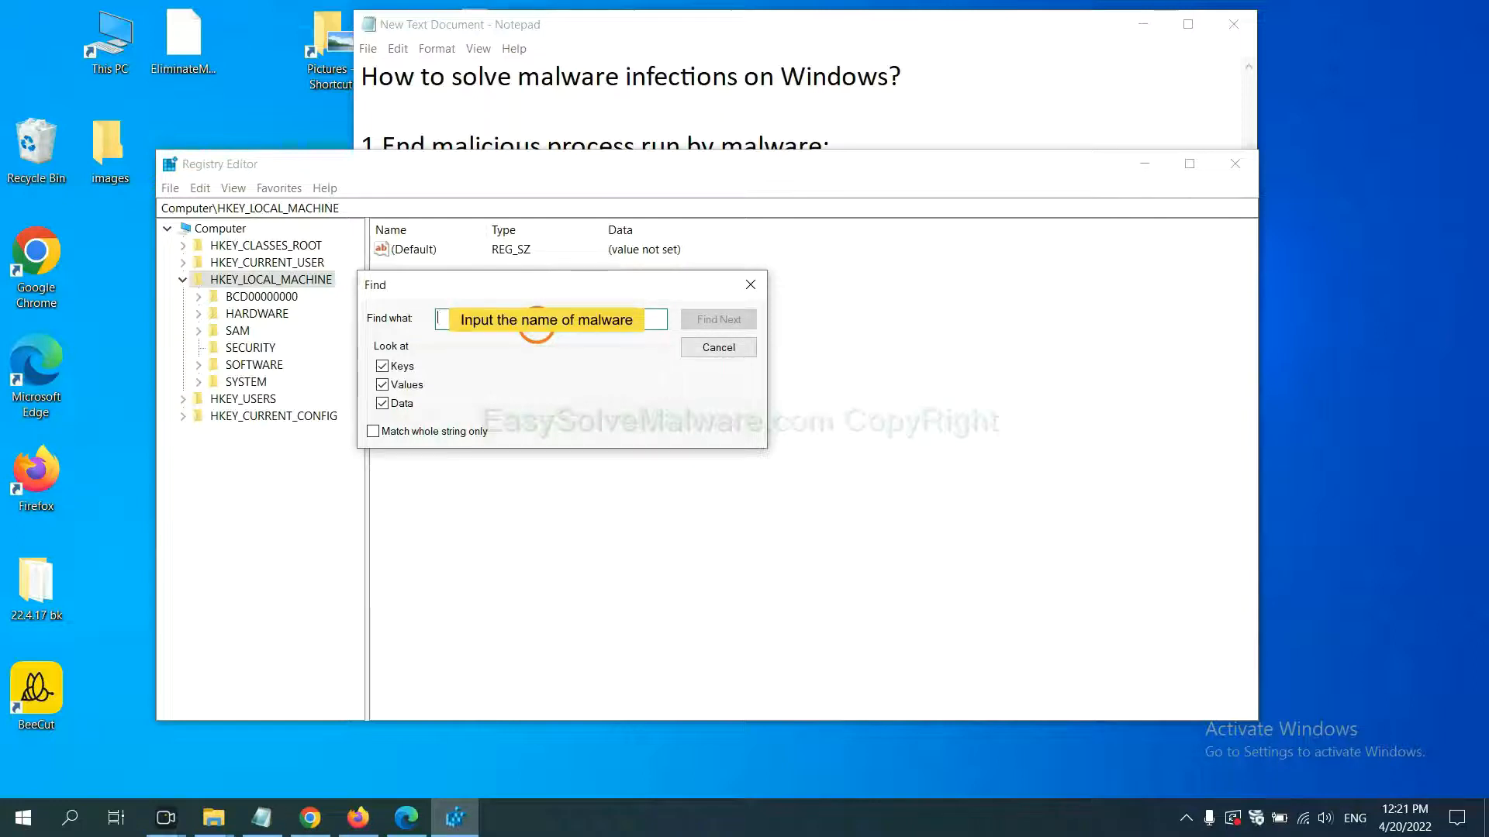
{"action": "type", "text": "be"}
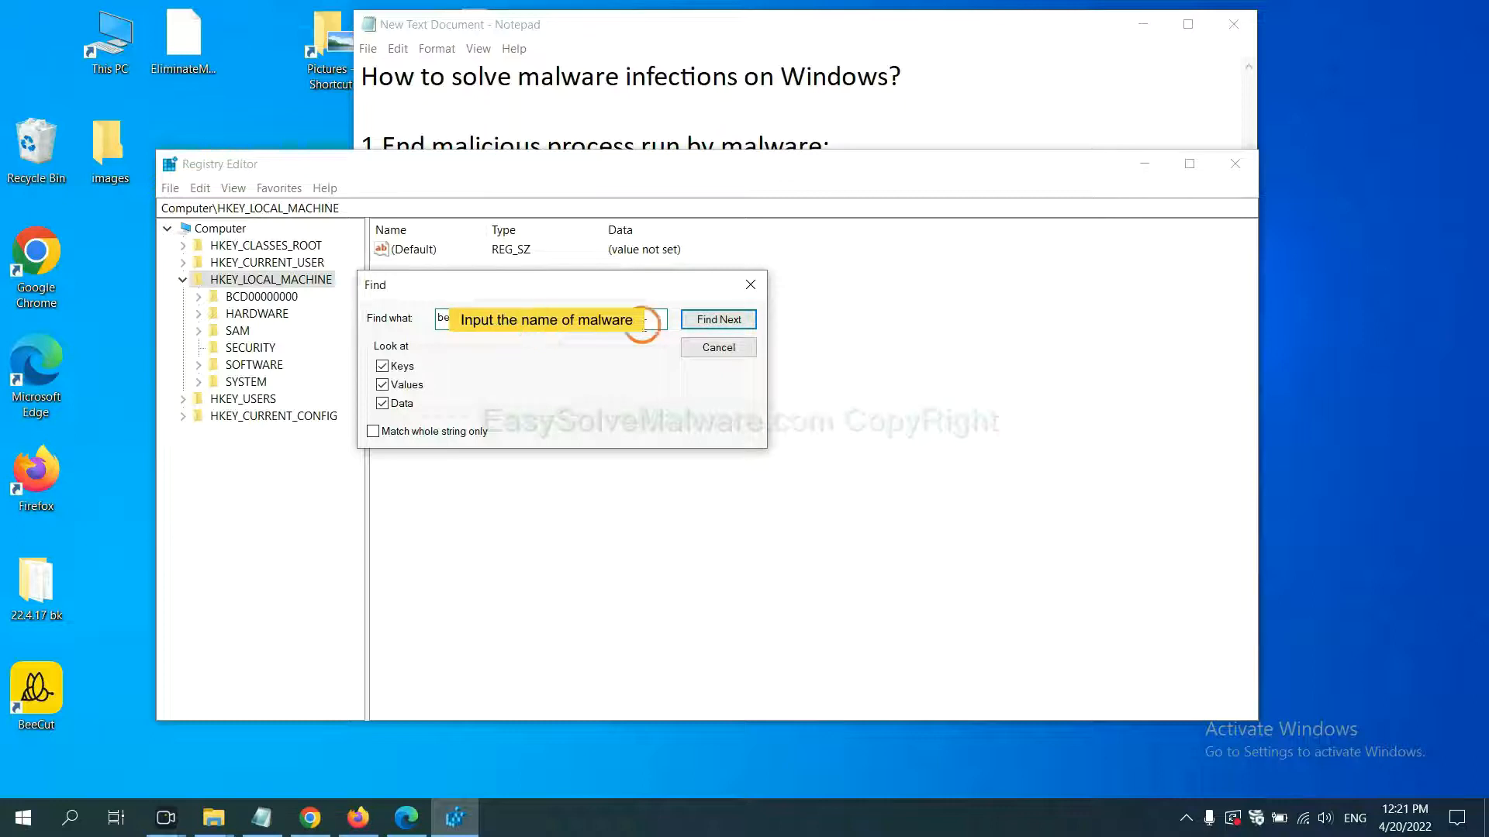
{"action": "left_click", "coordinate": [716, 319]}
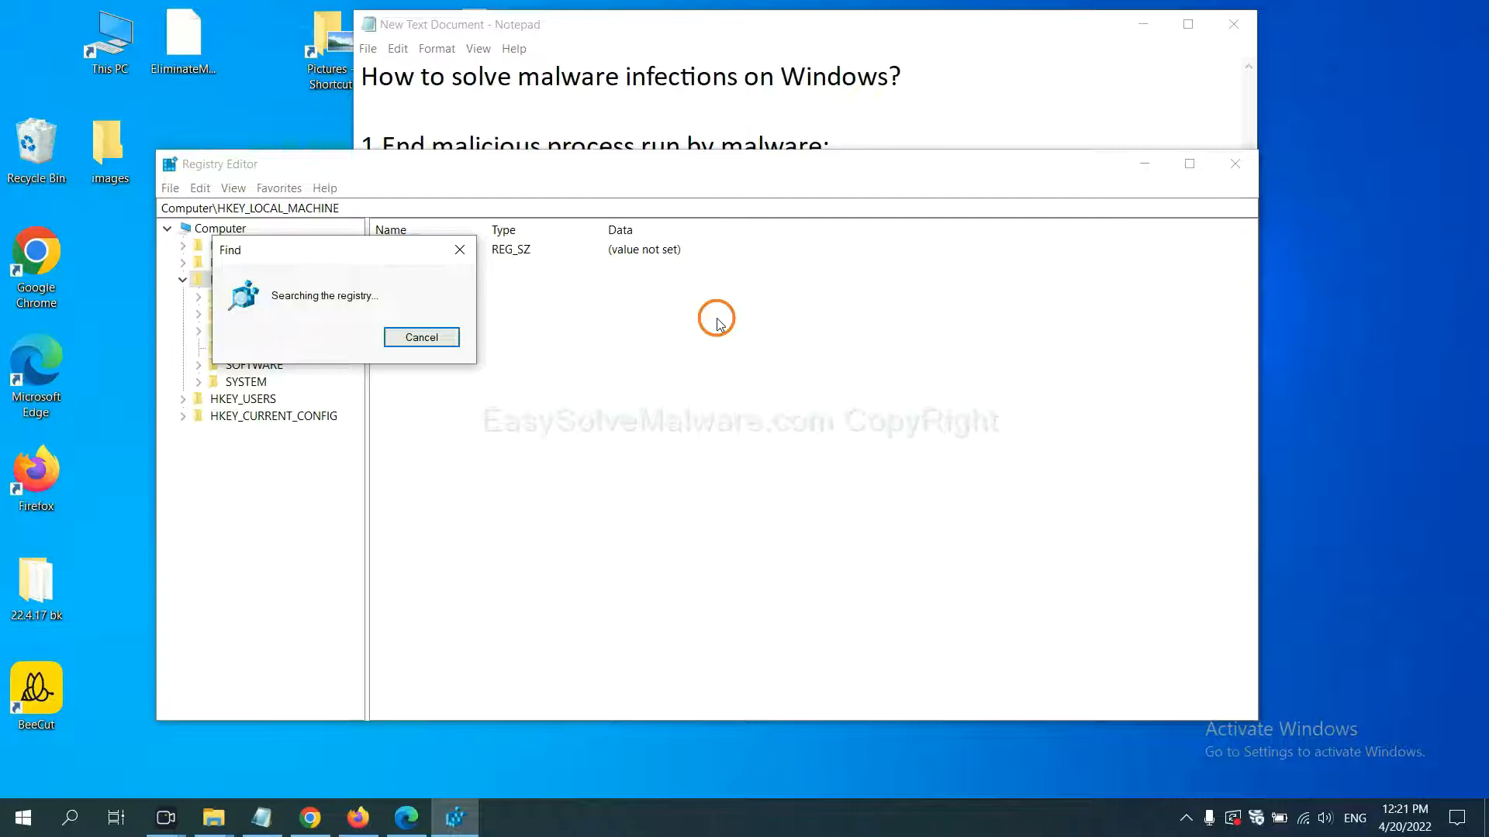
{"action": "mouse_move", "coordinate": [362, 239]}
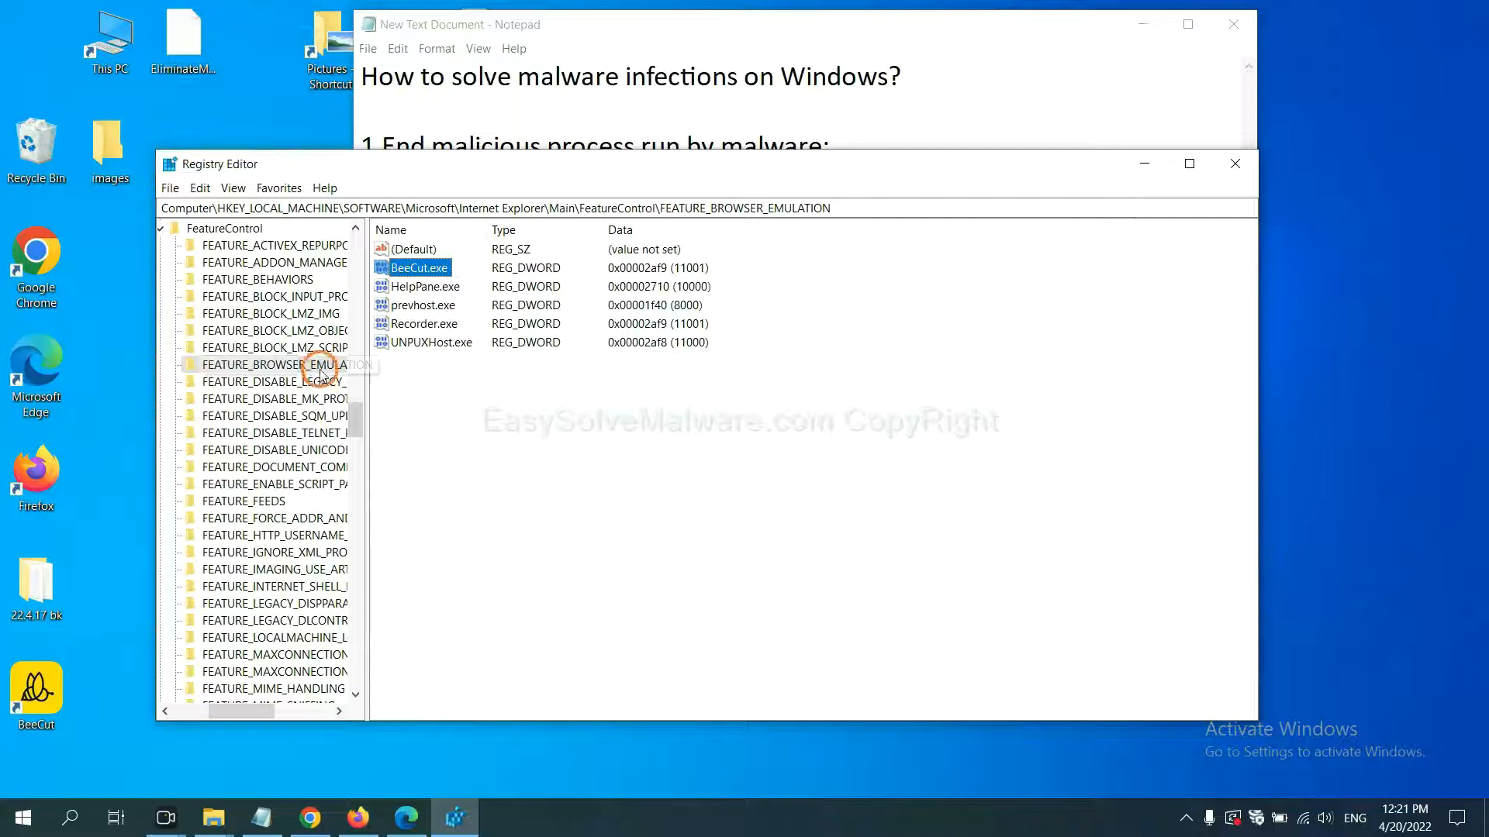
{"action": "right_click", "coordinate": [299, 364]}
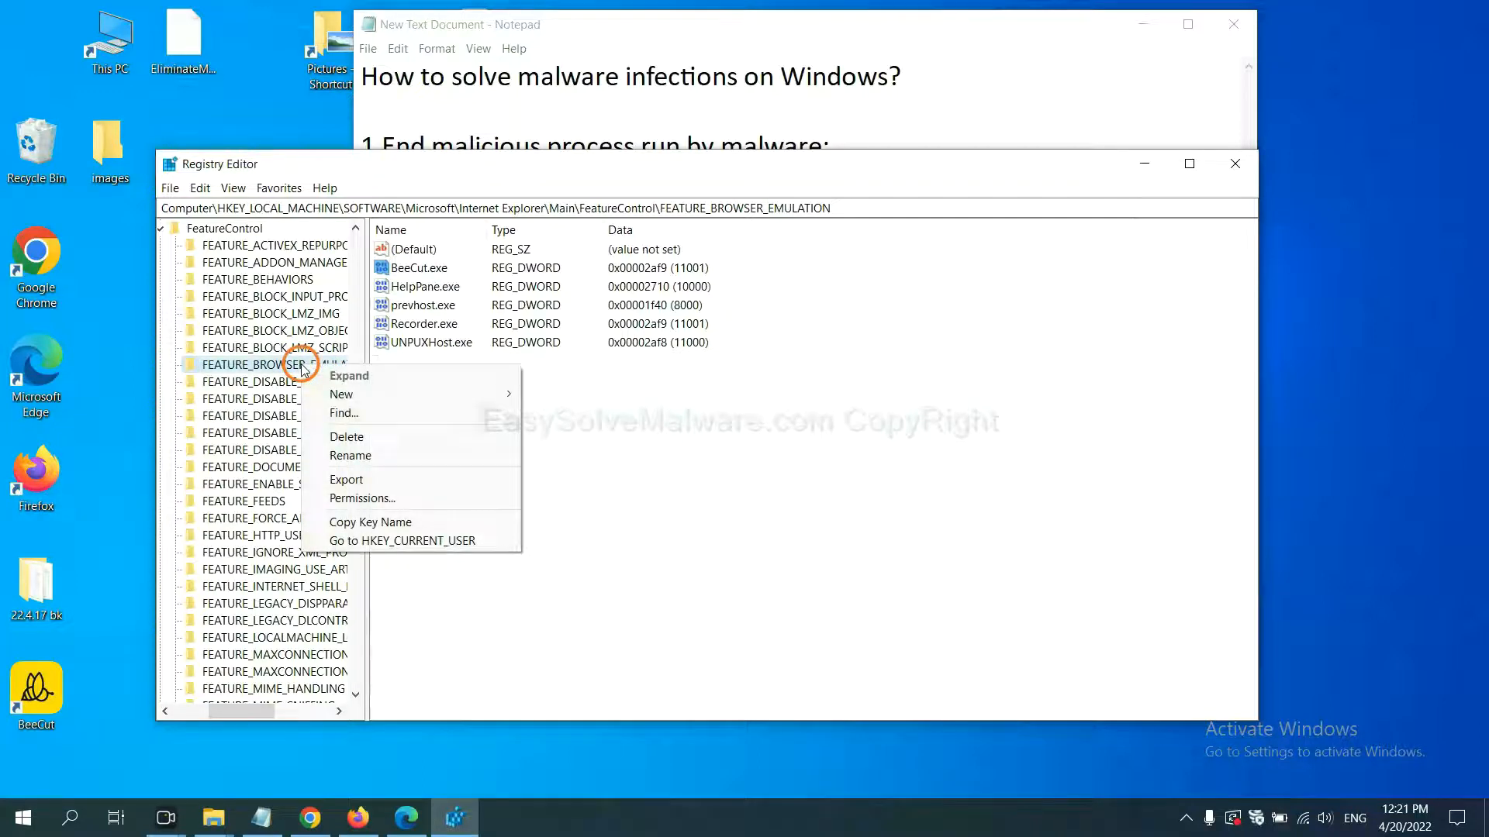
{"action": "mouse_move", "coordinate": [342, 395]}
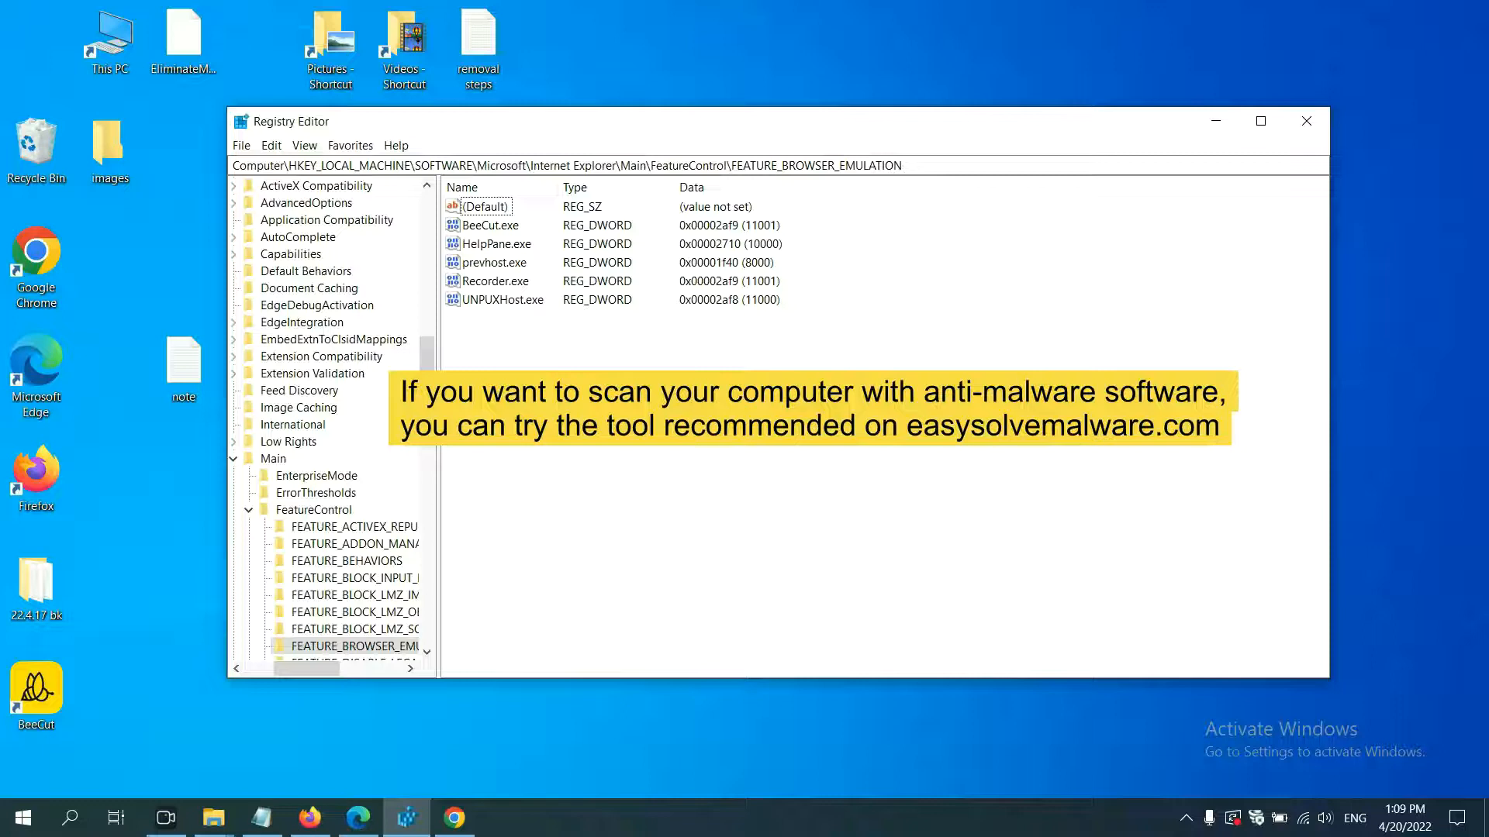
Show the EasySolveMalware guide in Chrome and scroll to step 5 on resetting browsers
{"action": "left_click", "coordinate": [462, 818]}
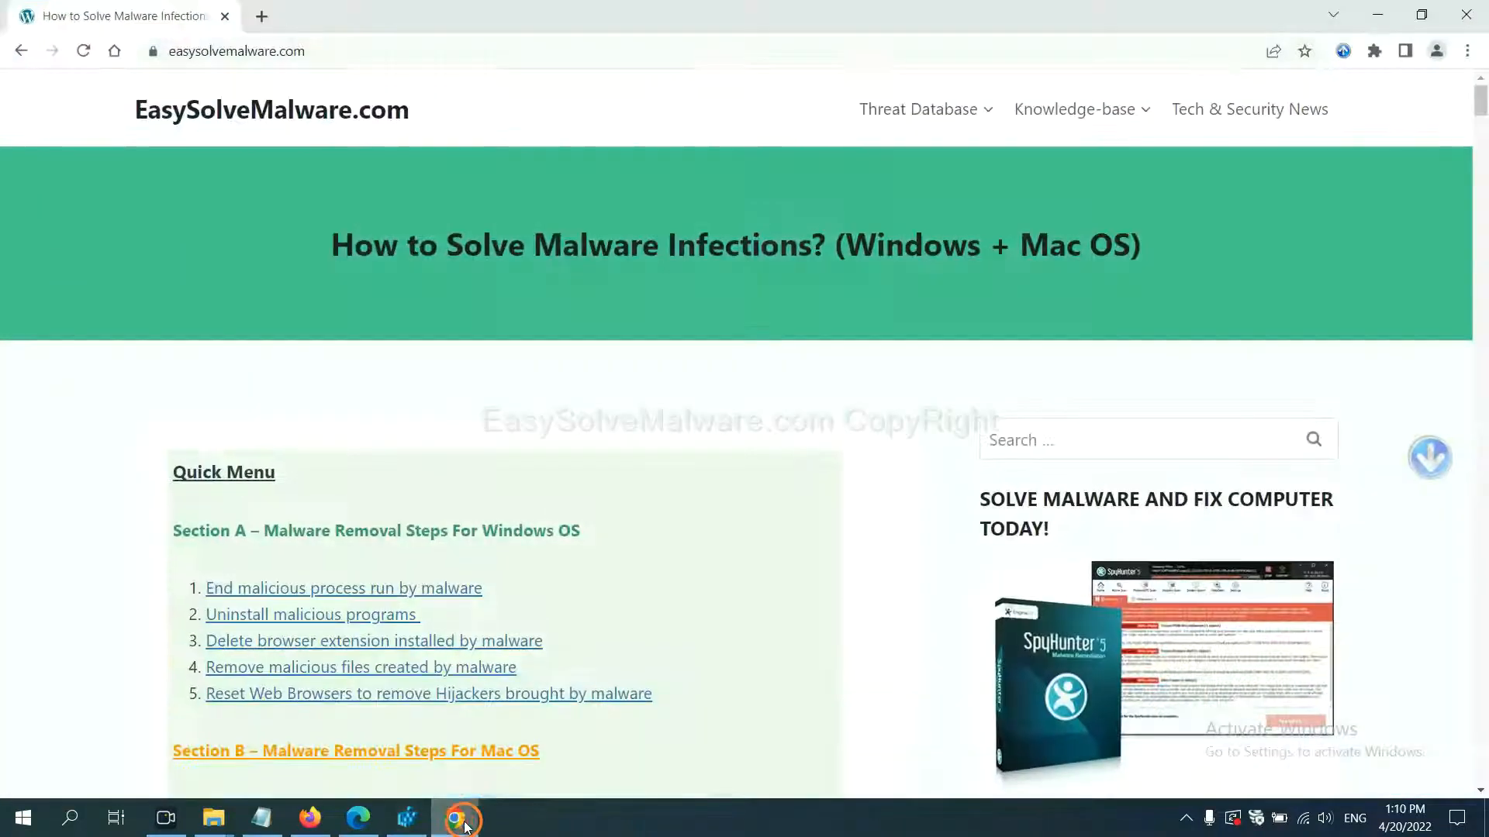
{"action": "scroll", "scroll_direction": "down", "scroll_amount": 3}
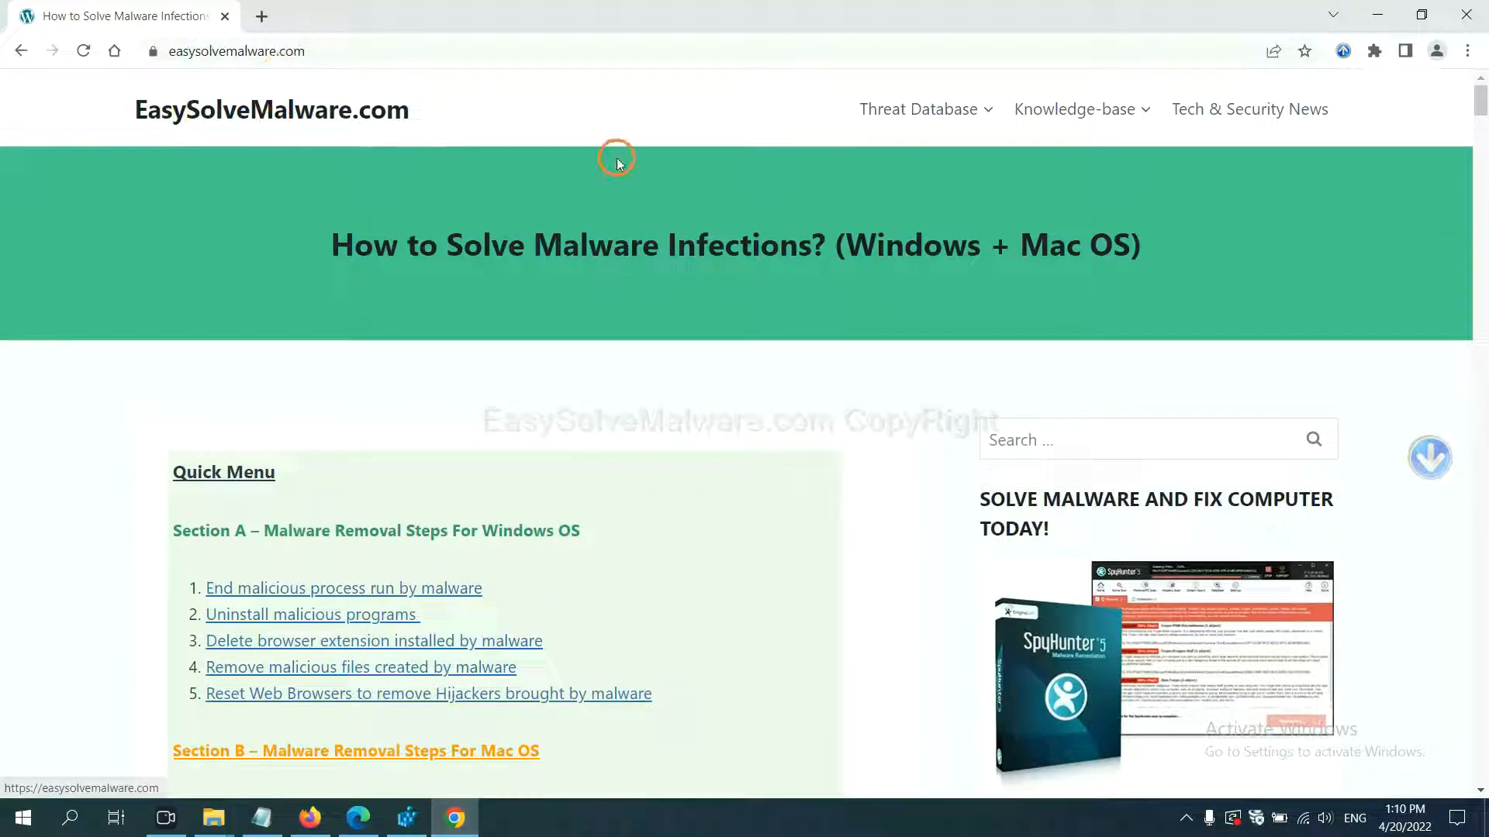
{"action": "scroll", "scroll_direction": "down", "scroll_amount": 3}
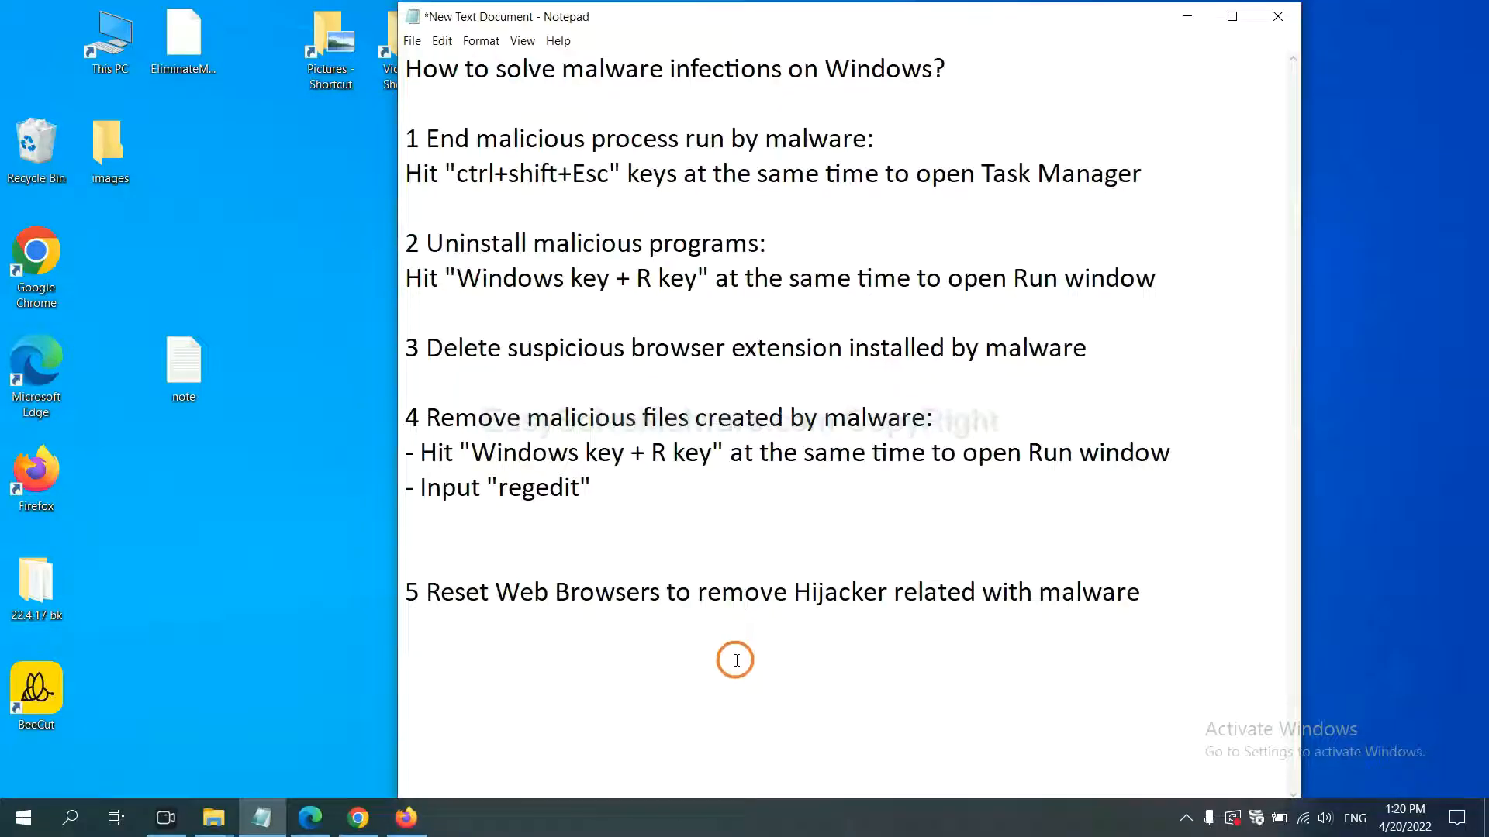
{"action": "mouse_move", "coordinate": [624, 639]}
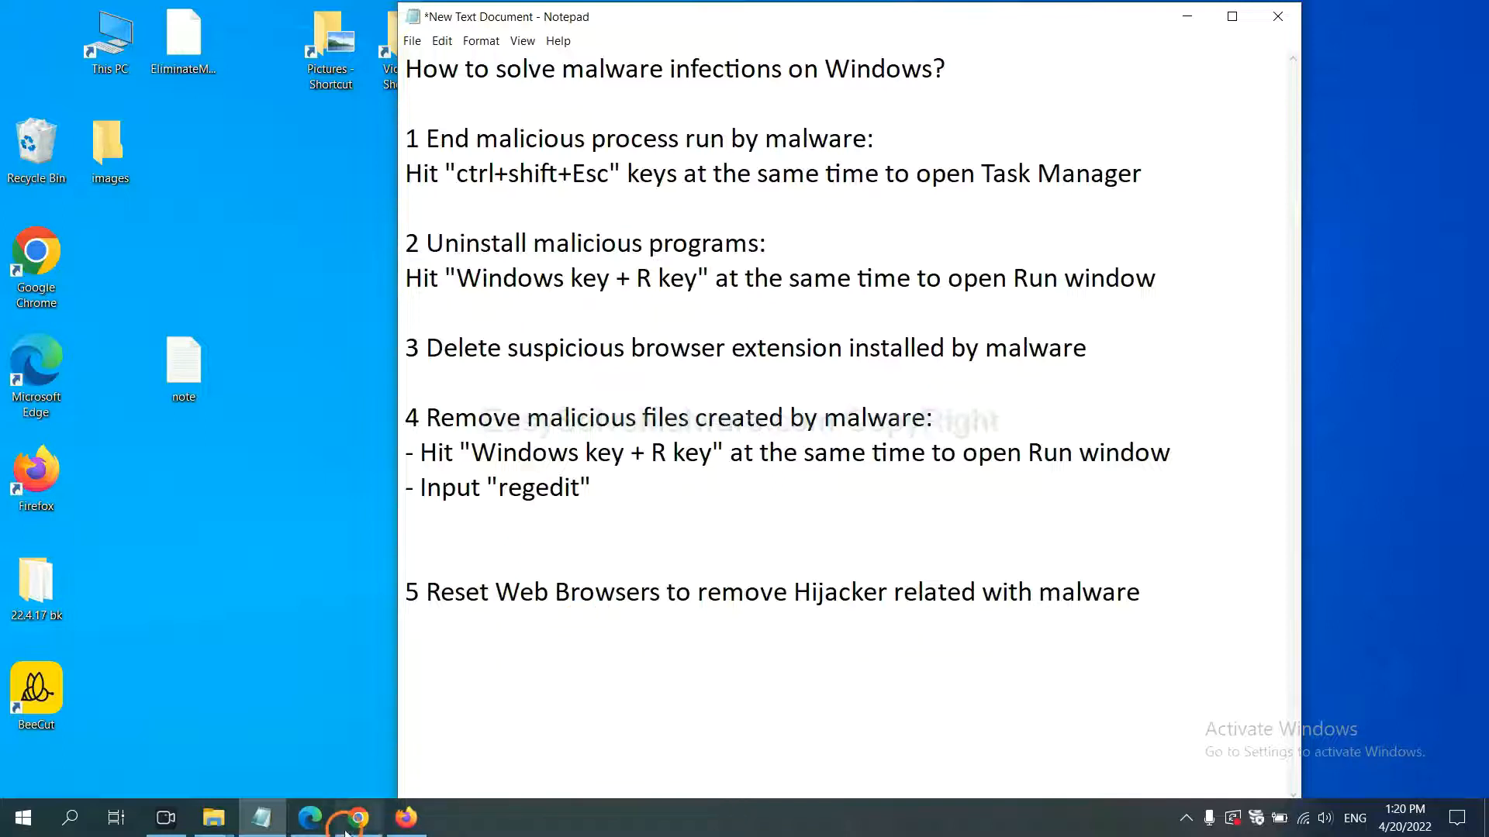
In Chrome Settings, search "reset" and restore settings to their original defaults, confirming the reset
{"action": "left_click", "coordinate": [355, 817]}
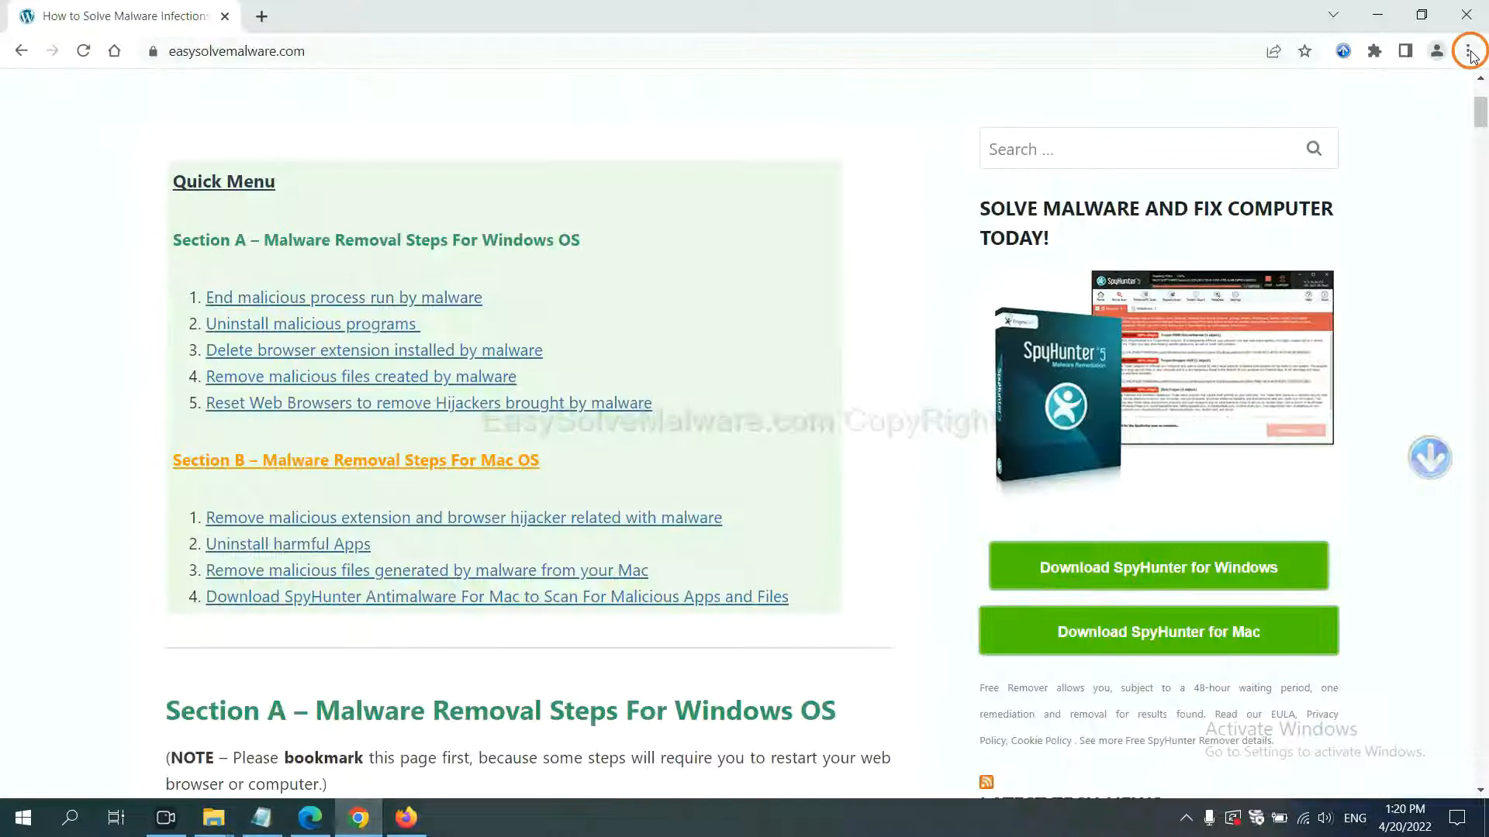
{"action": "left_click", "coordinate": [1467, 51]}
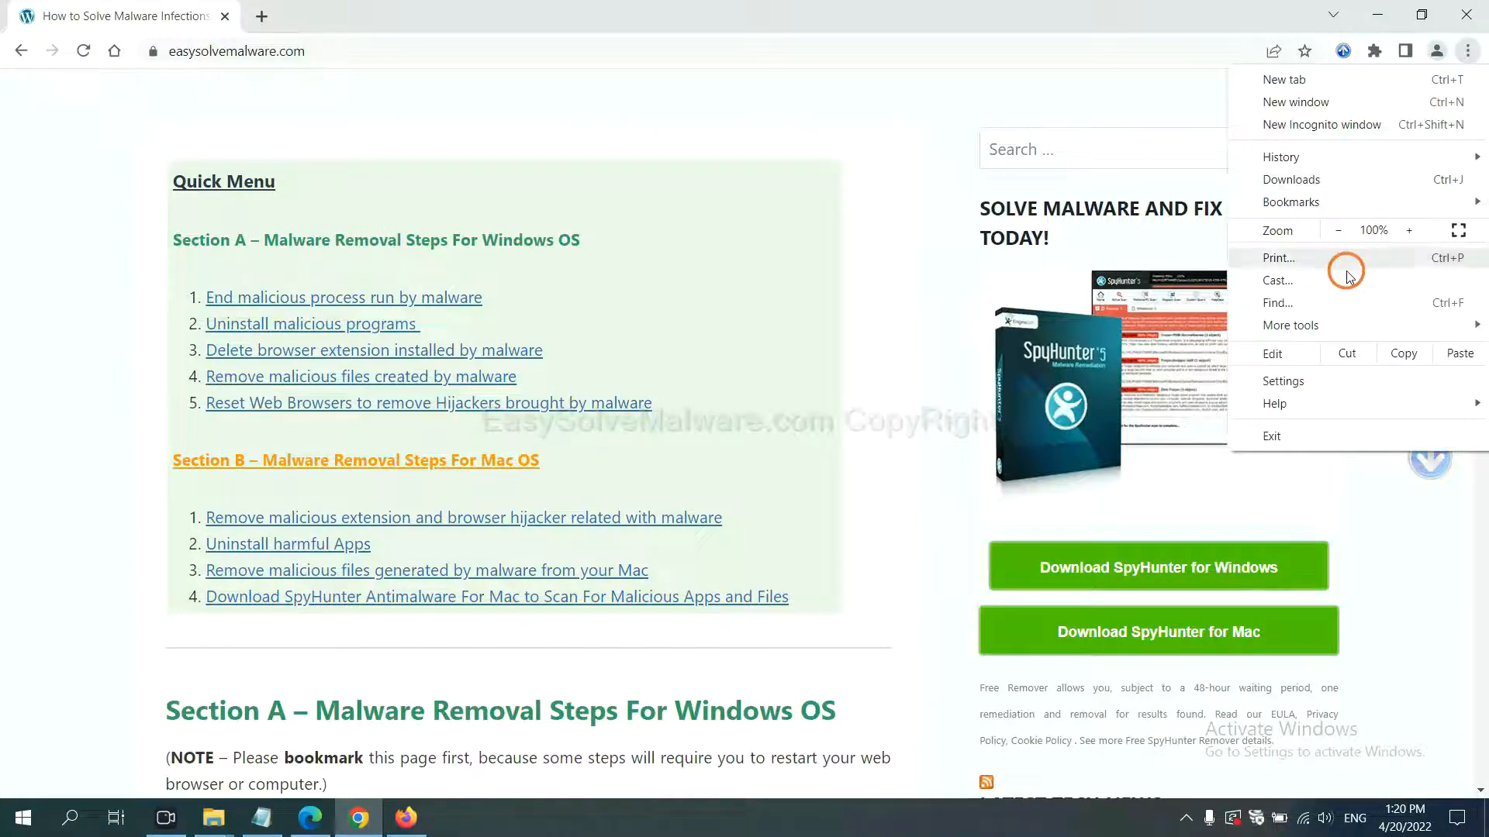
{"action": "left_click", "coordinate": [1282, 382]}
{"action": "type", "text": "r"}
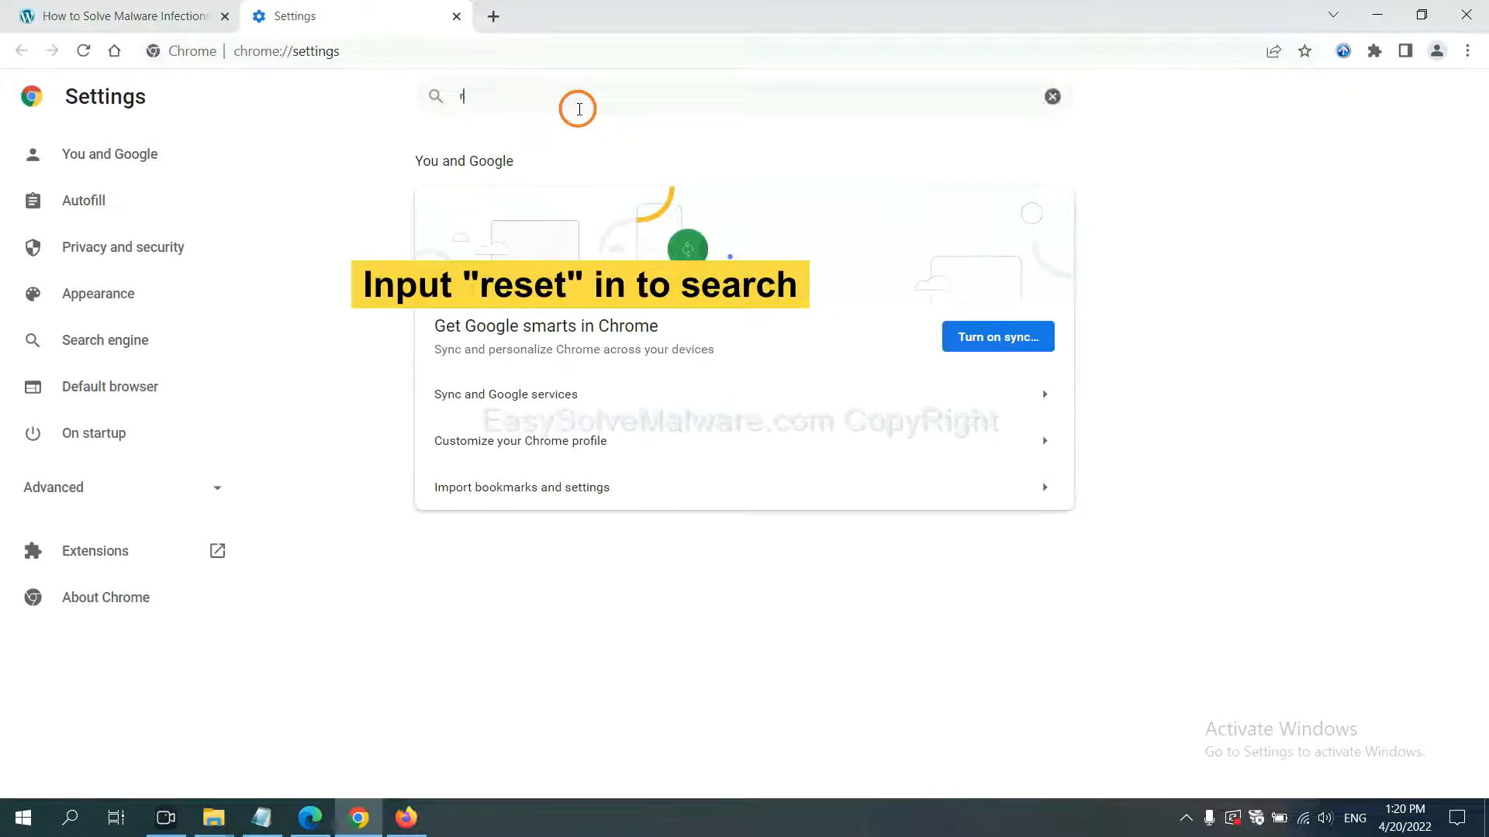
{"action": "type", "text": "eset"}
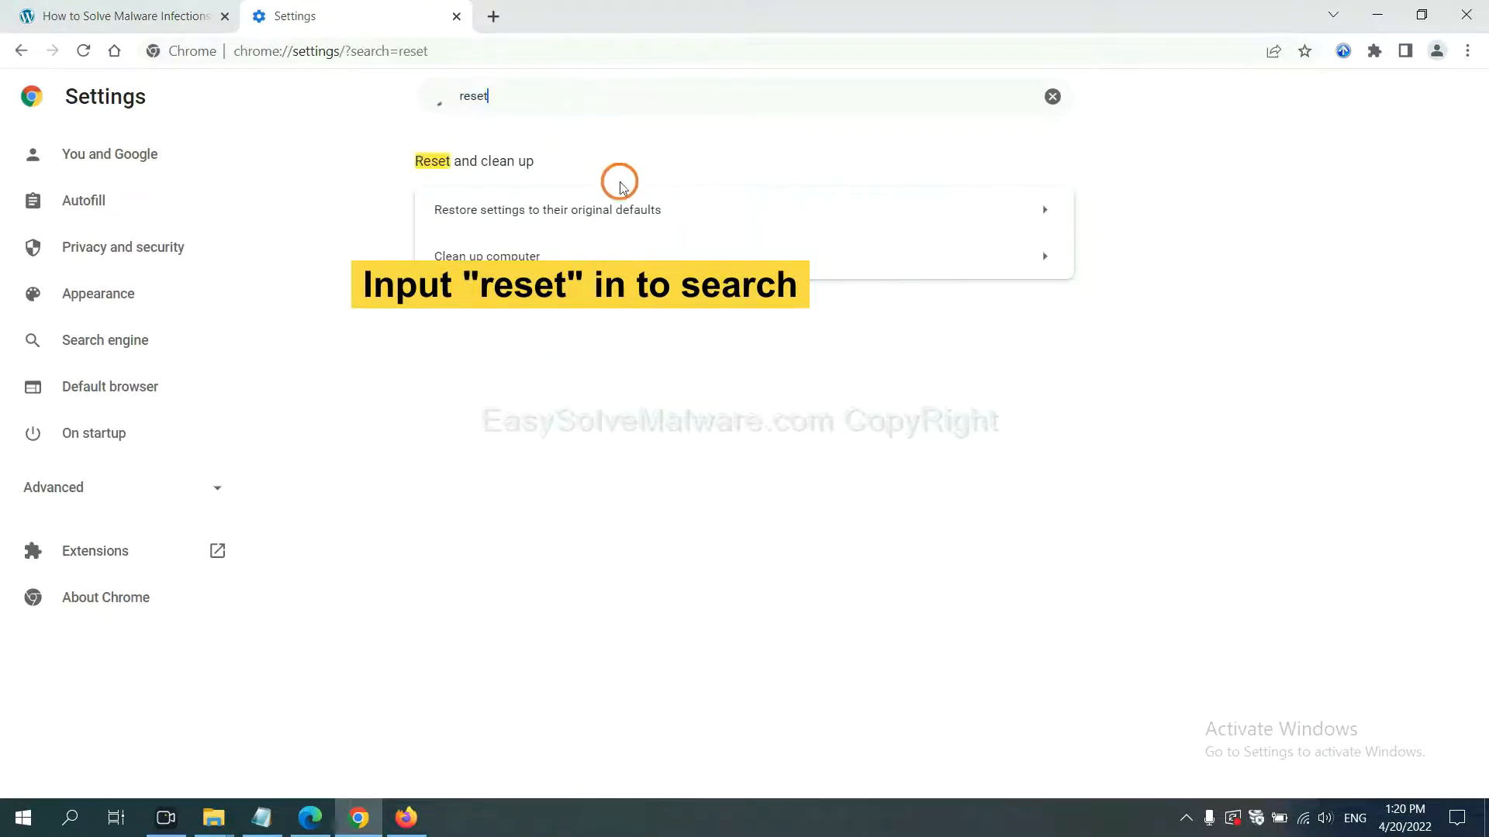
{"action": "left_click", "coordinate": [546, 210]}
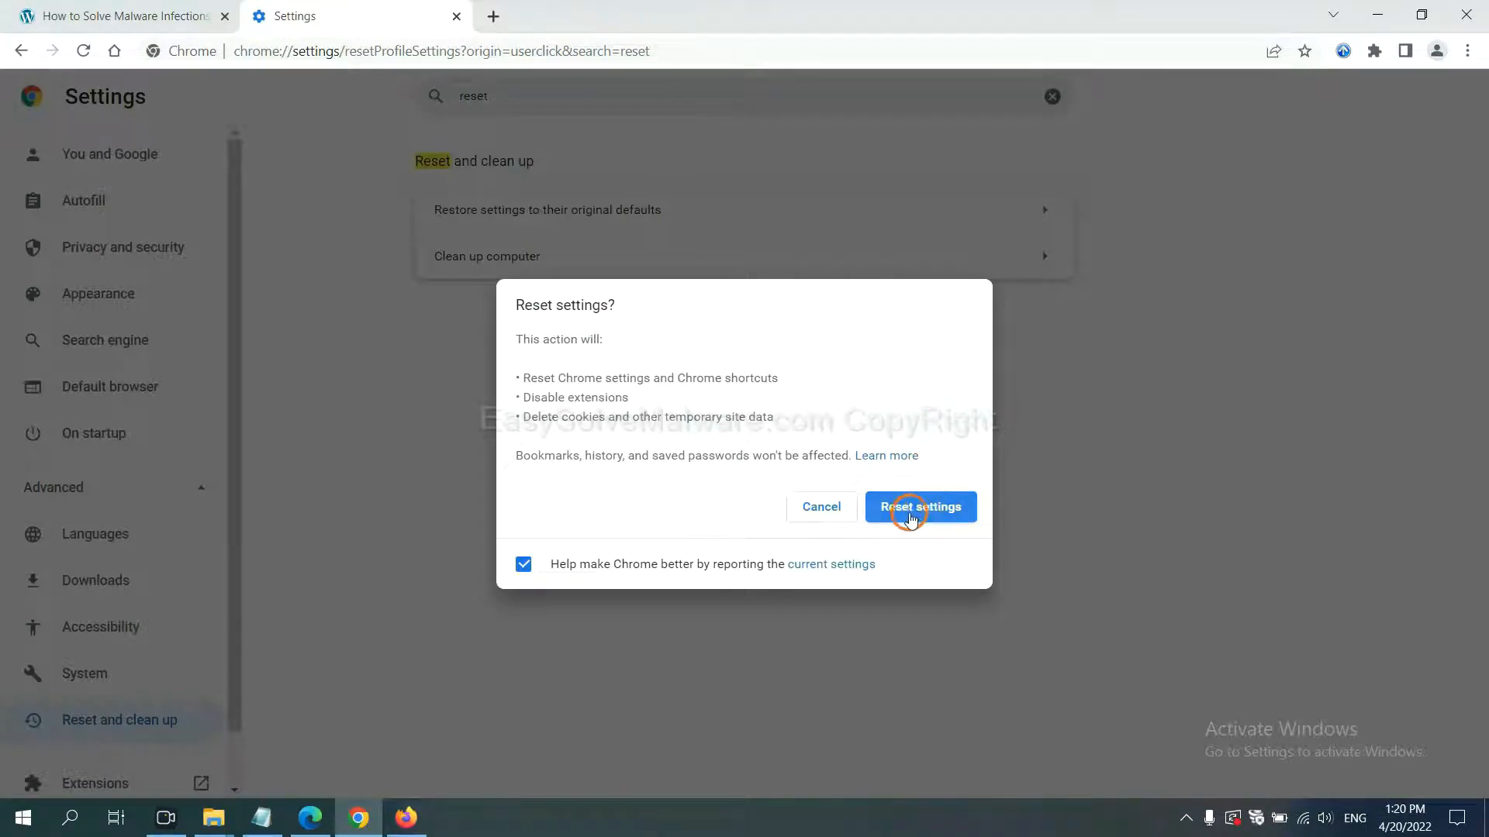
{"action": "left_click", "coordinate": [405, 817]}
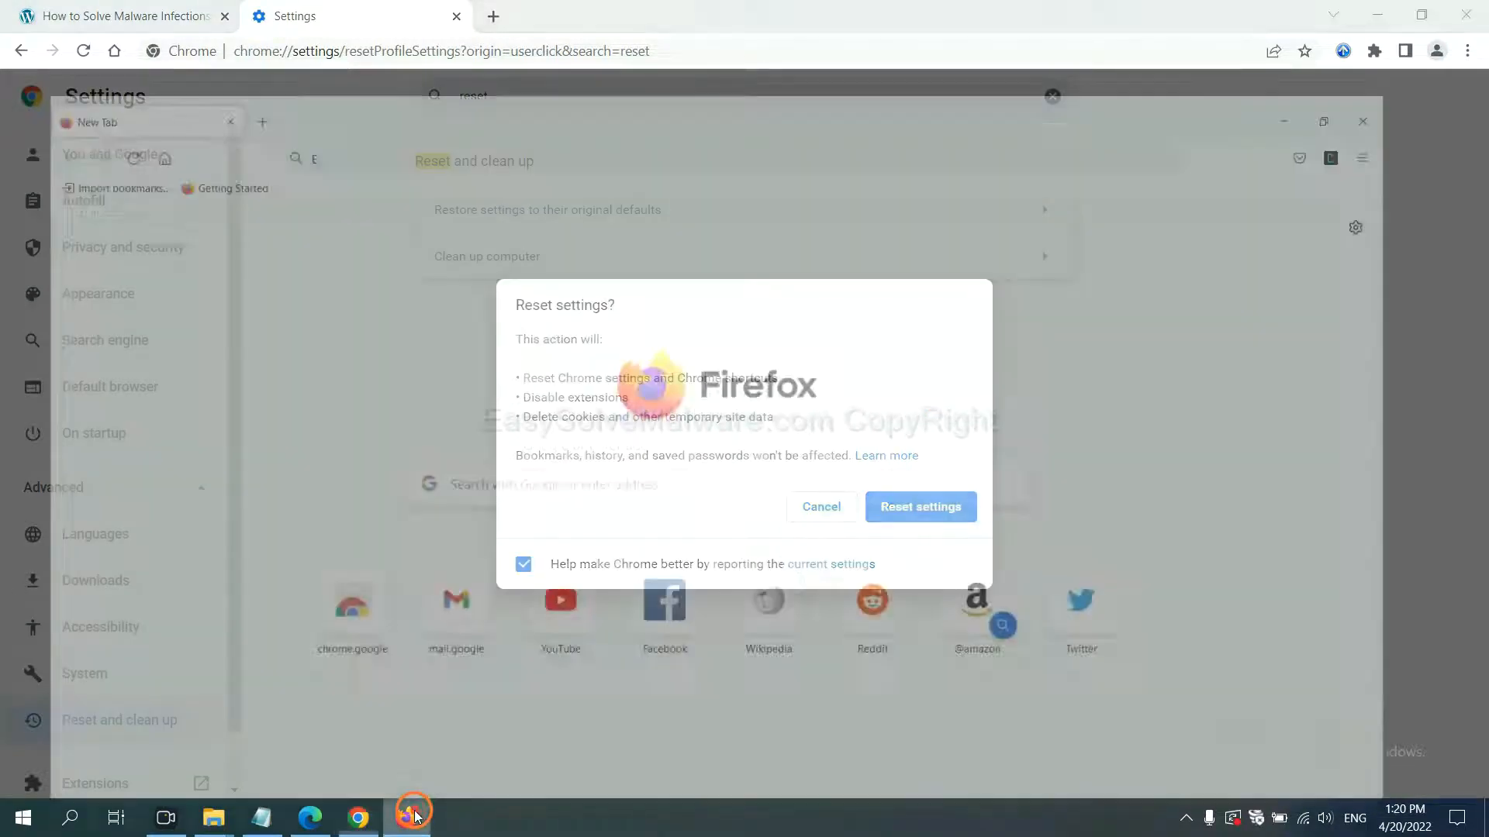
From Firefox's Help, reach More troubleshooting information and start Refresh Firefox
{"action": "left_click", "coordinate": [405, 818]}
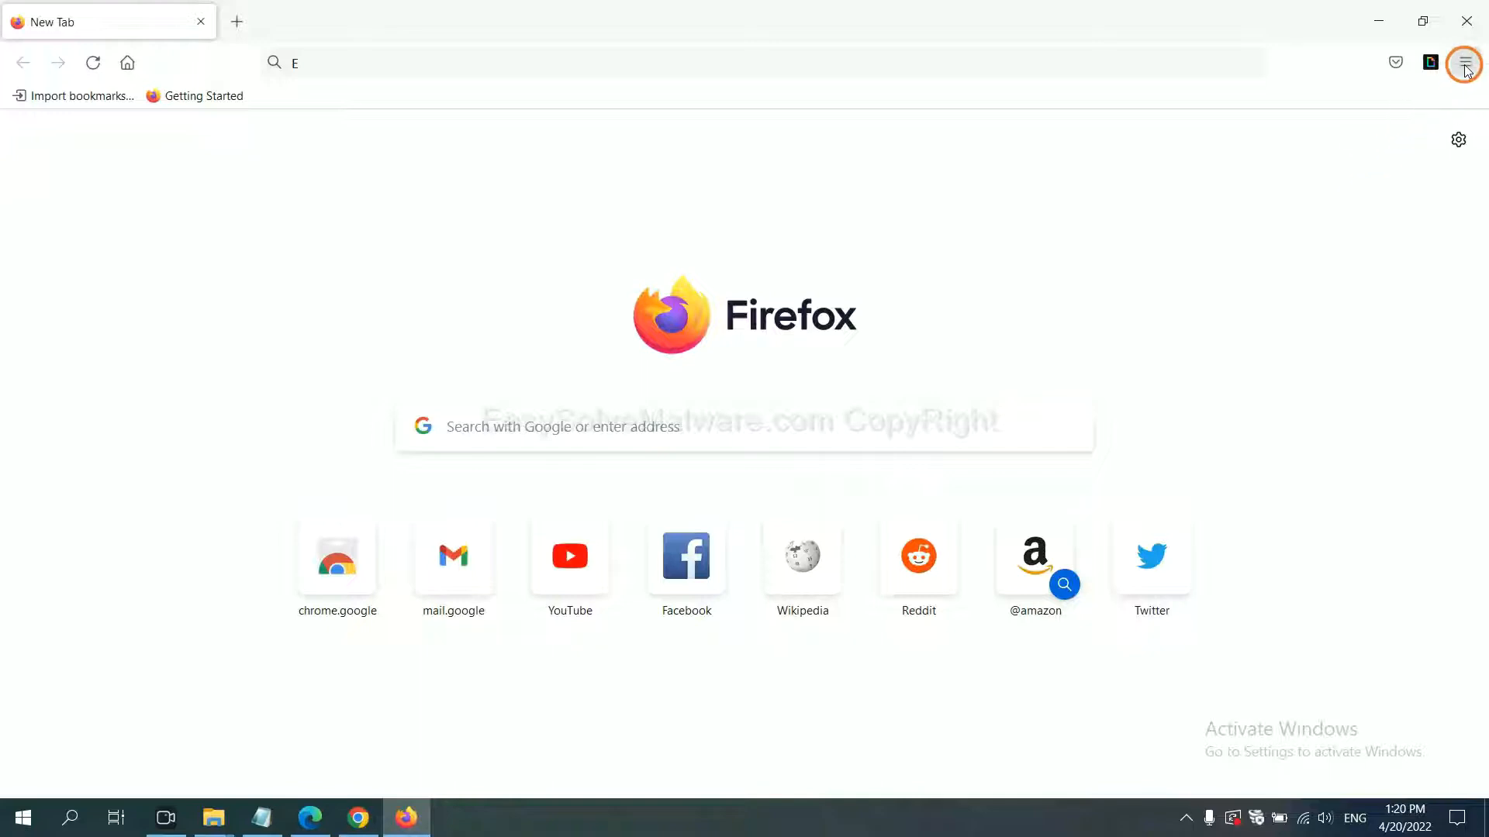
{"action": "left_click", "coordinate": [1466, 62]}
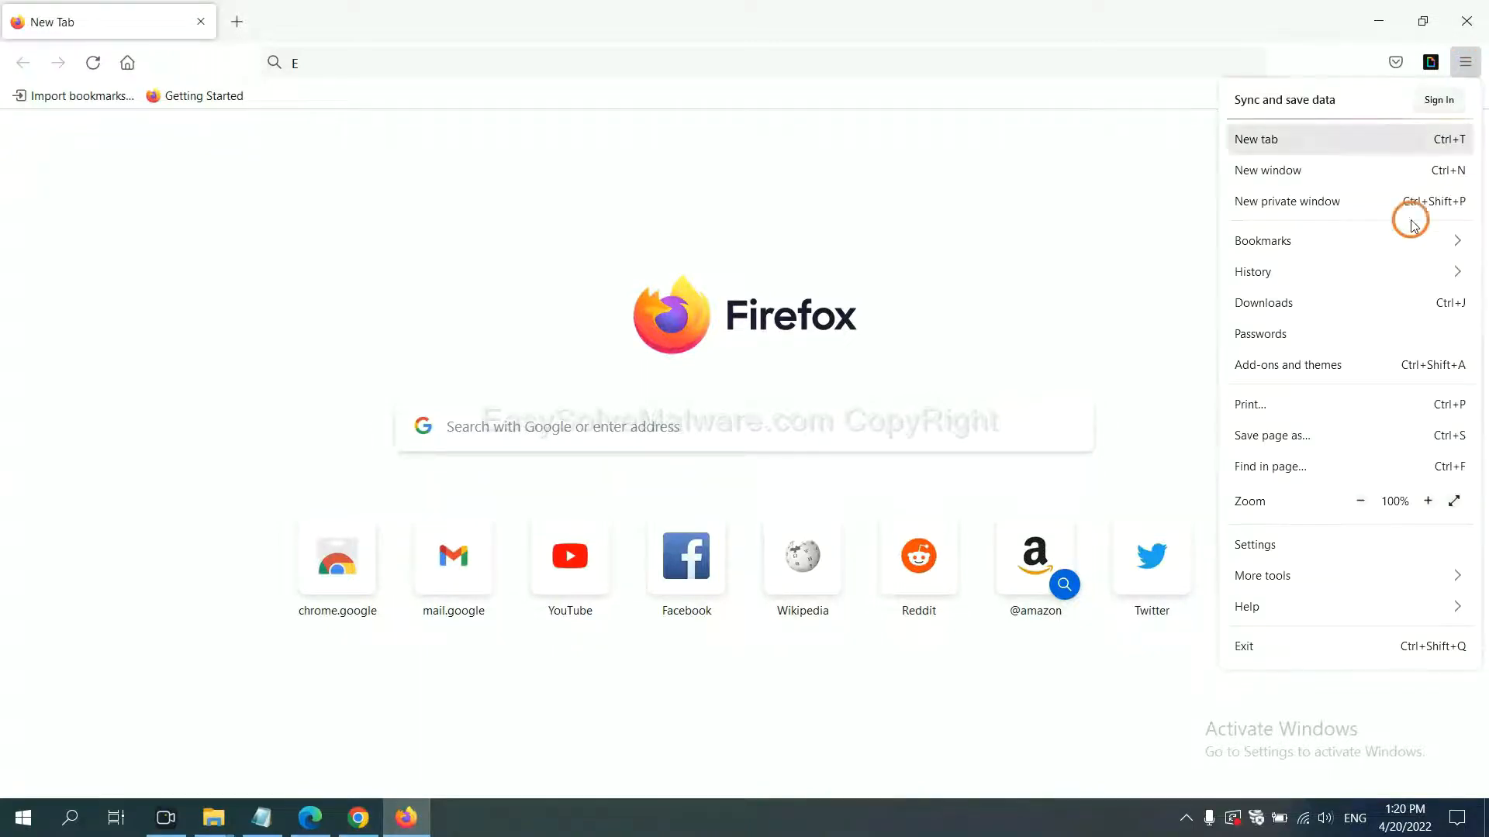
{"action": "mouse_move", "coordinate": [1280, 607]}
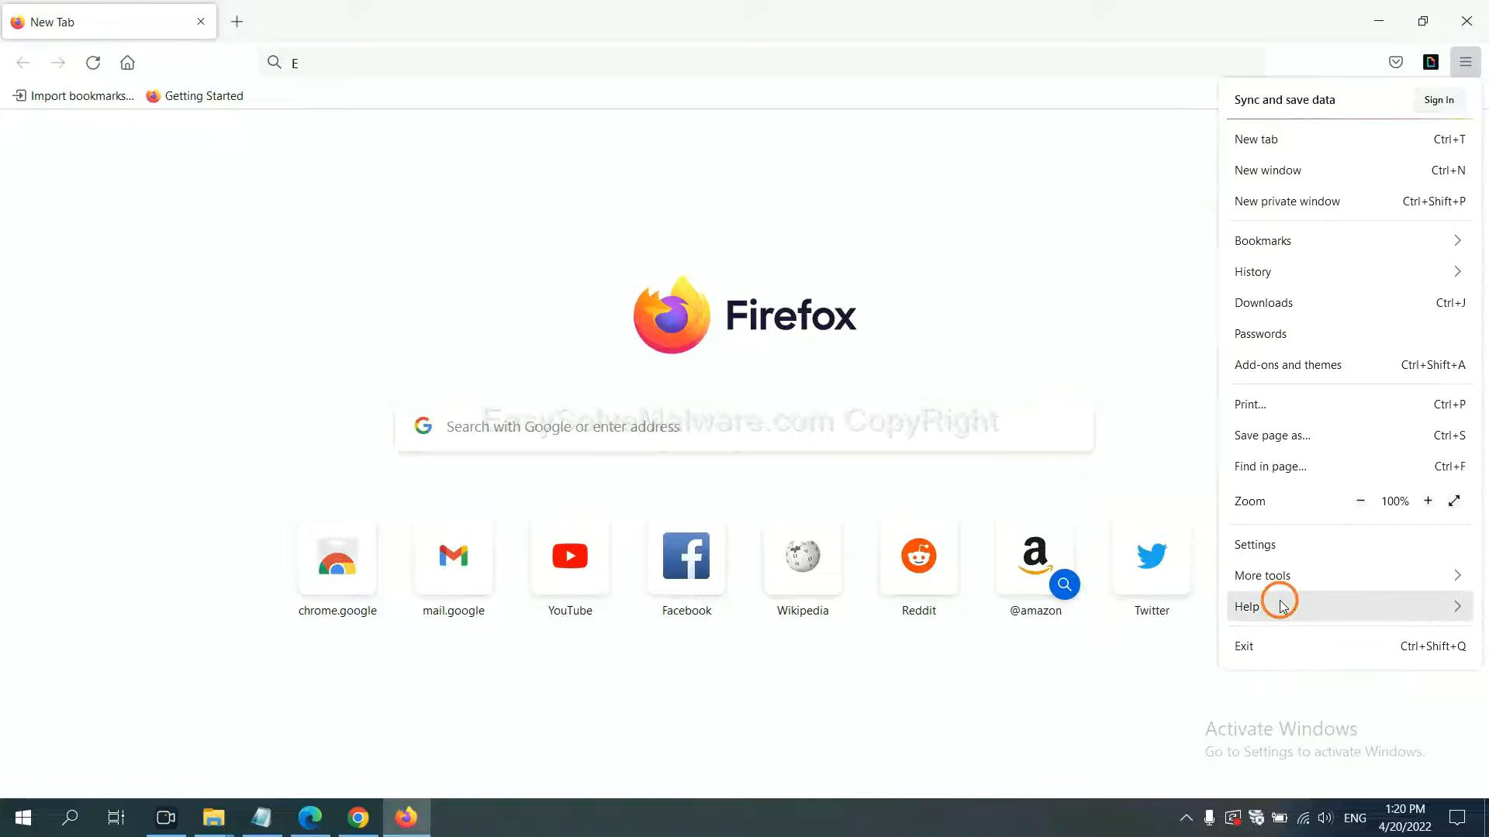
{"action": "left_click", "coordinate": [1245, 606]}
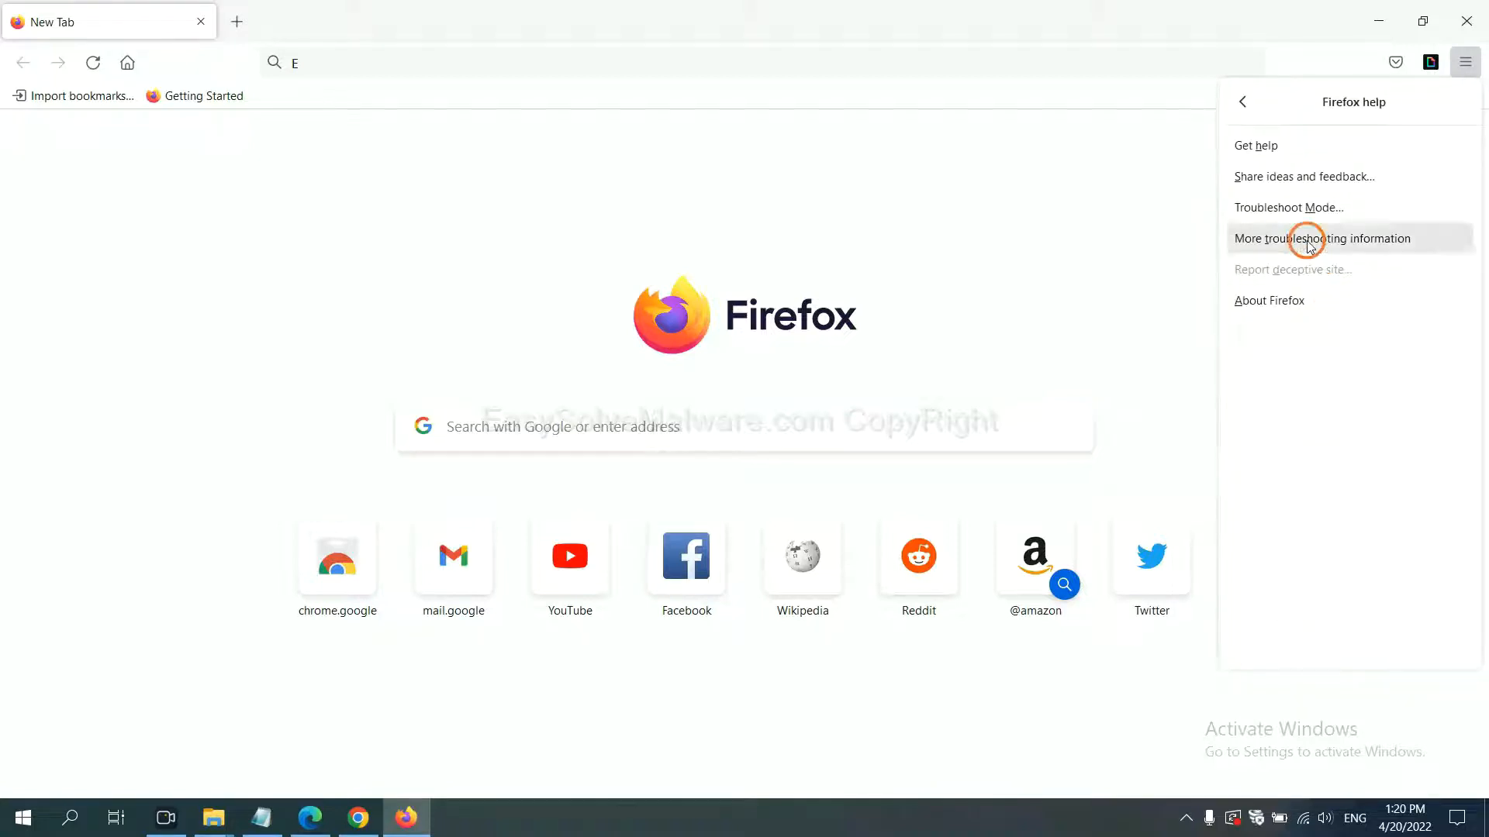
{"action": "left_click", "coordinate": [1323, 239]}
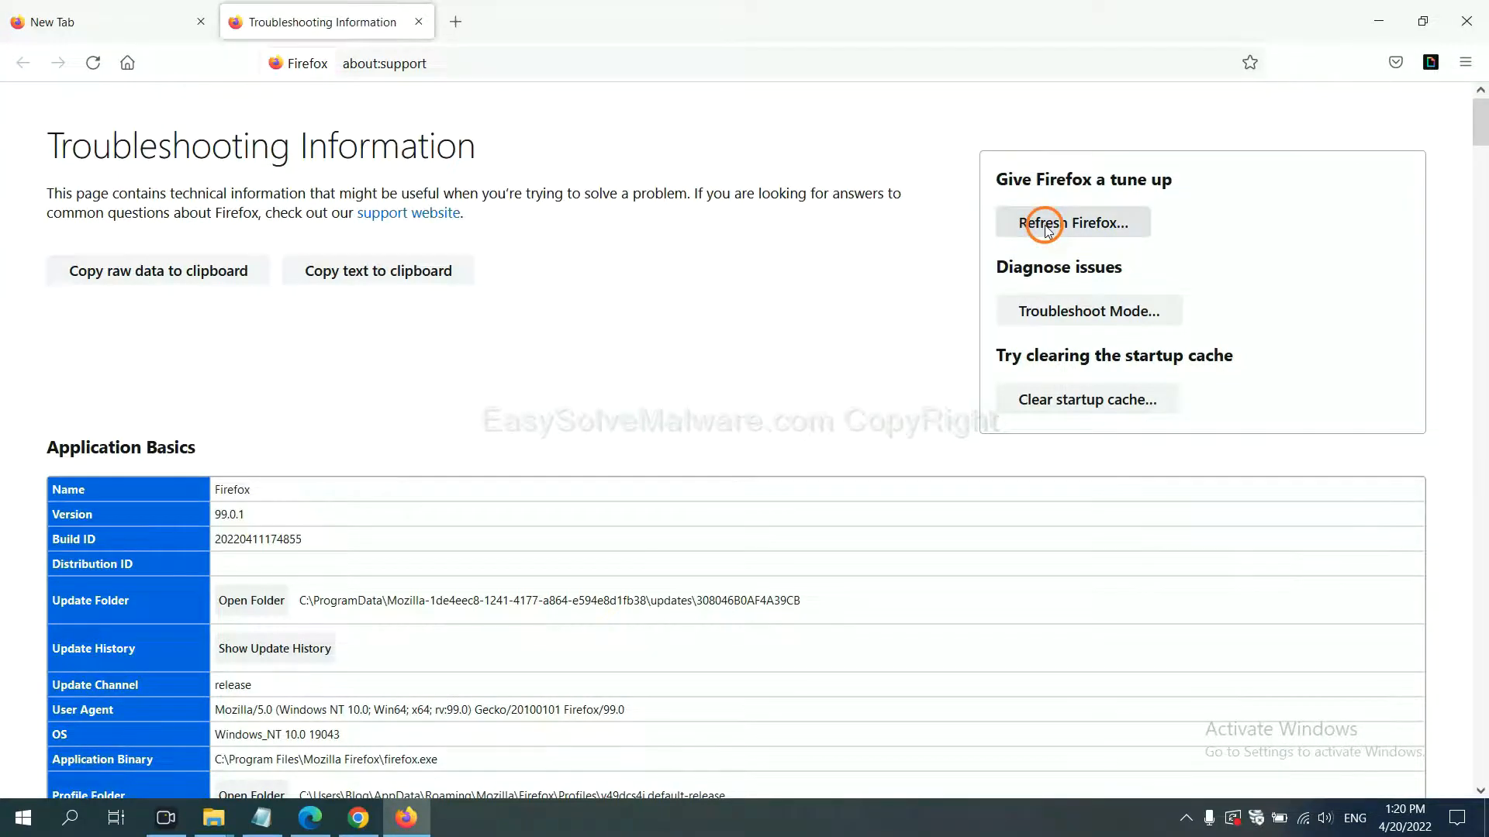
{"action": "left_click", "coordinate": [1072, 221]}
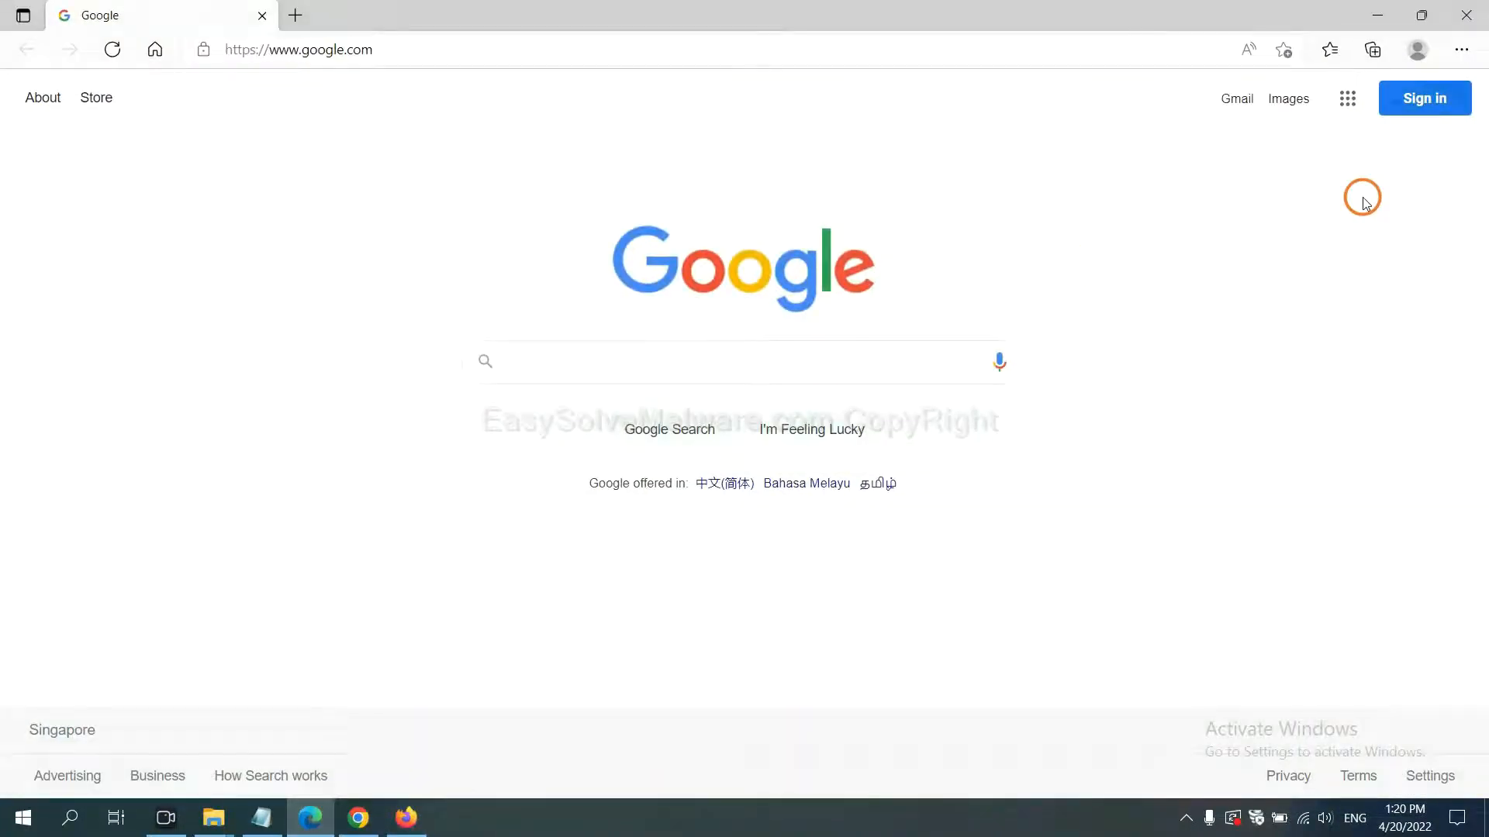
In Edge Settings, search "reset" and choose Restore settings to their default values
{"action": "left_click", "coordinate": [1461, 50]}
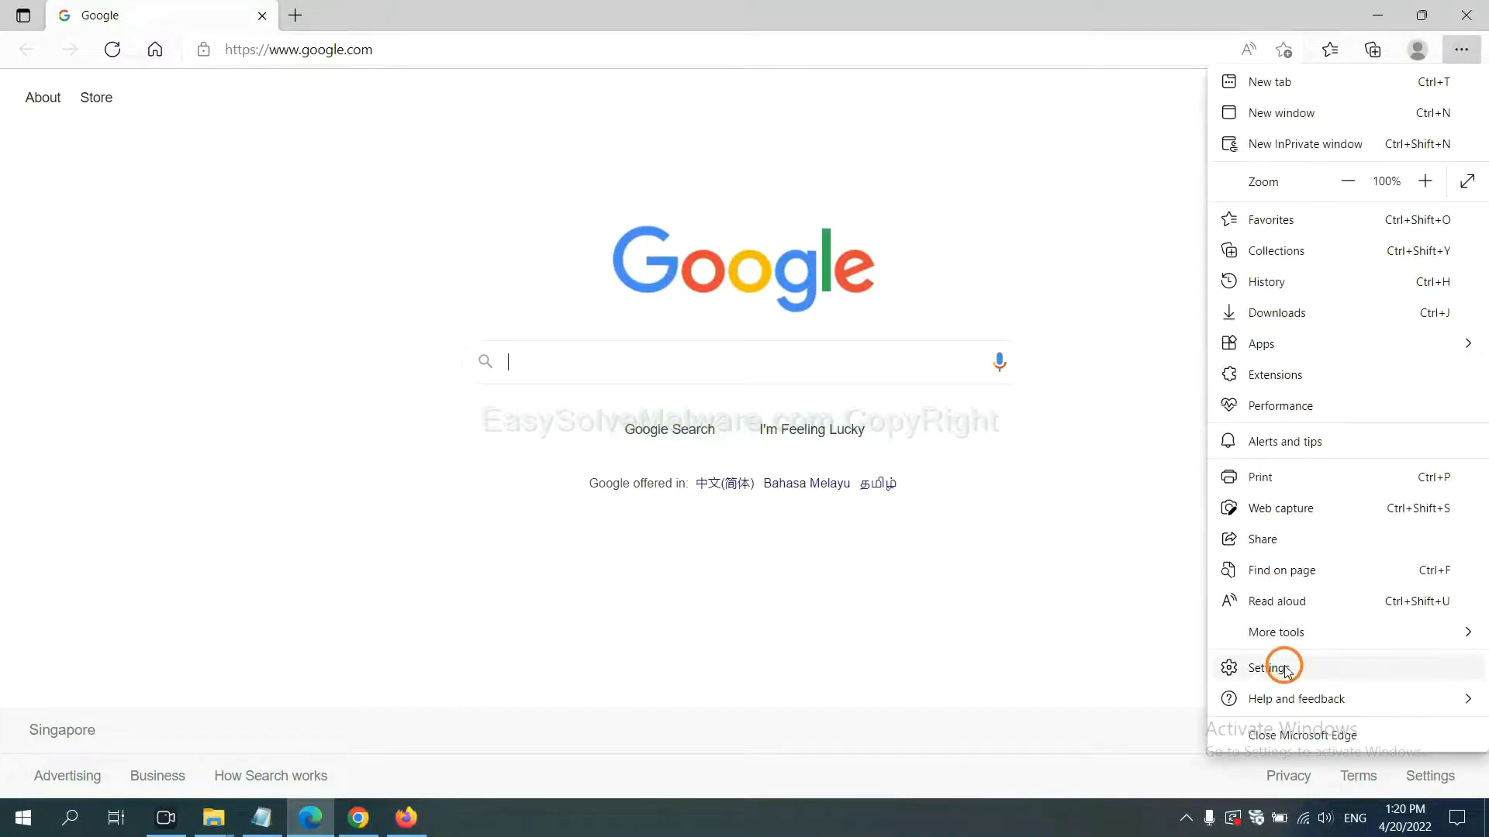
{"action": "left_click", "coordinate": [1270, 667]}
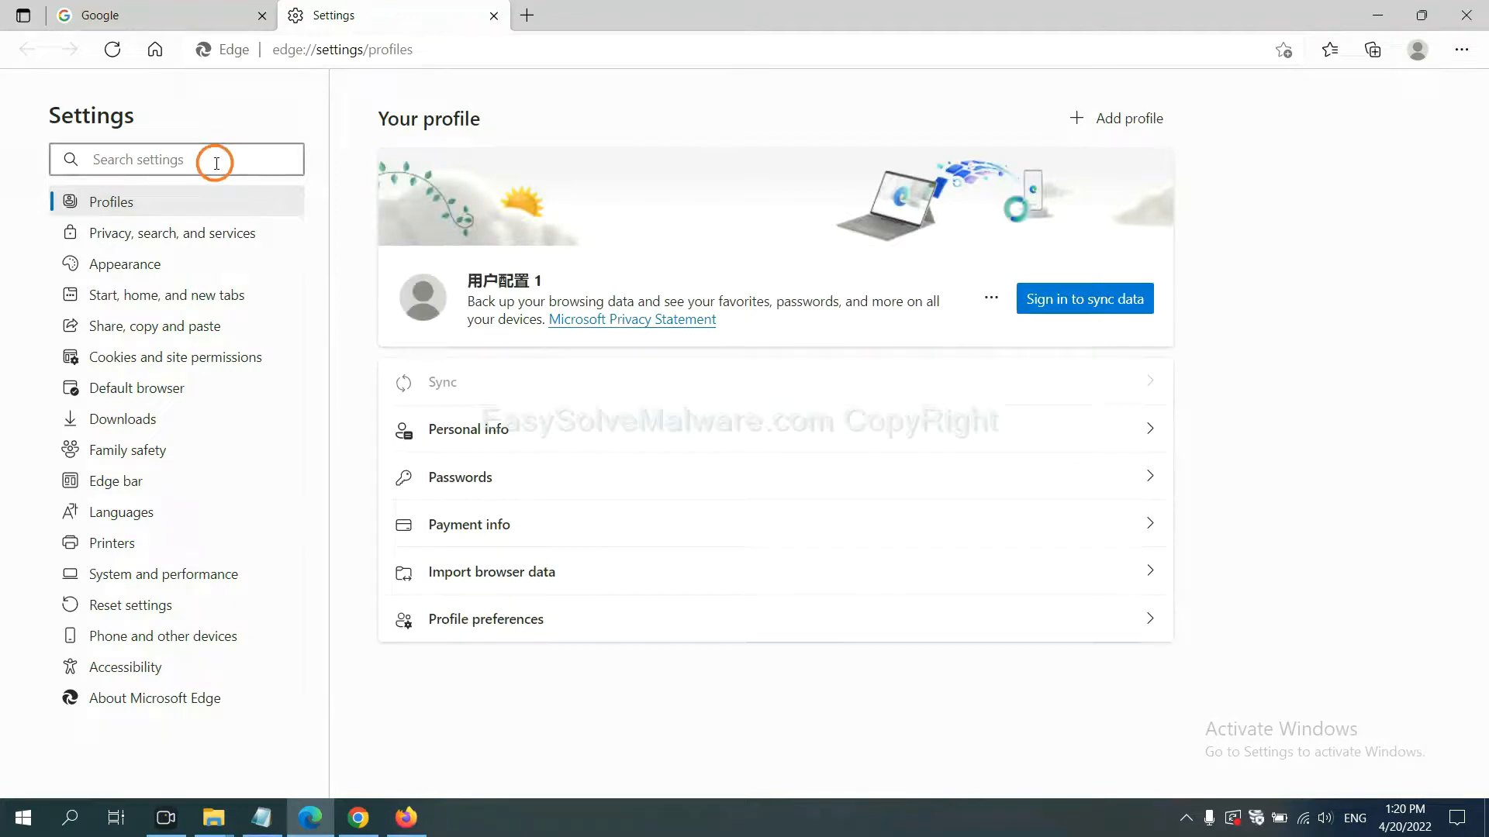
{"action": "type", "text": "reset"}
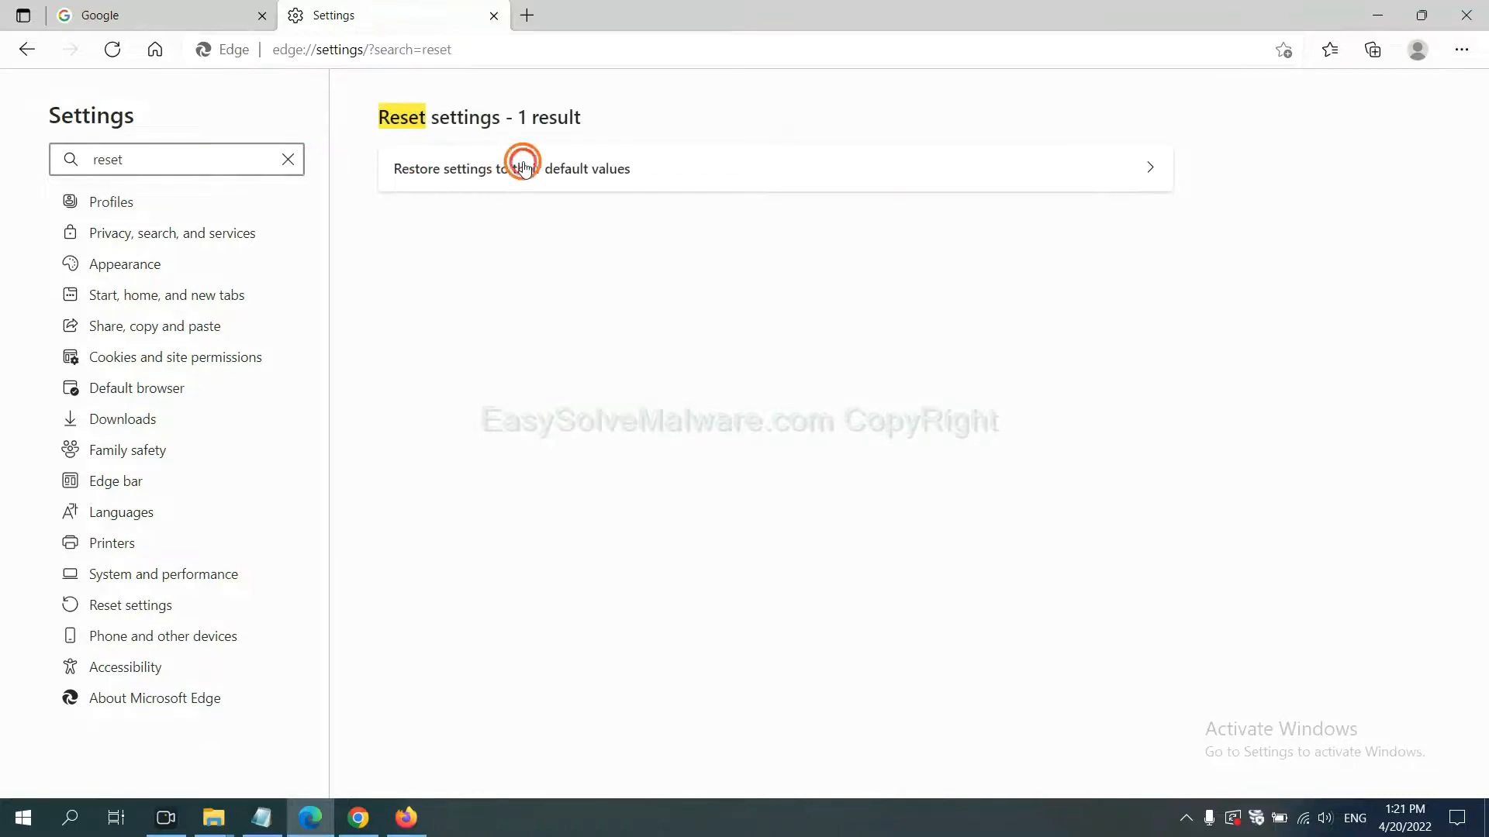
{"action": "left_click", "coordinate": [510, 168]}
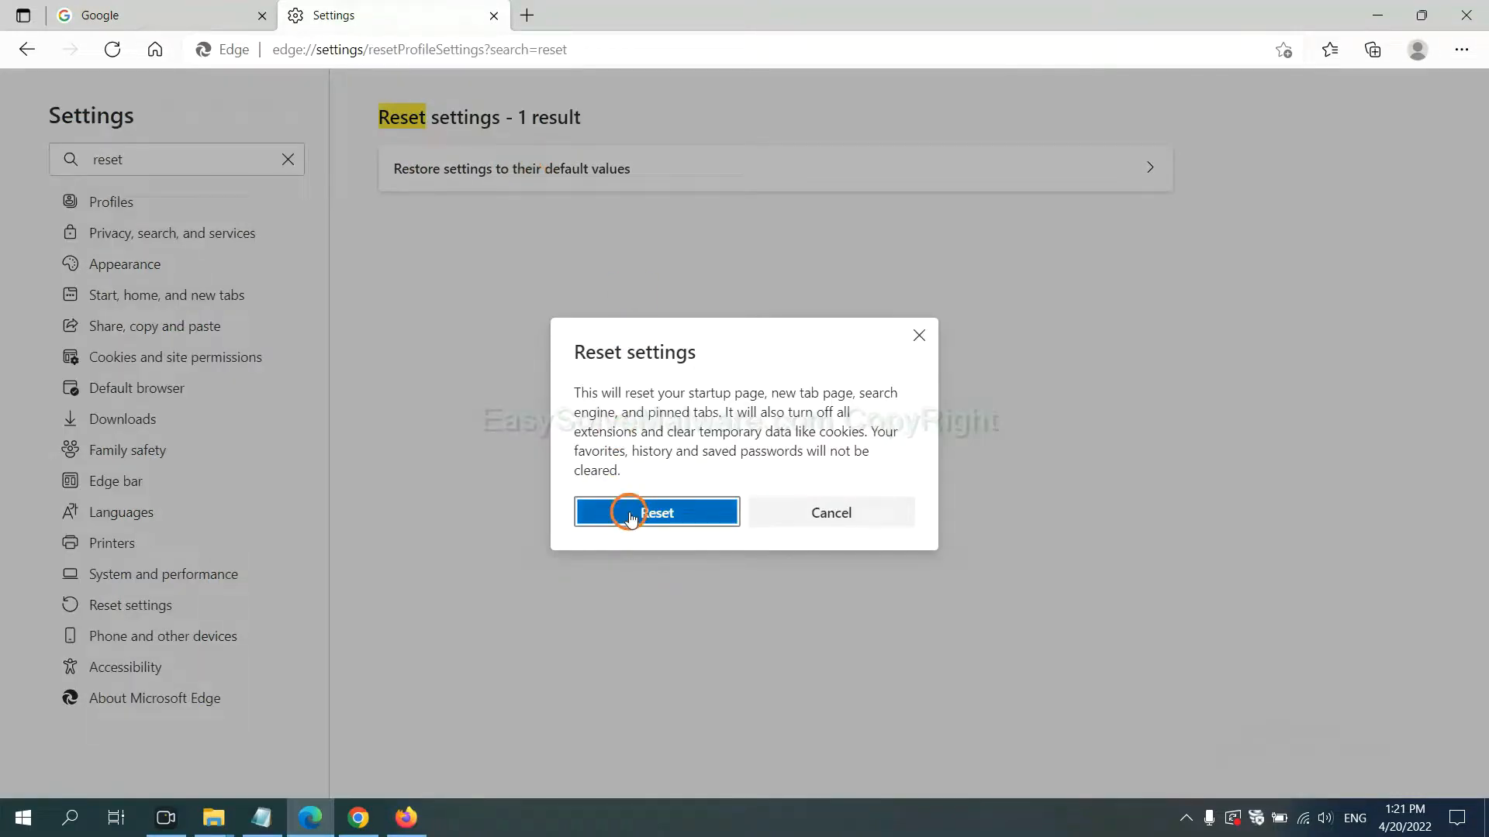